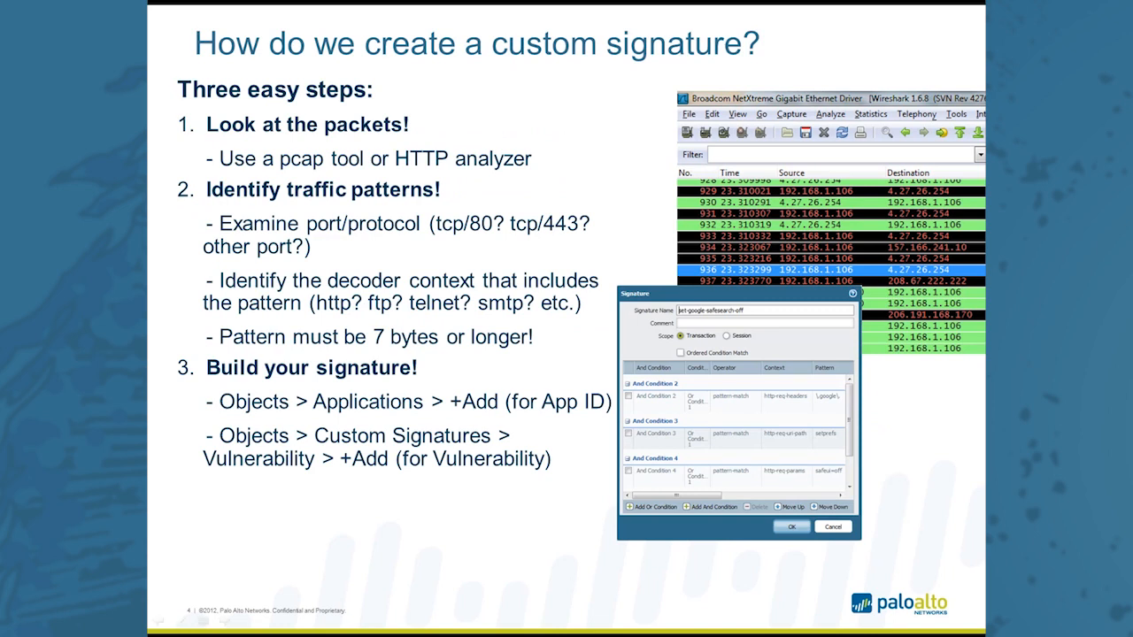
pyautogui.moveTo(175, 527)
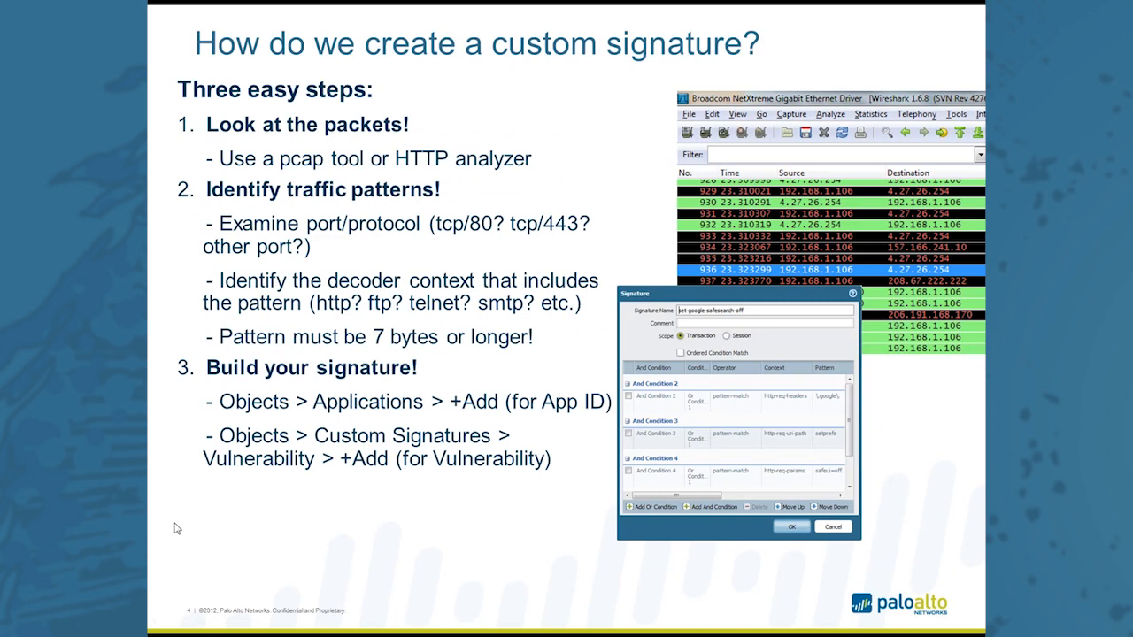
pyautogui.moveTo(189, 529)
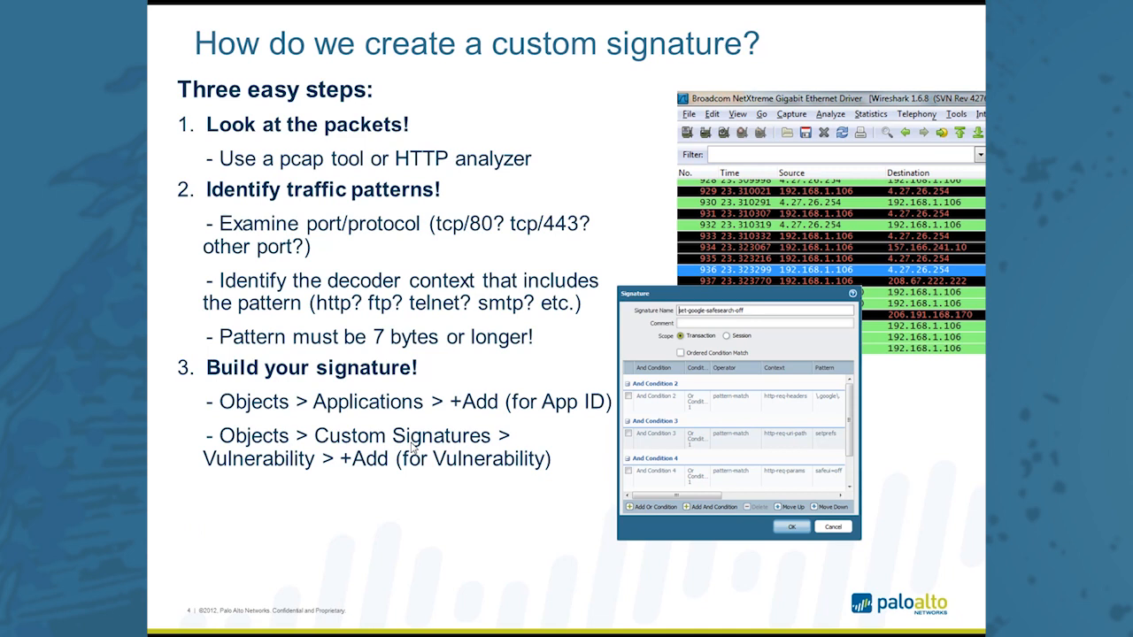
pyautogui.moveTo(440, 460)
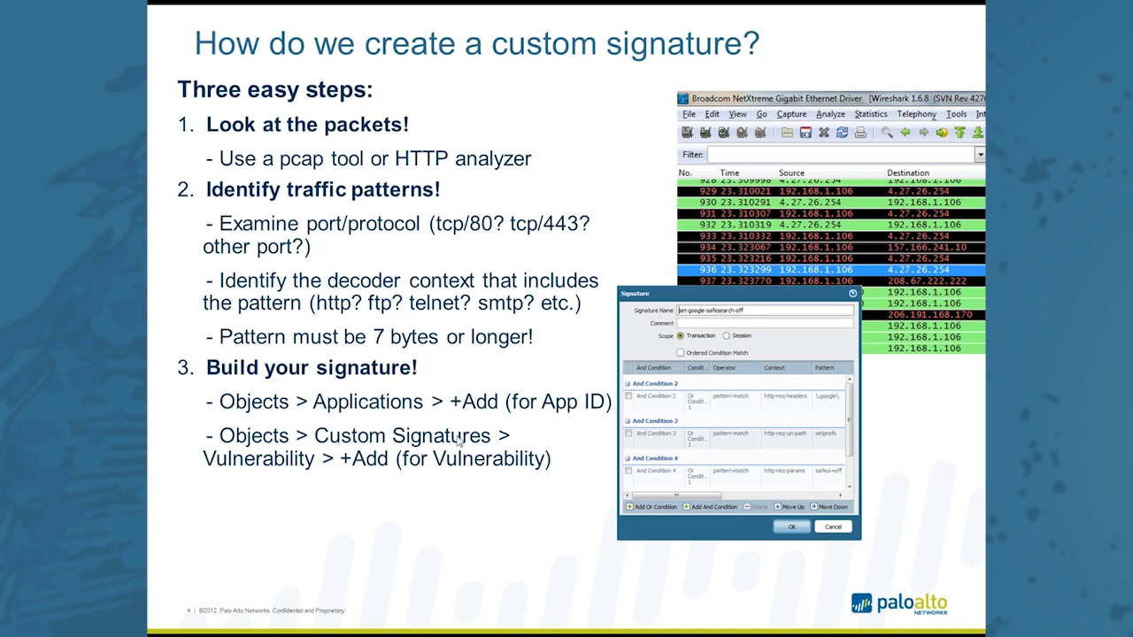
pyautogui.moveTo(520, 429)
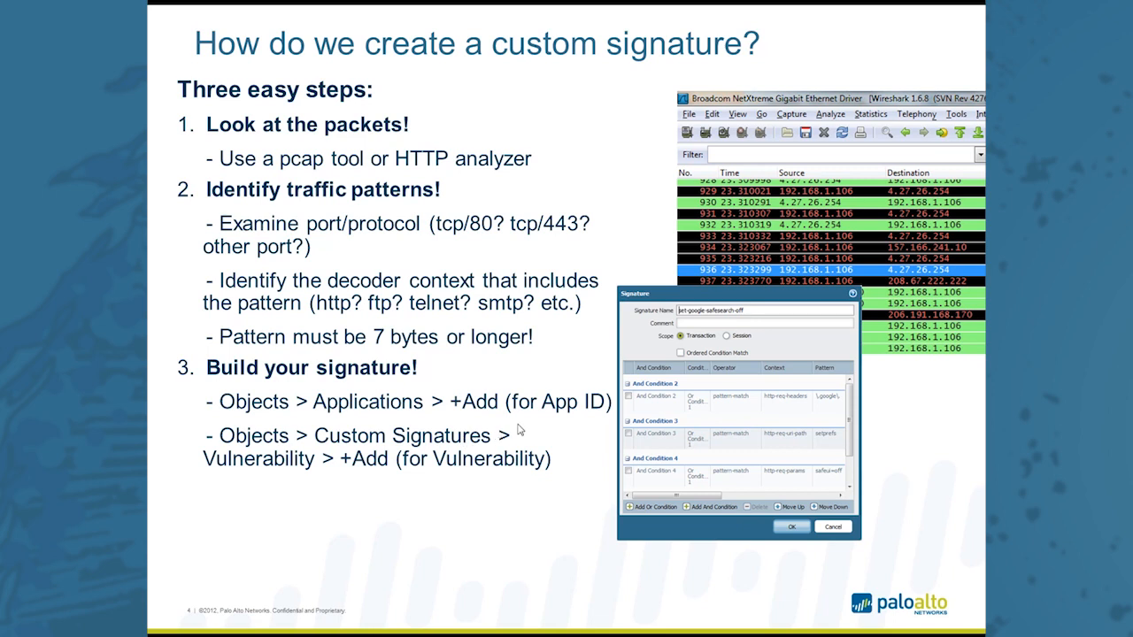
pyautogui.moveTo(510, 425)
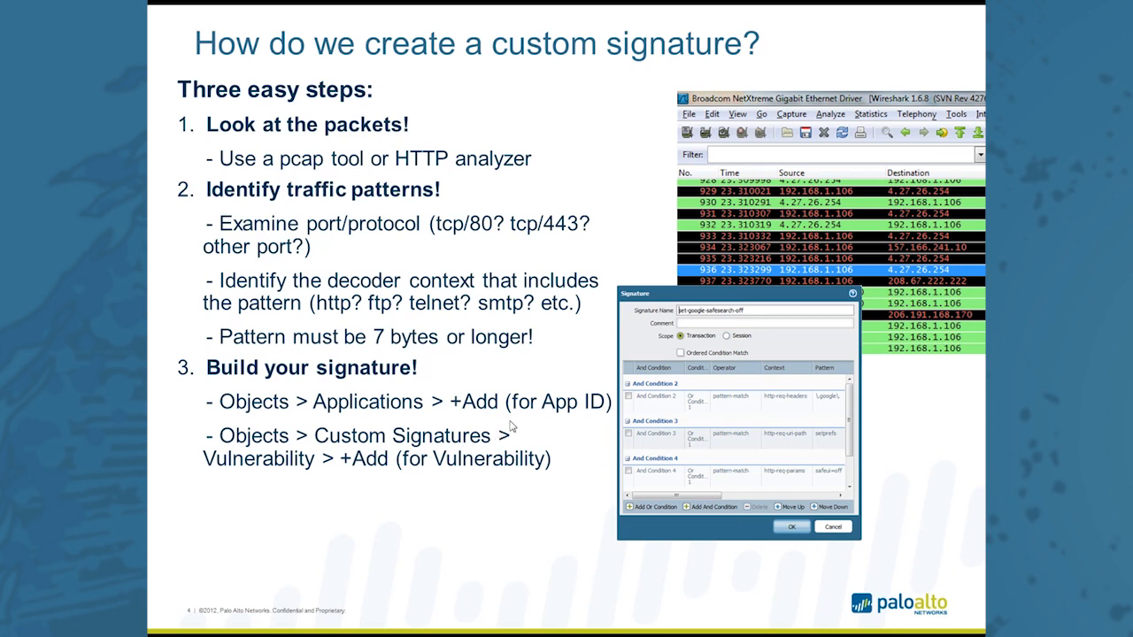
pyautogui.moveTo(444, 446)
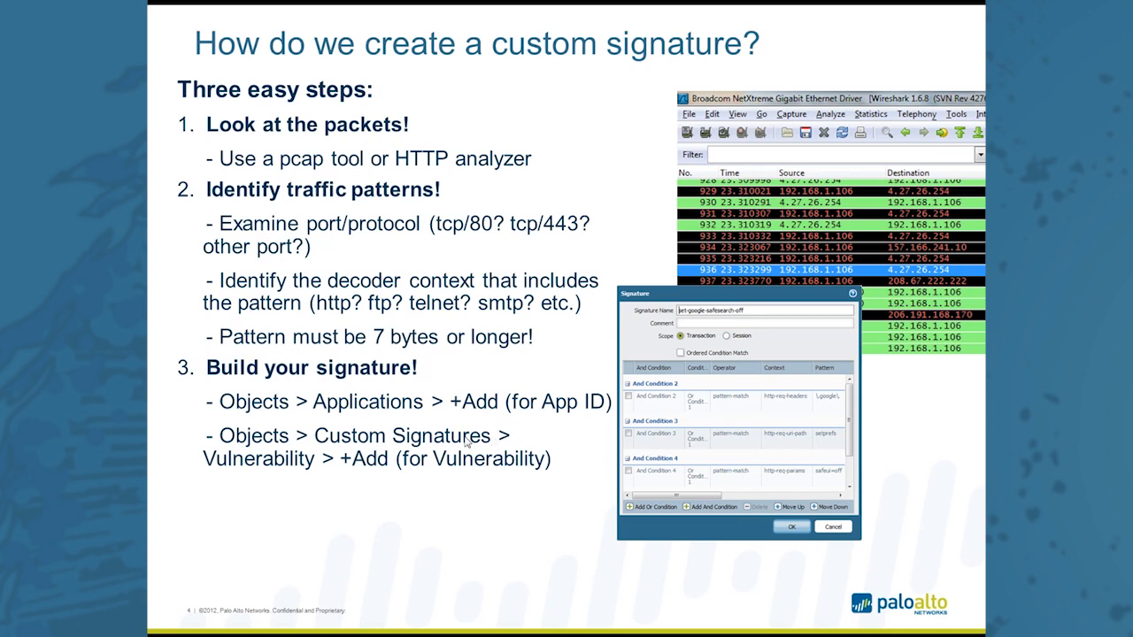
pyautogui.moveTo(434, 432)
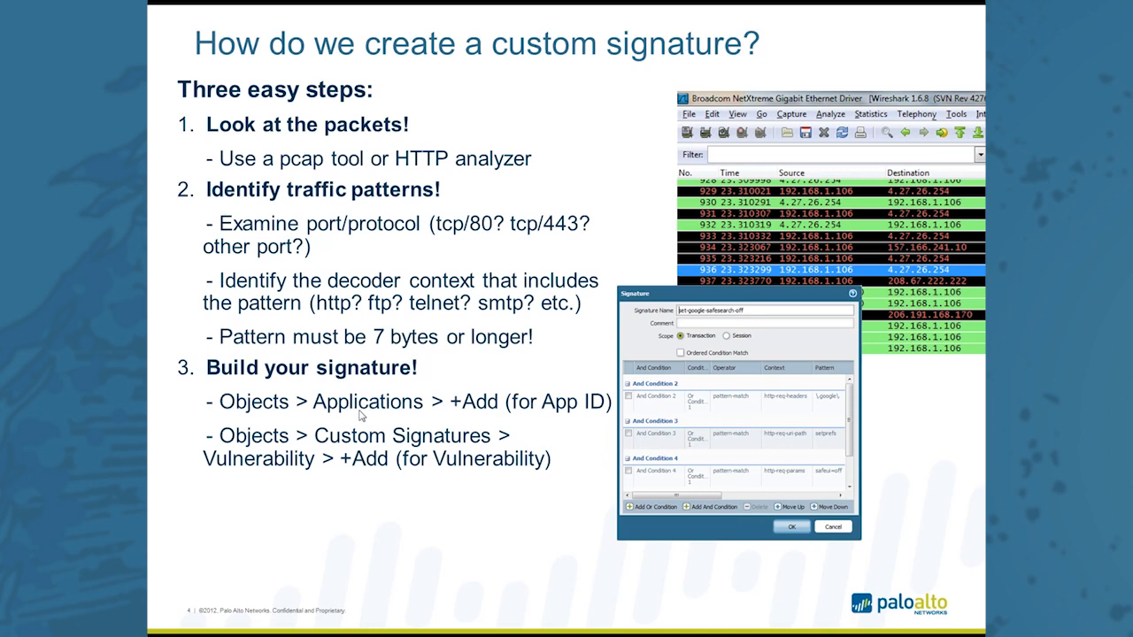
pyautogui.moveTo(391, 415)
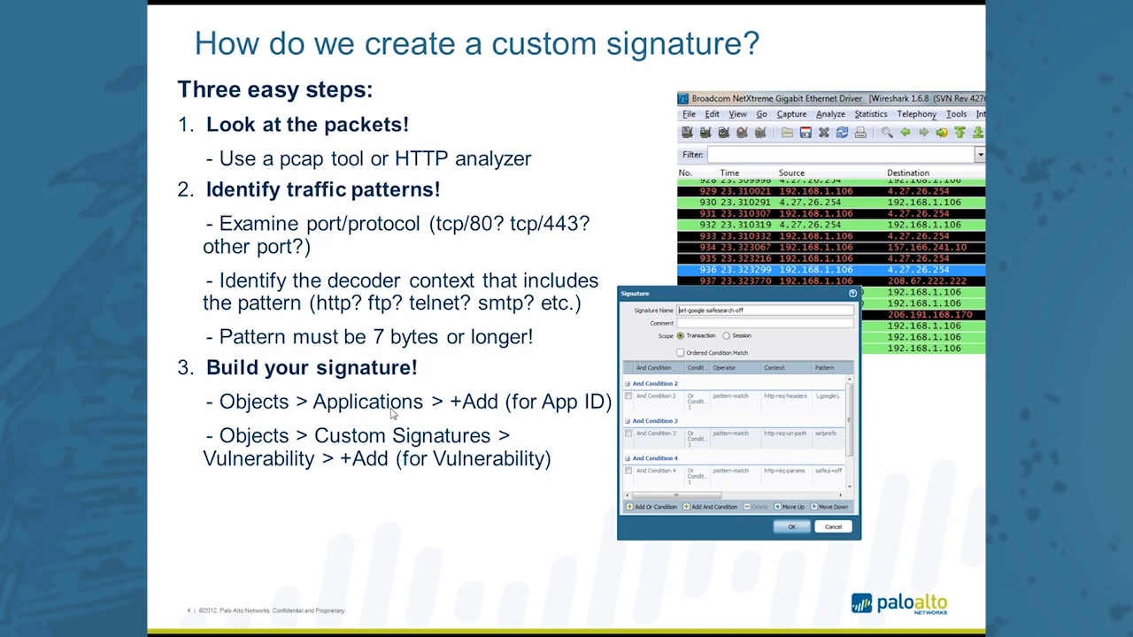
pyautogui.moveTo(448, 510)
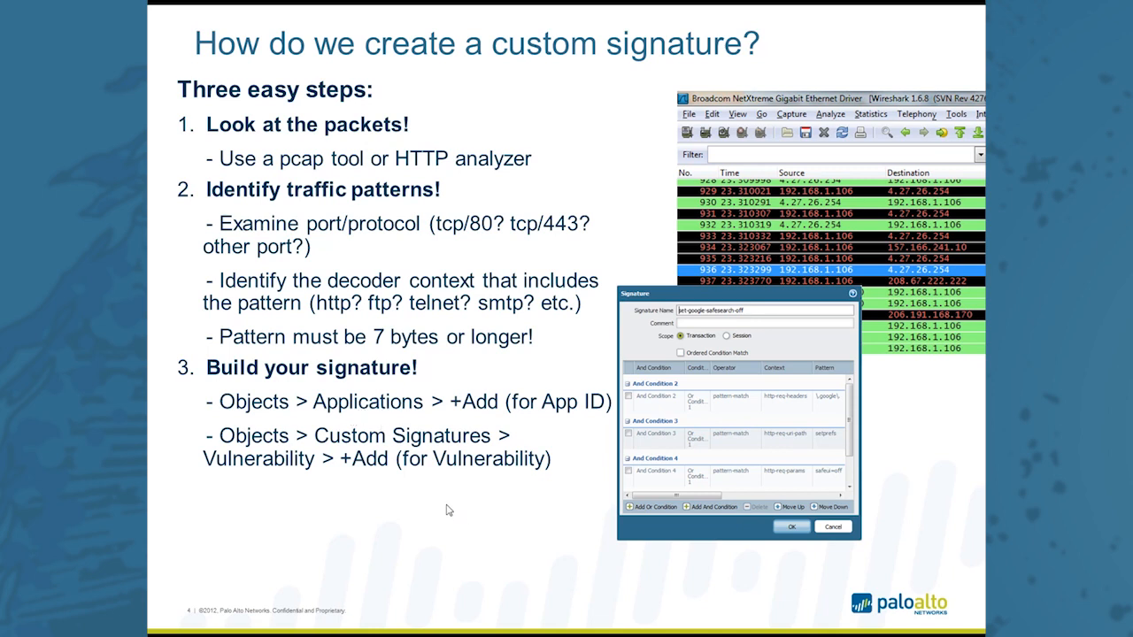
pyautogui.moveTo(457, 516)
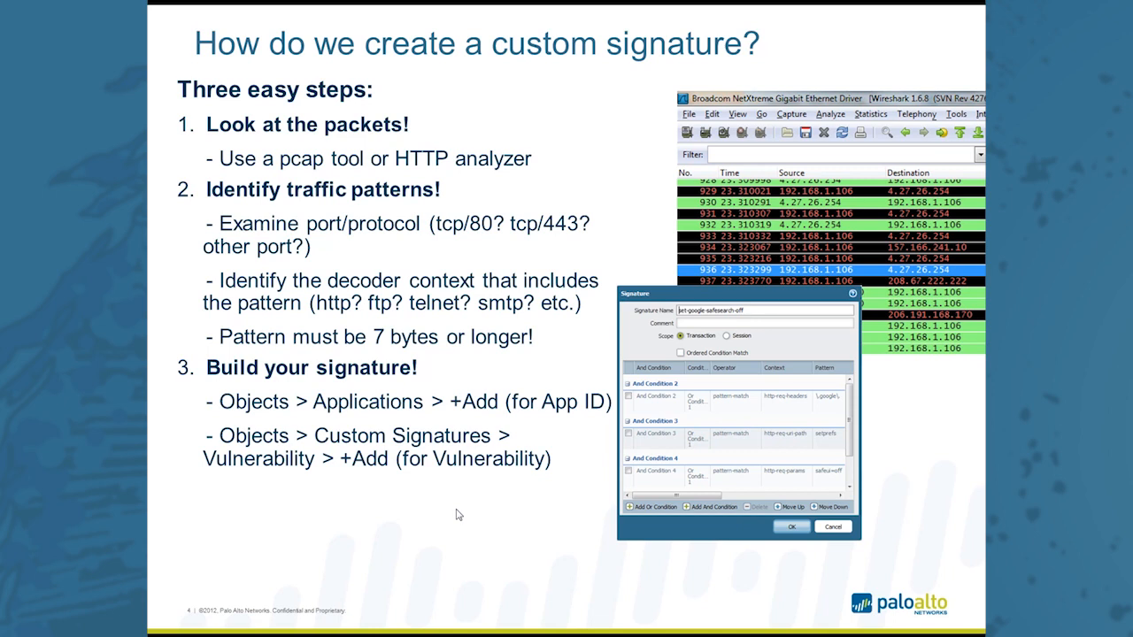
pyautogui.moveTo(453, 488)
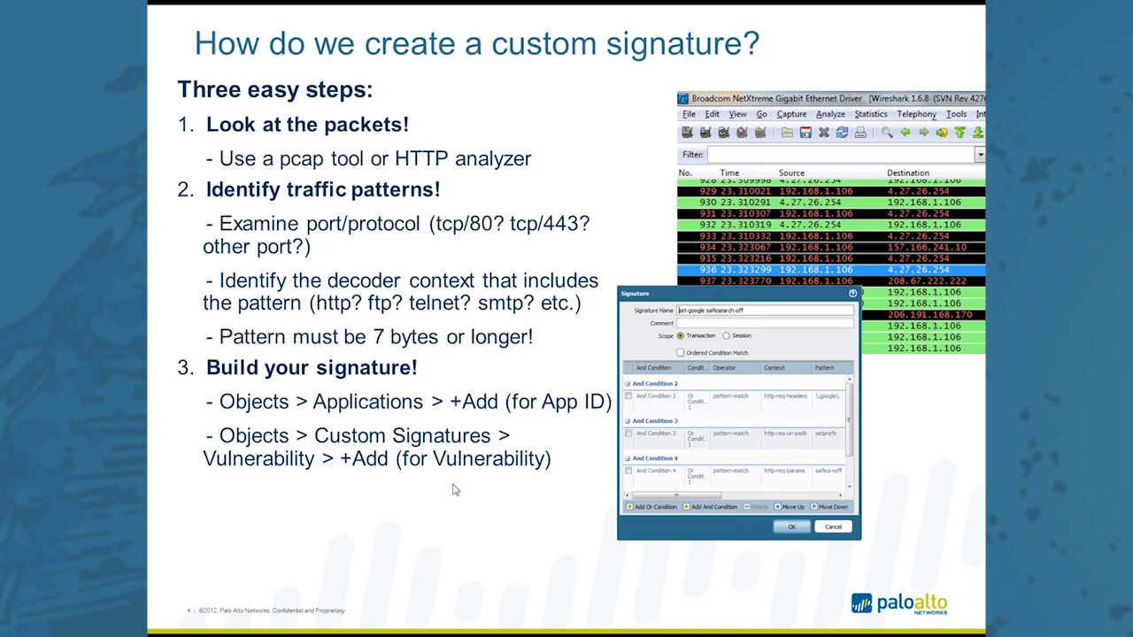
pyautogui.moveTo(450, 489)
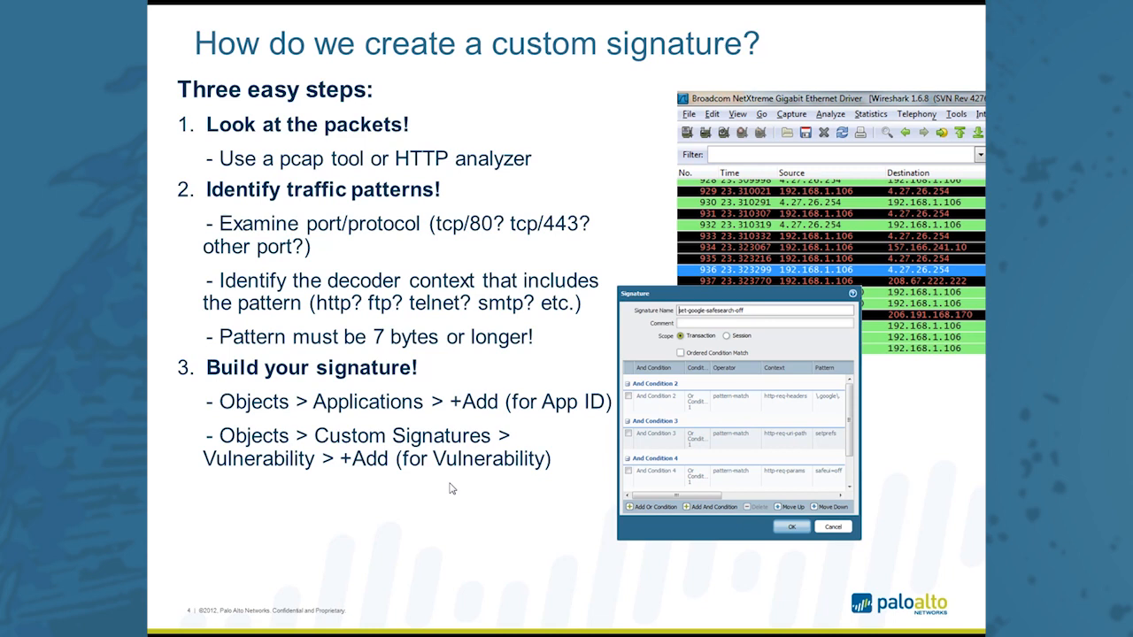
pyautogui.moveTo(446, 485)
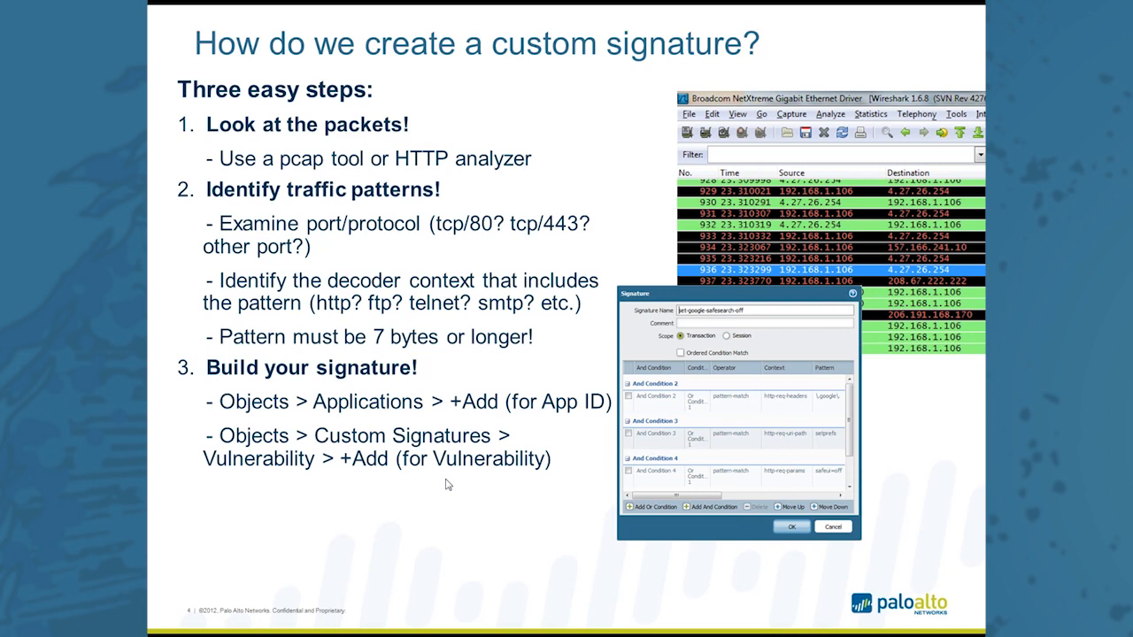
pyautogui.moveTo(442, 482)
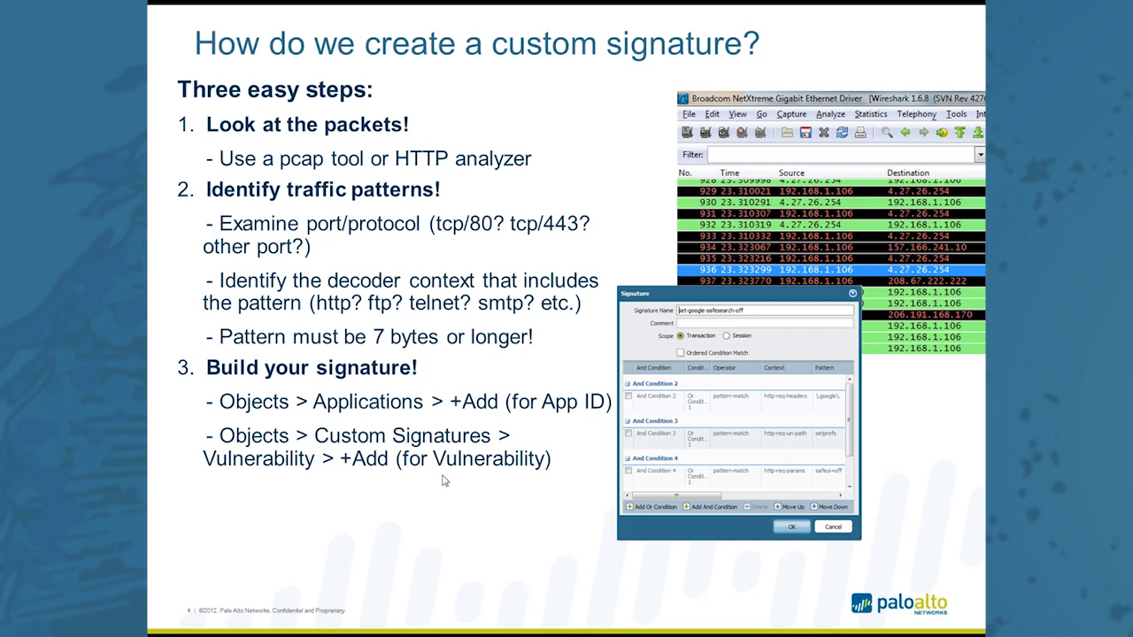
pyautogui.moveTo(454, 498)
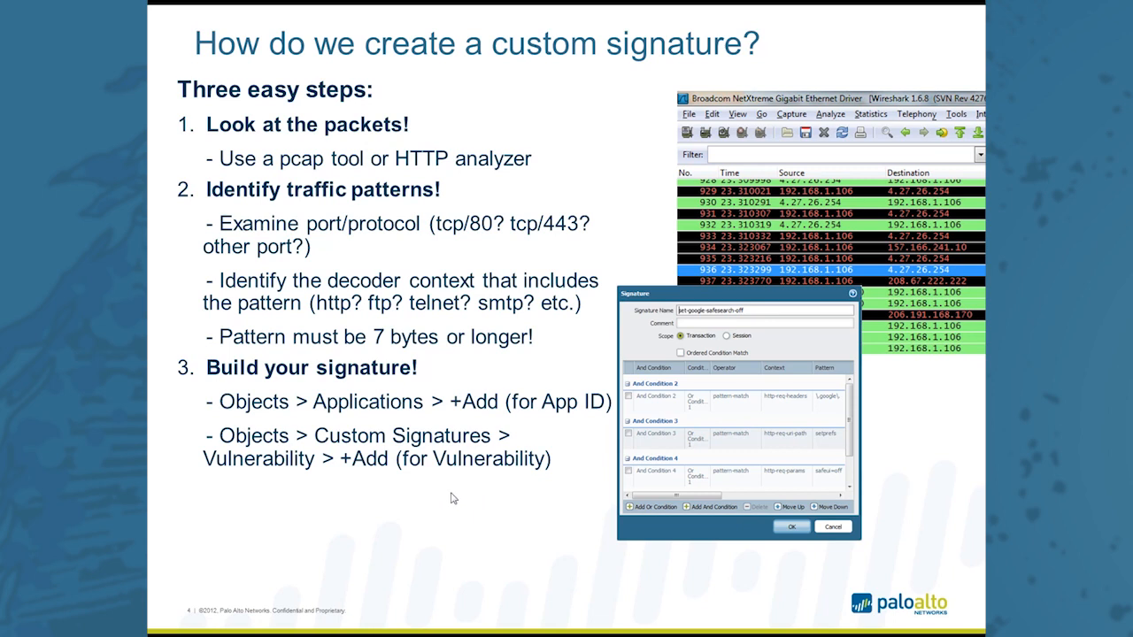
pyautogui.moveTo(521, 565)
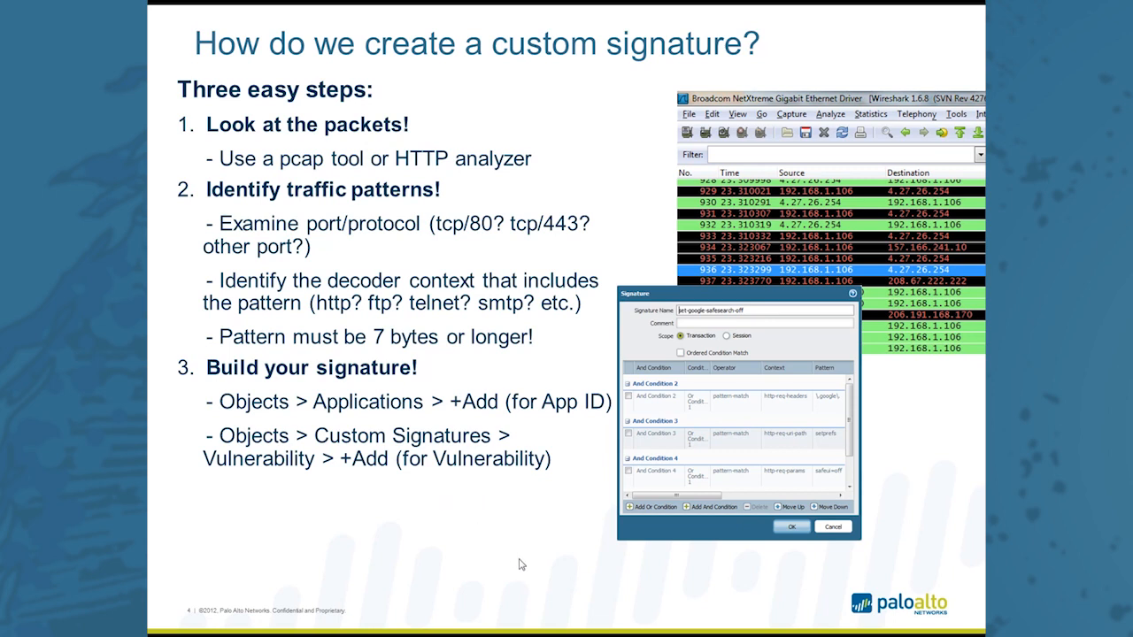
pyautogui.moveTo(478, 542)
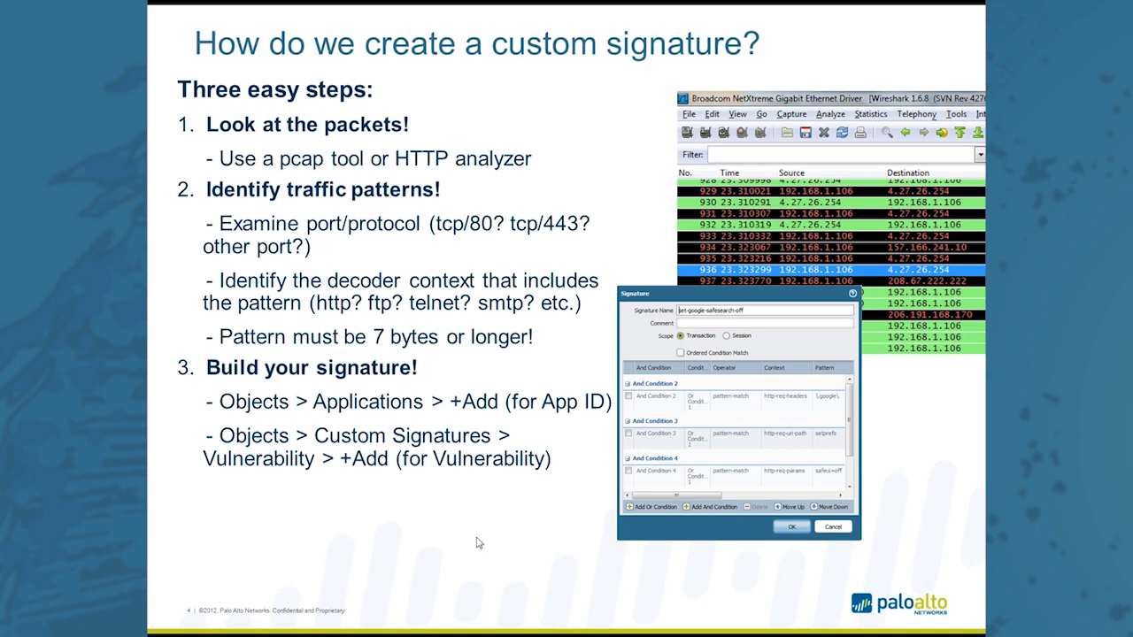
pyautogui.moveTo(506, 540)
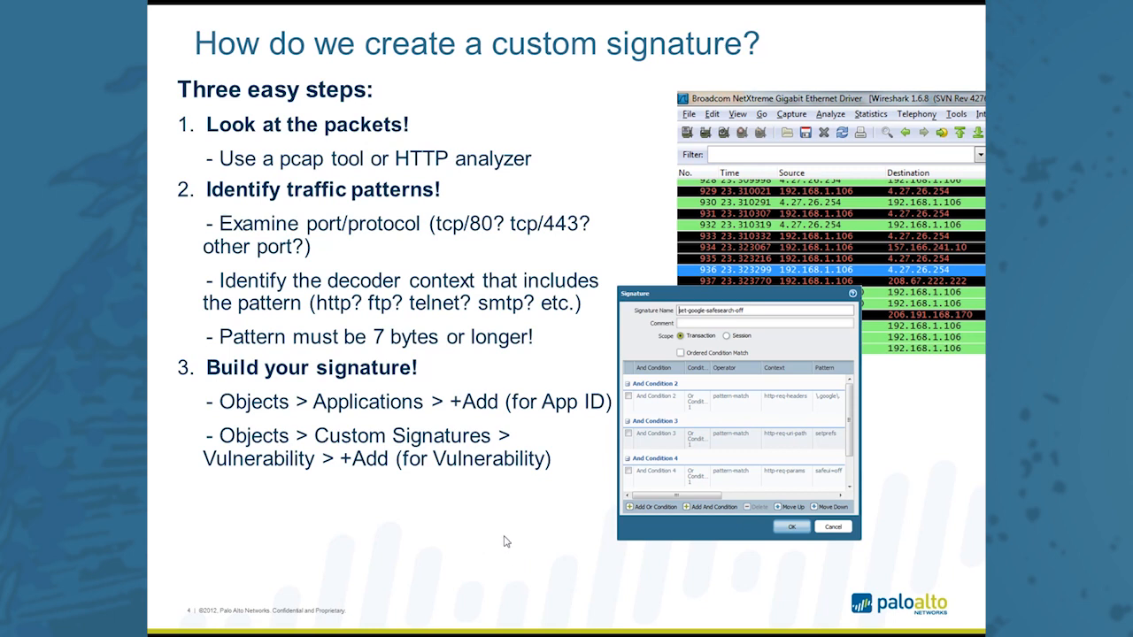
pyautogui.moveTo(345, 506)
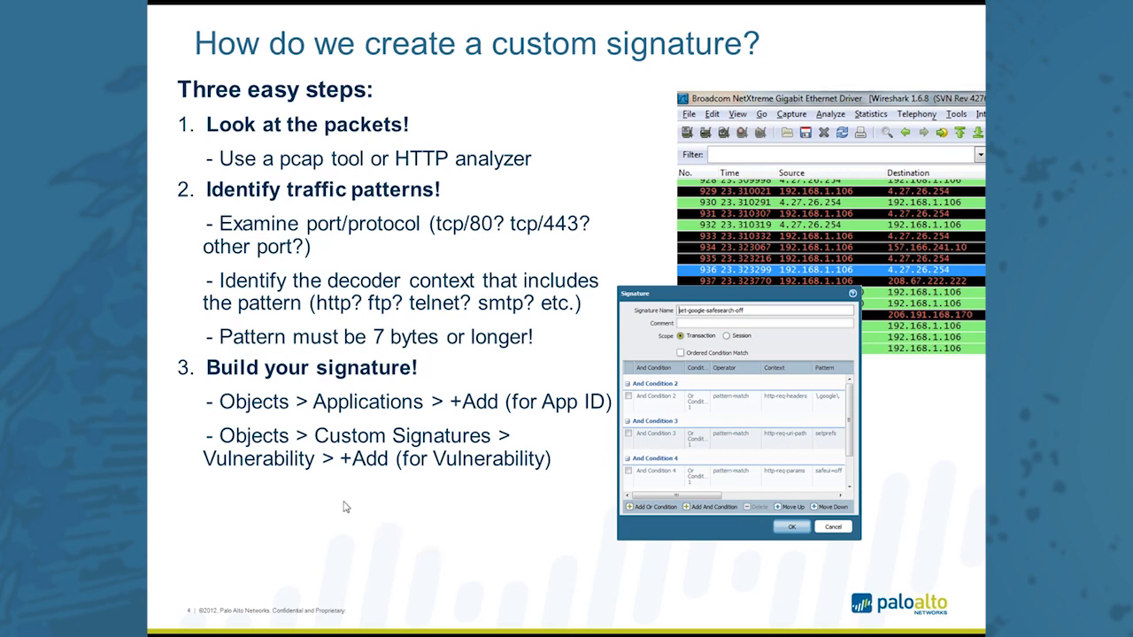
pyautogui.moveTo(351, 520)
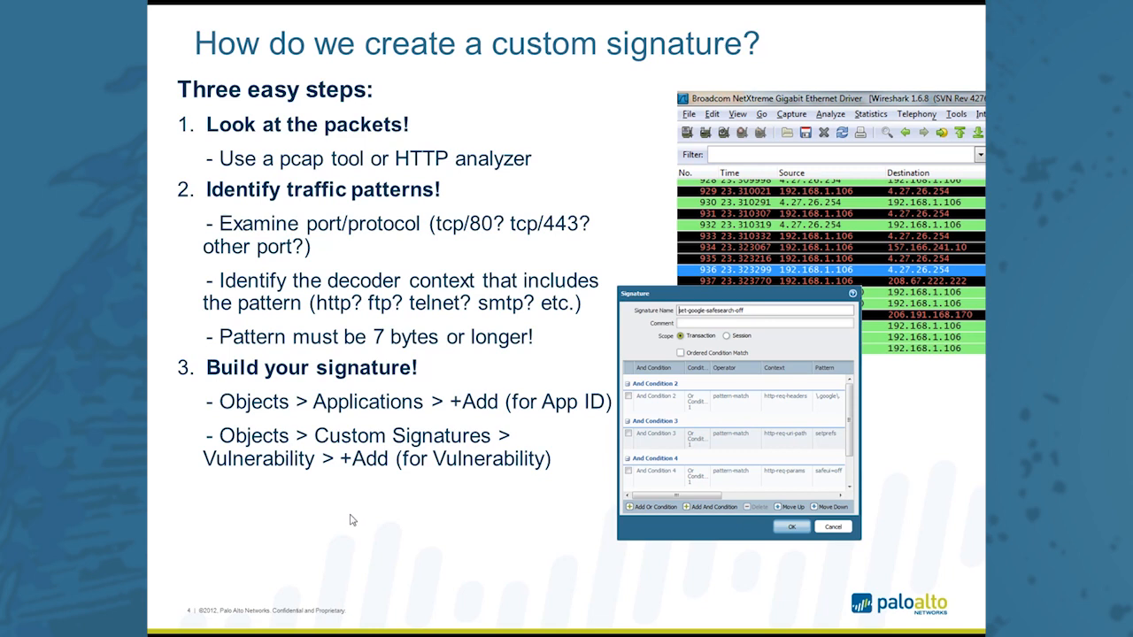
pyautogui.moveTo(363, 523)
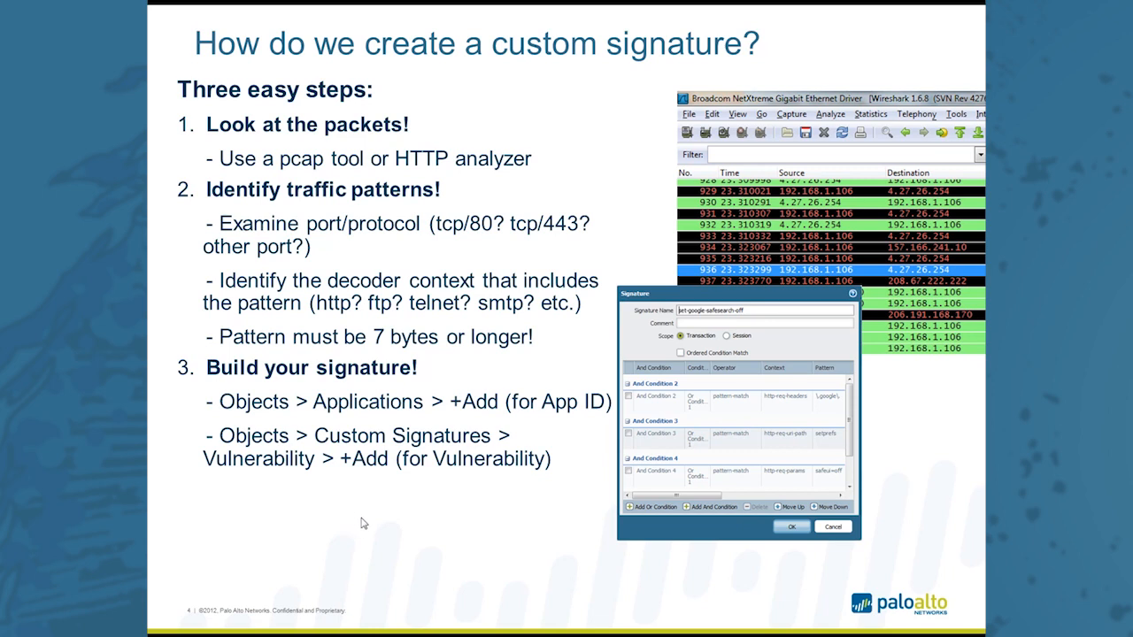
pyautogui.moveTo(393, 531)
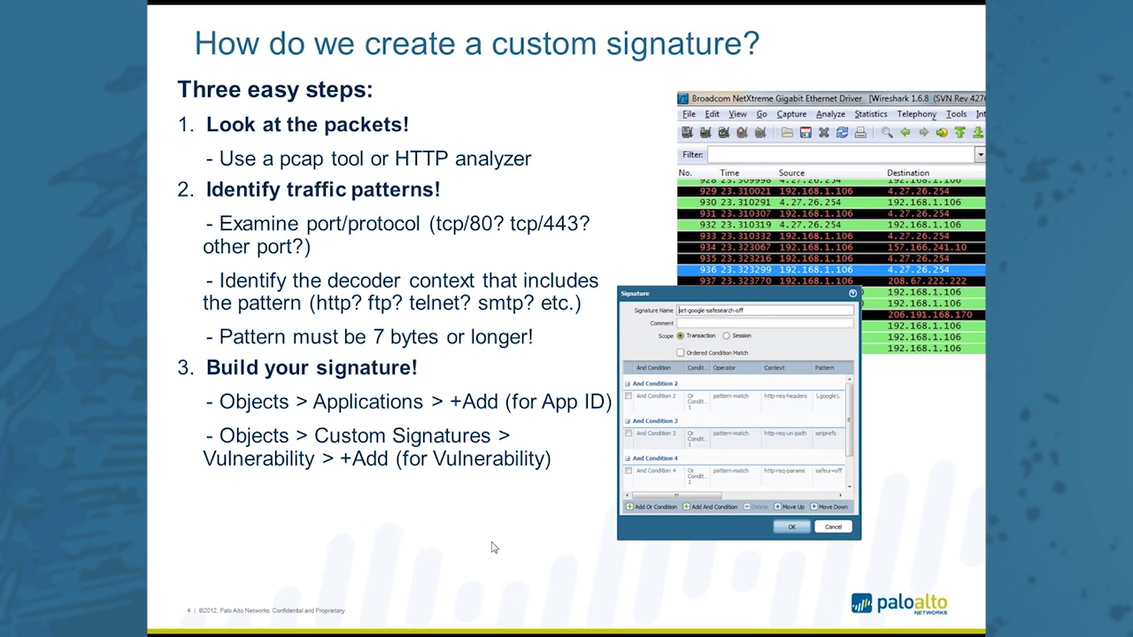
pyautogui.moveTo(509, 553)
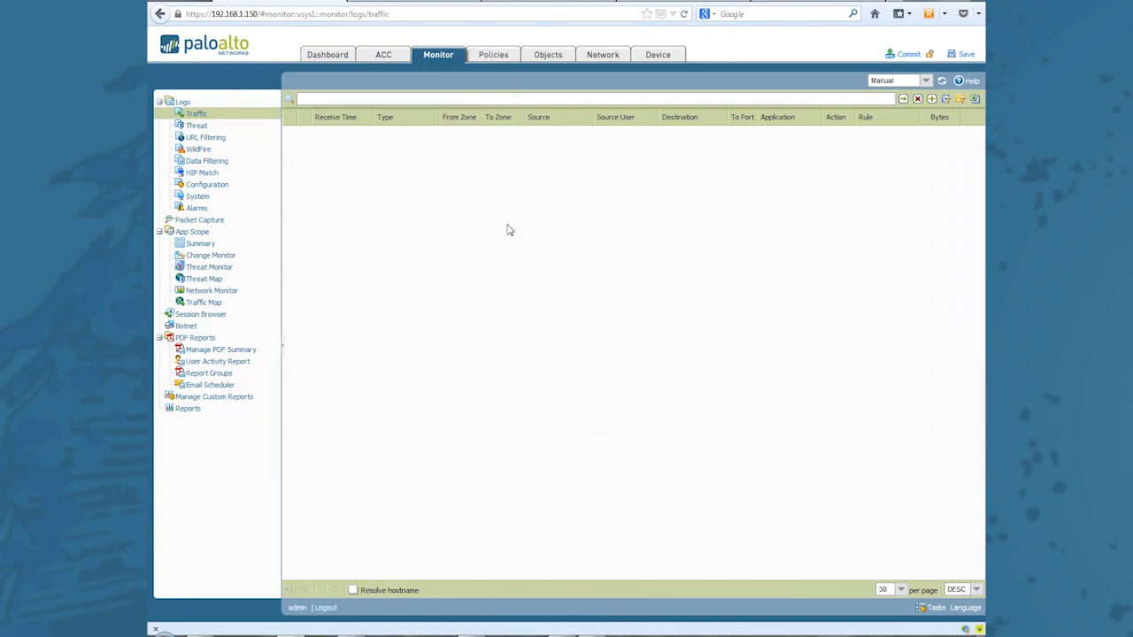
# Show the security policy rulebase with its three rules.
pyautogui.click(492, 54)
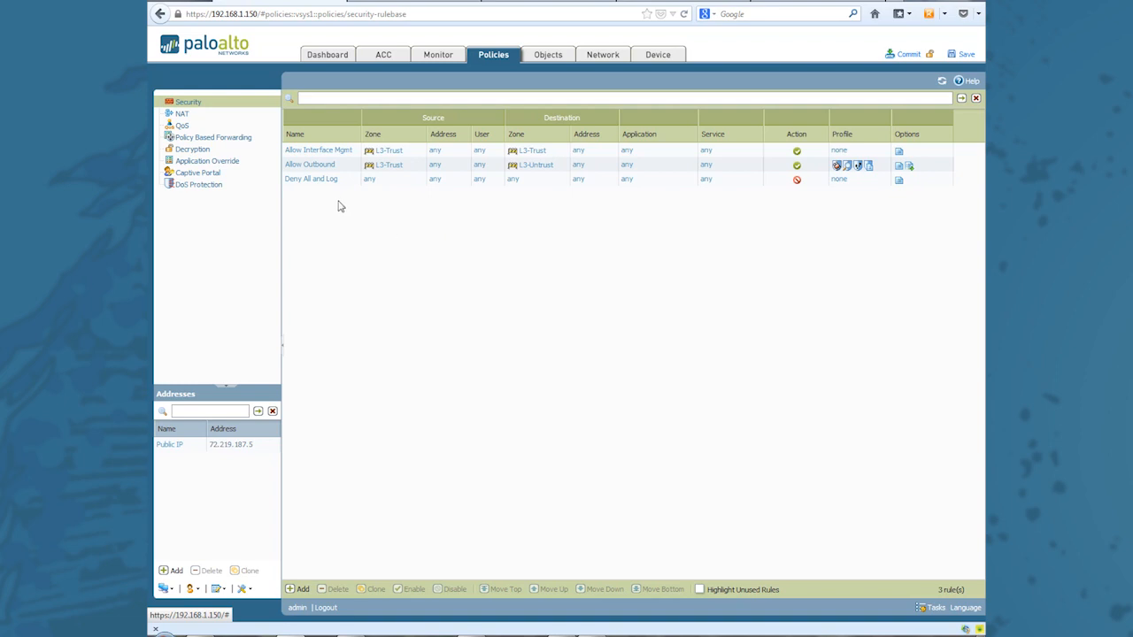
pyautogui.moveTo(549, 287)
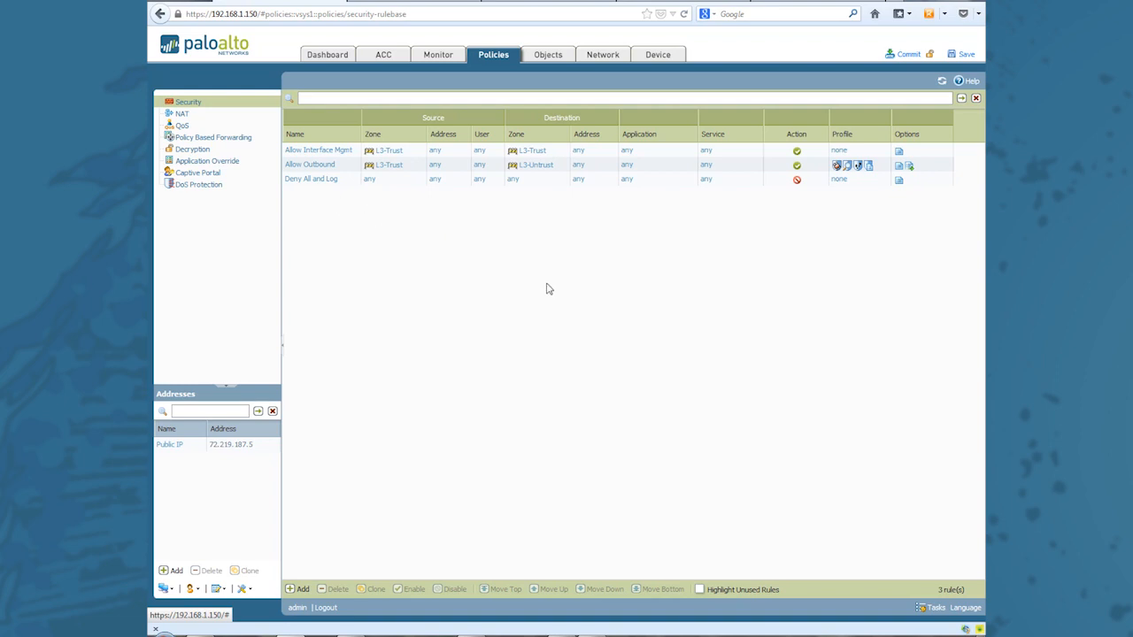
pyautogui.moveTo(694, 259)
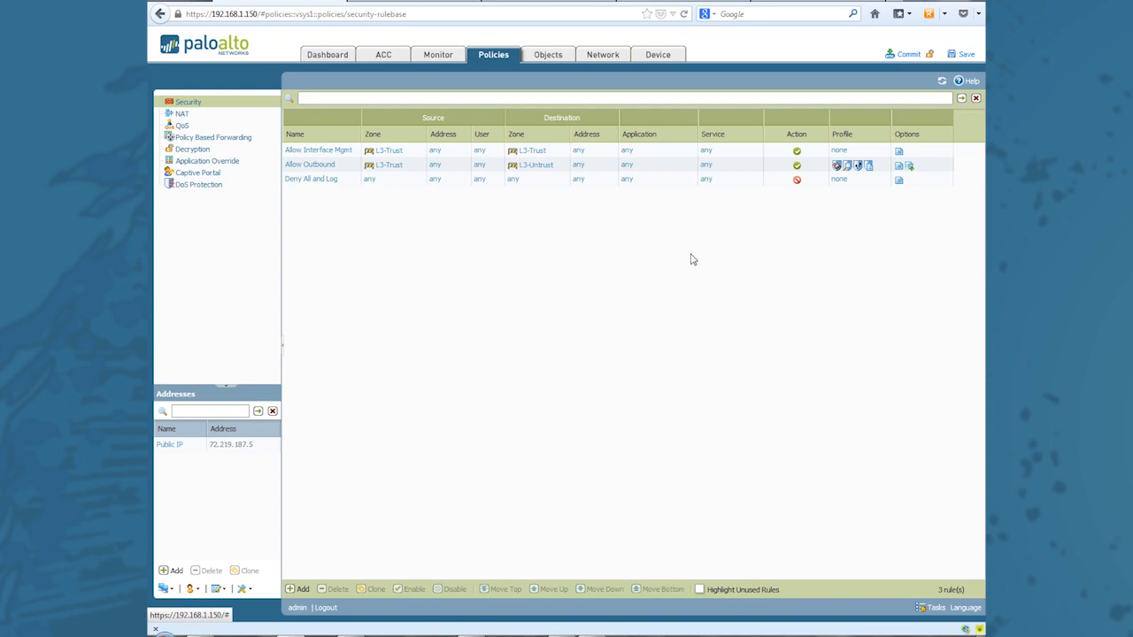
pyautogui.moveTo(667, 75)
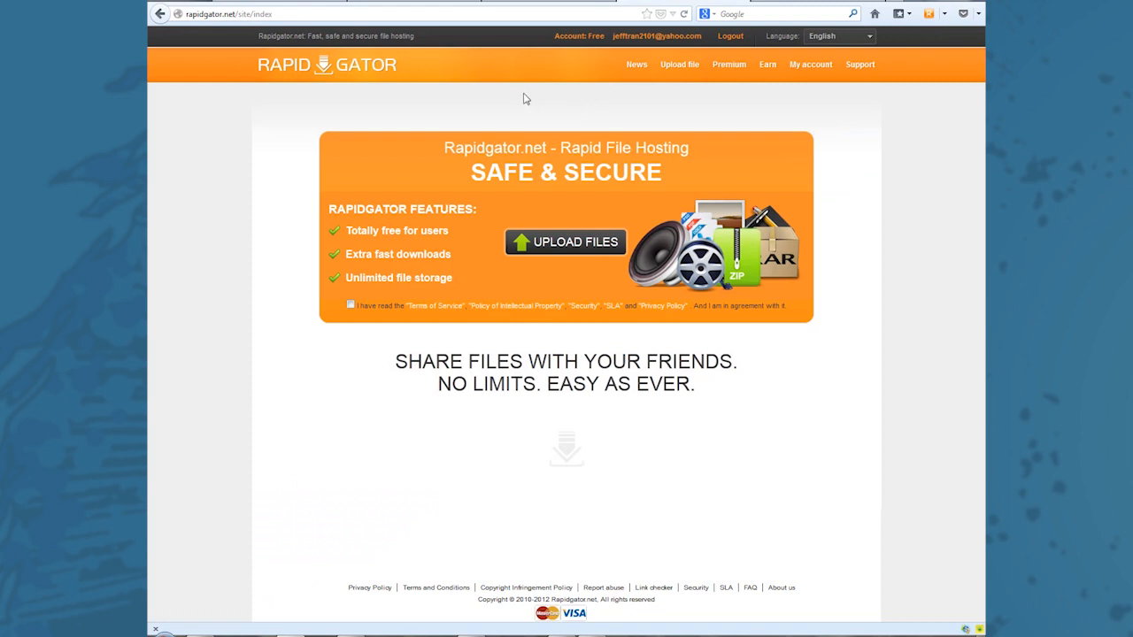
pyautogui.moveTo(512, 304)
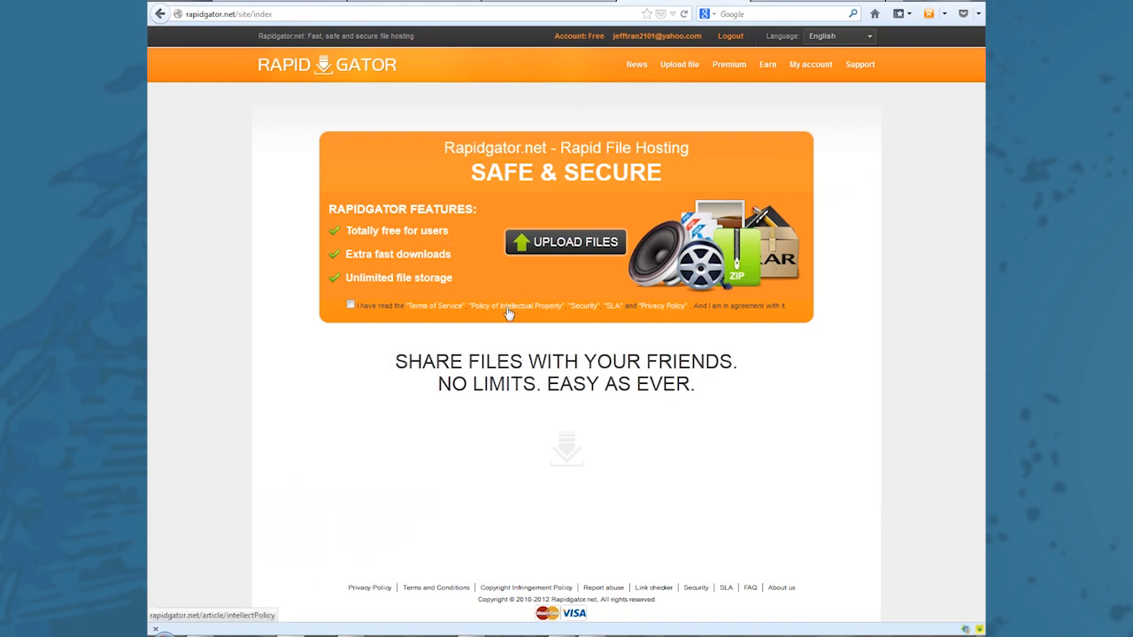
pyautogui.moveTo(503, 322)
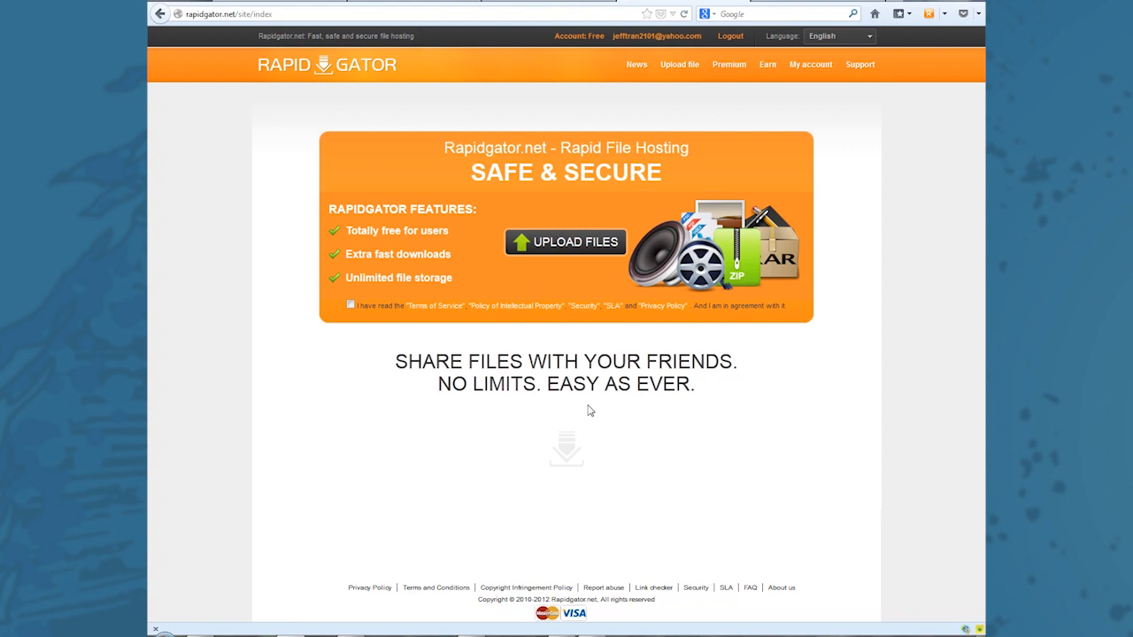
pyautogui.moveTo(581, 411)
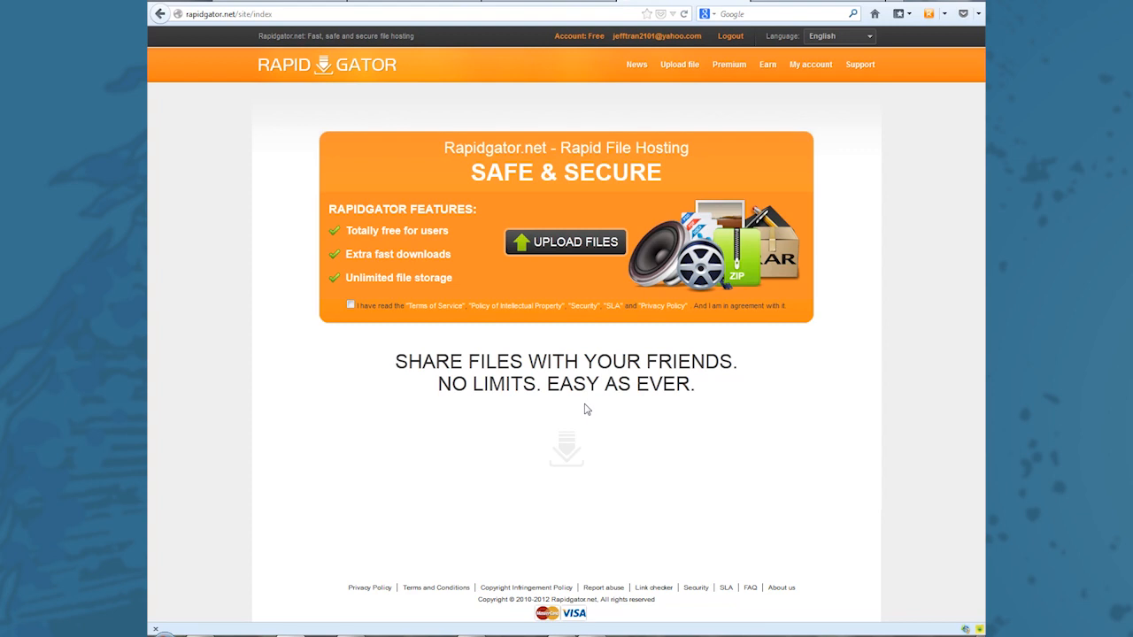
pyautogui.moveTo(585, 413)
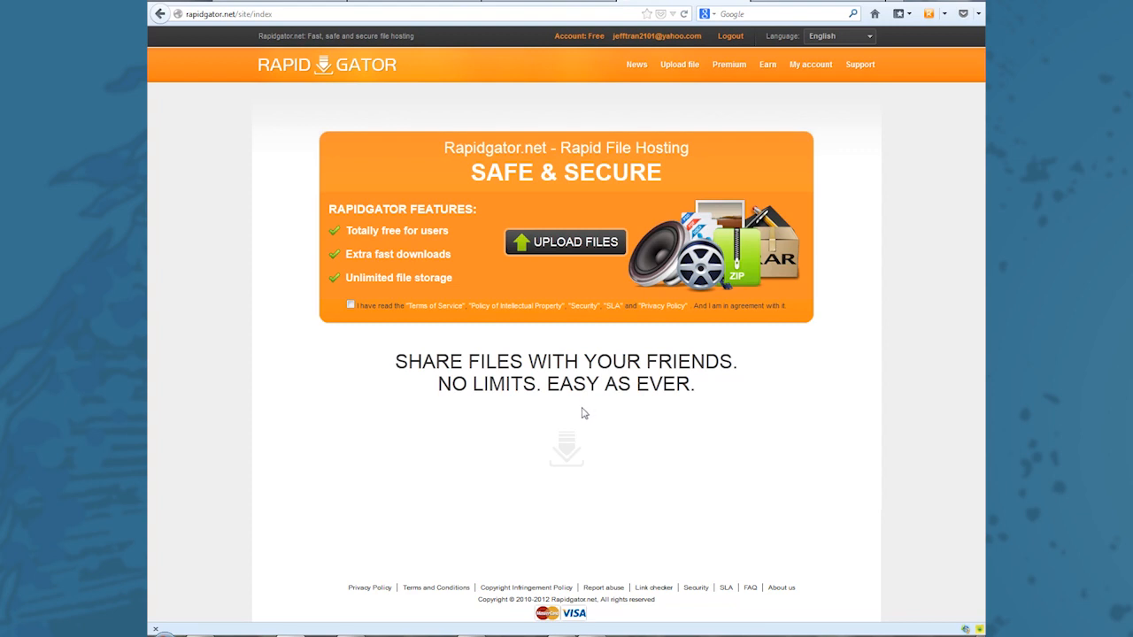
pyautogui.moveTo(577, 351)
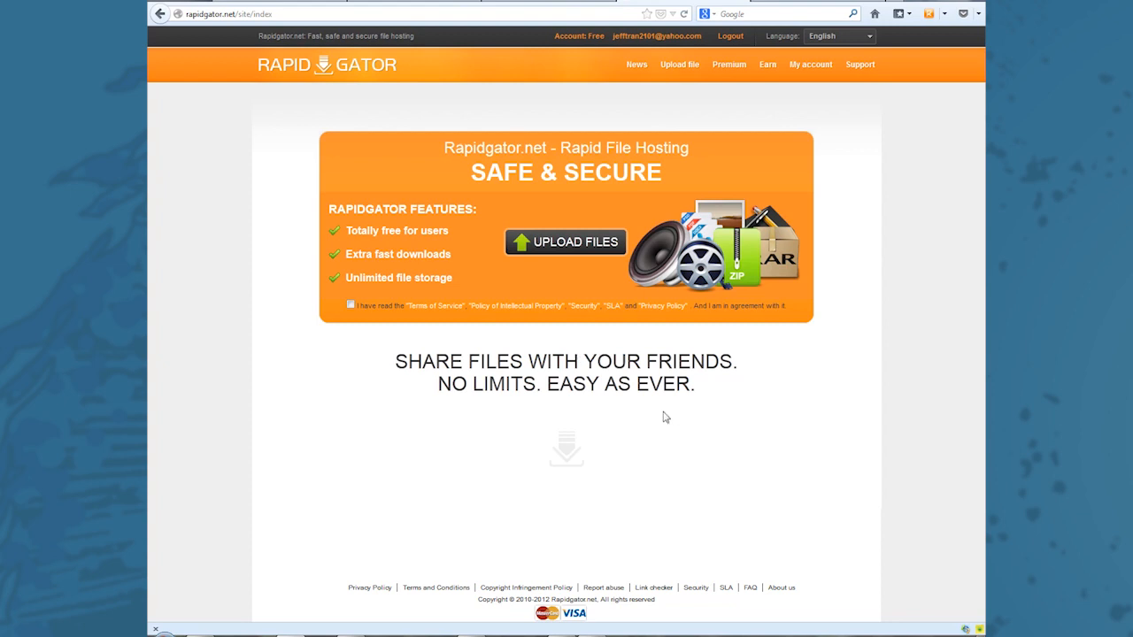
pyautogui.moveTo(646, 421)
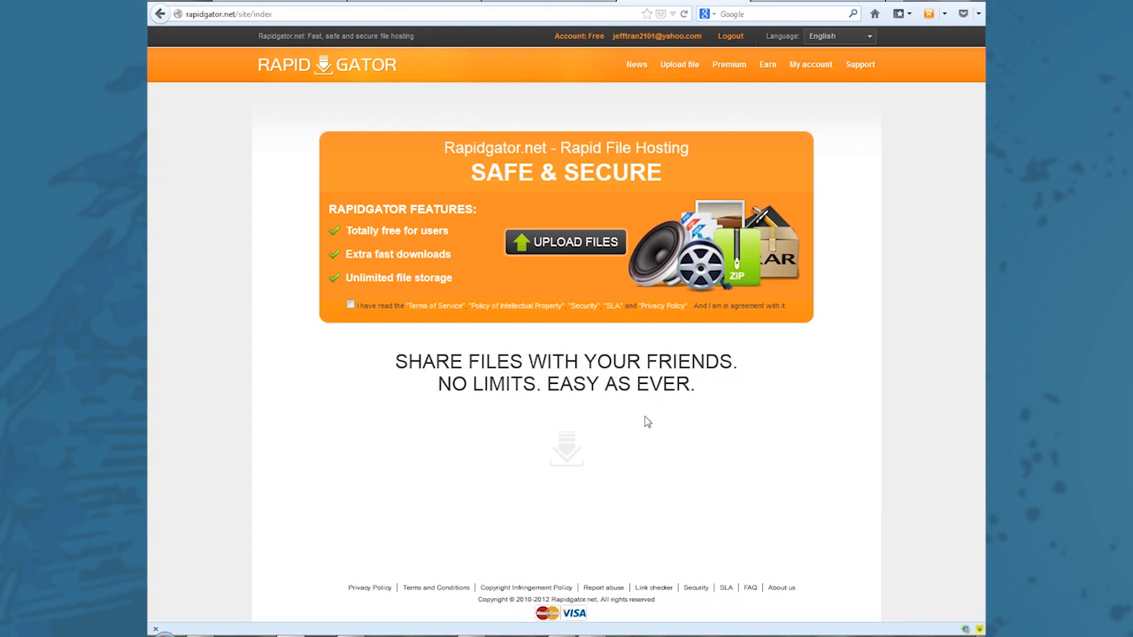
pyautogui.moveTo(627, 468)
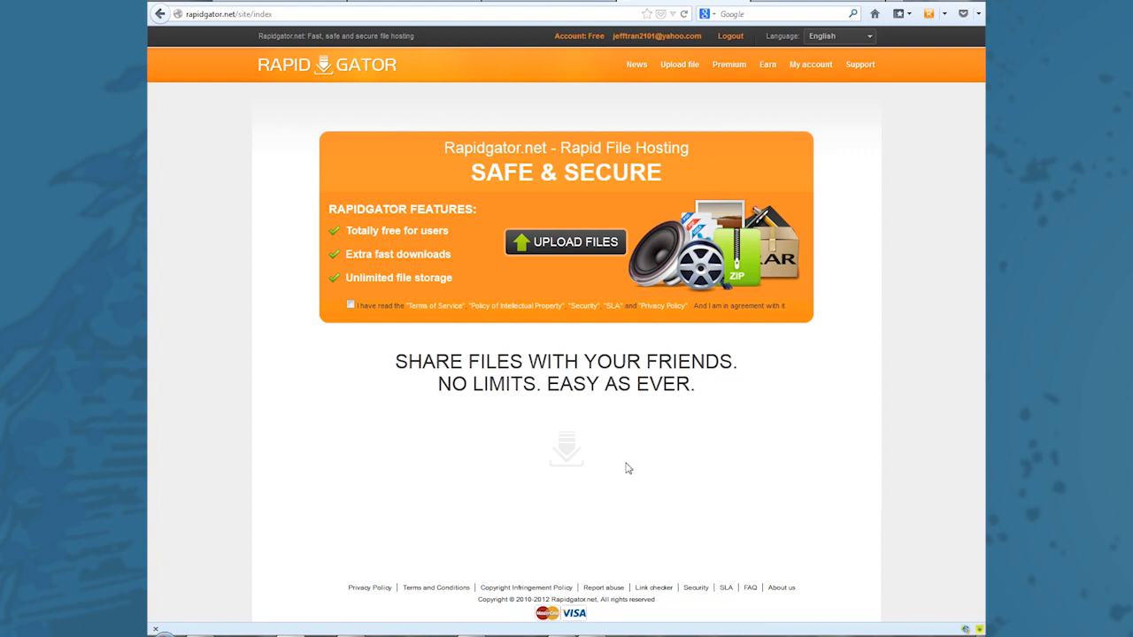
pyautogui.moveTo(638, 485)
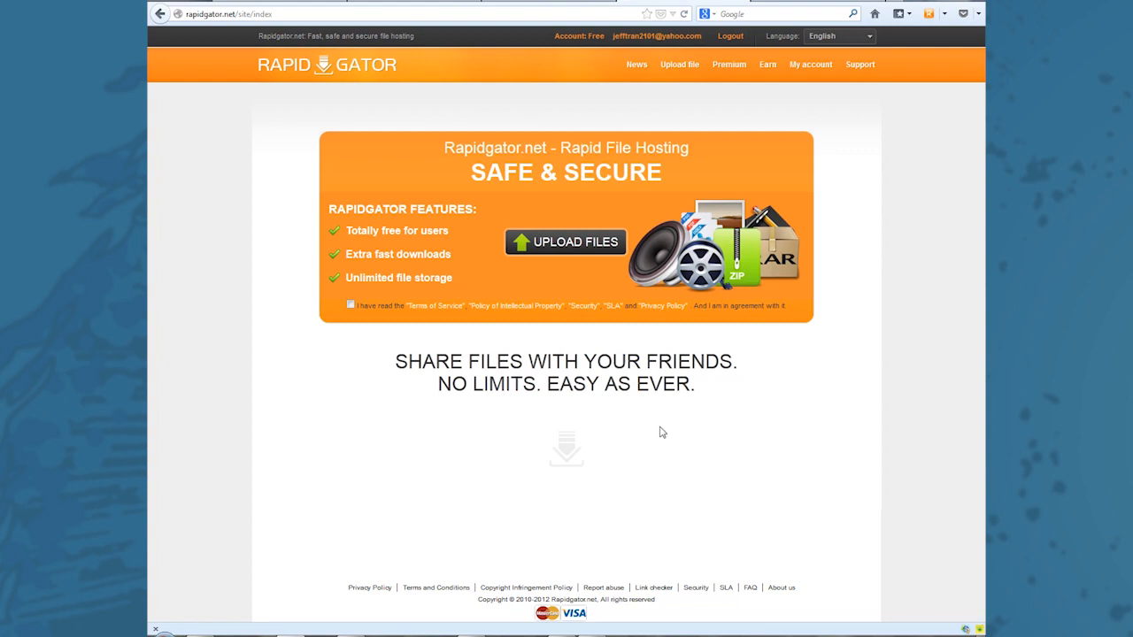
pyautogui.moveTo(668, 480)
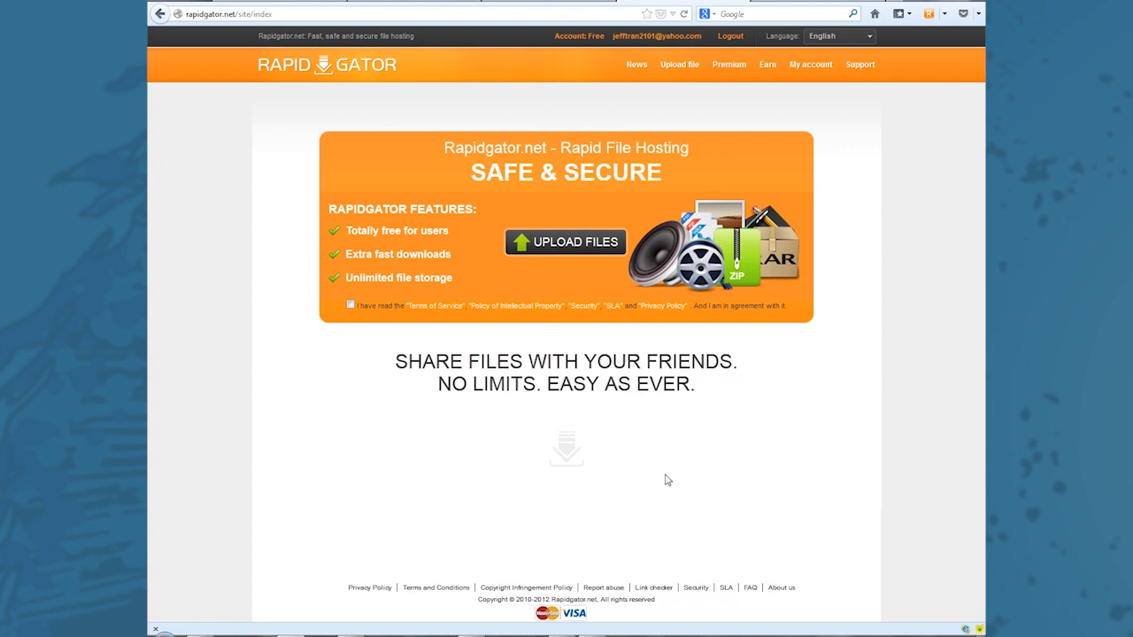
pyautogui.moveTo(733, 462)
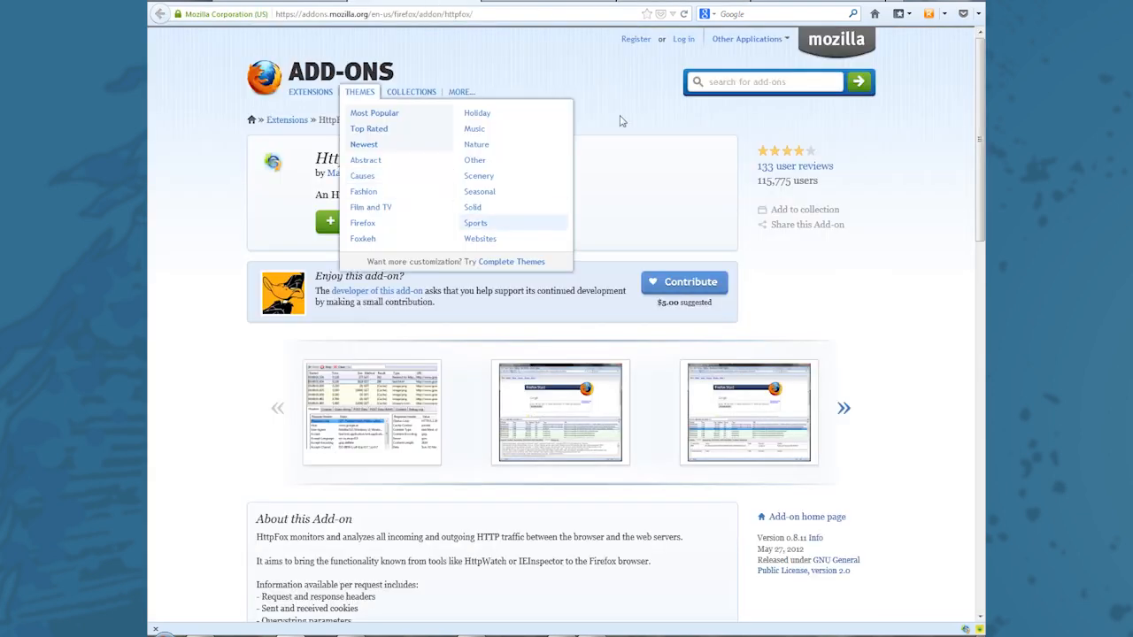
pyautogui.moveTo(223, 212)
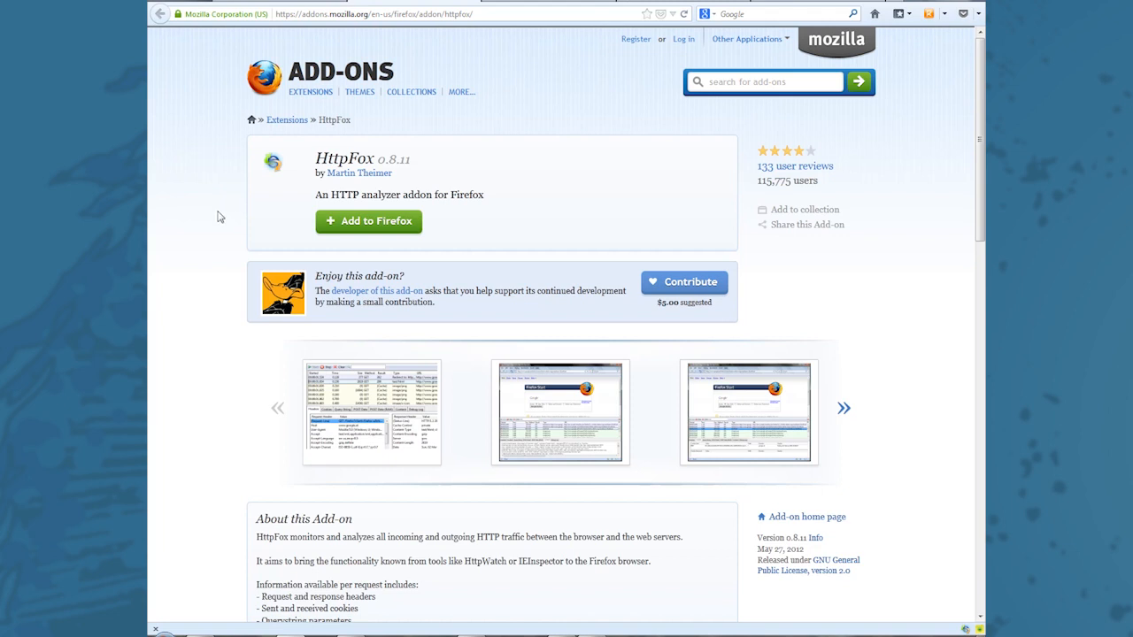
pyautogui.moveTo(573, 69)
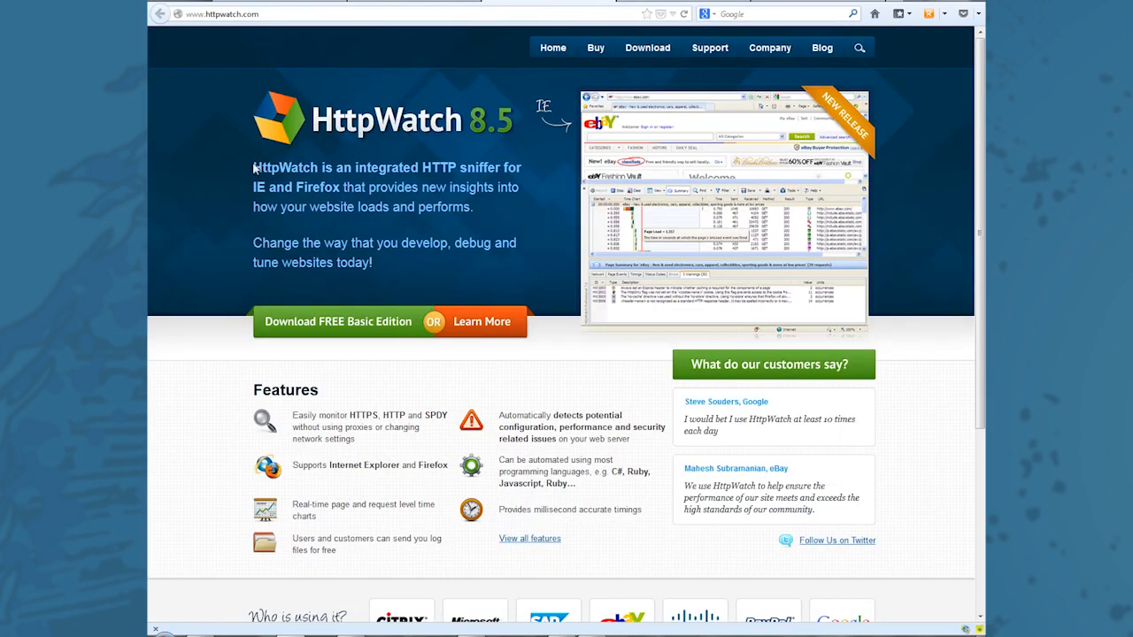
pyautogui.moveTo(265, 174)
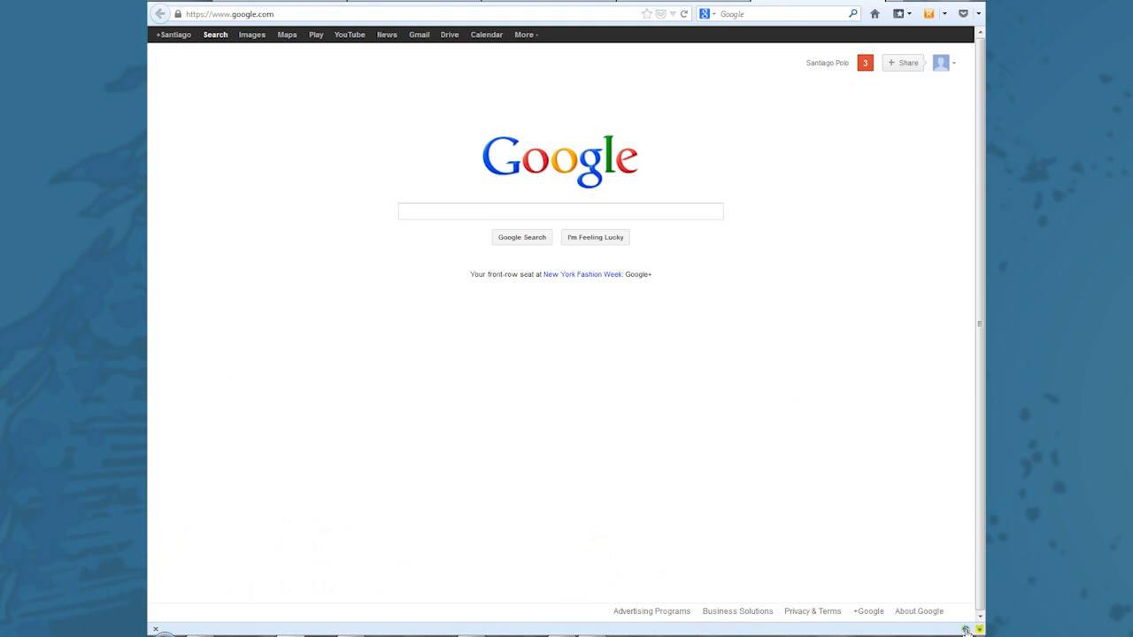
# Capture Google's page requests in HttpFox, then clear the captured list.
pyautogui.click(970, 627)
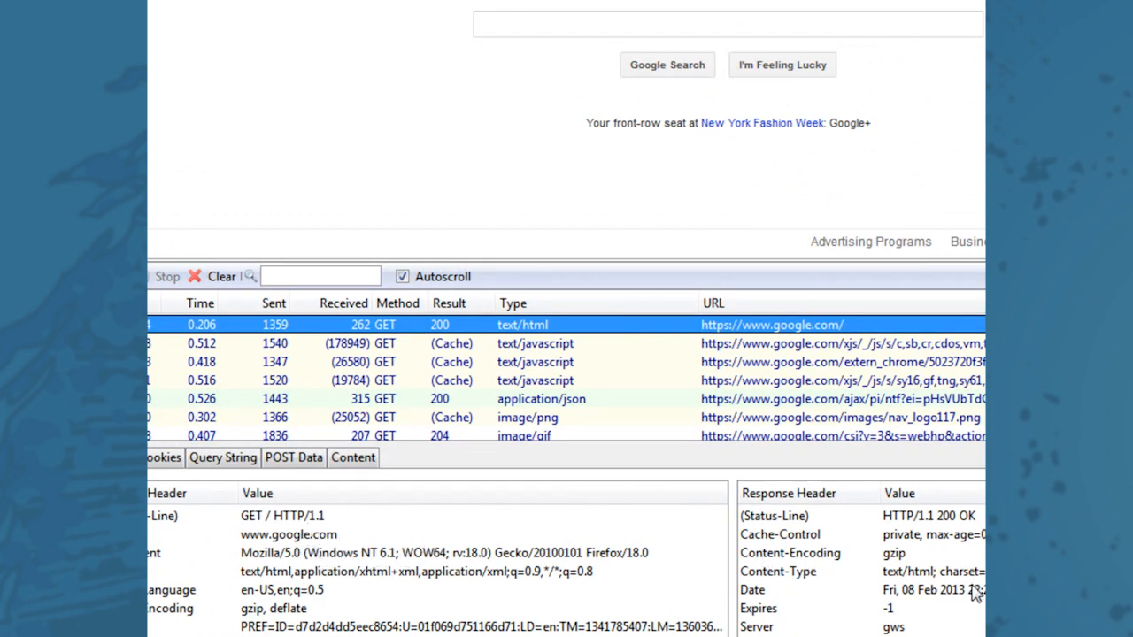
pyautogui.moveTo(280, 623)
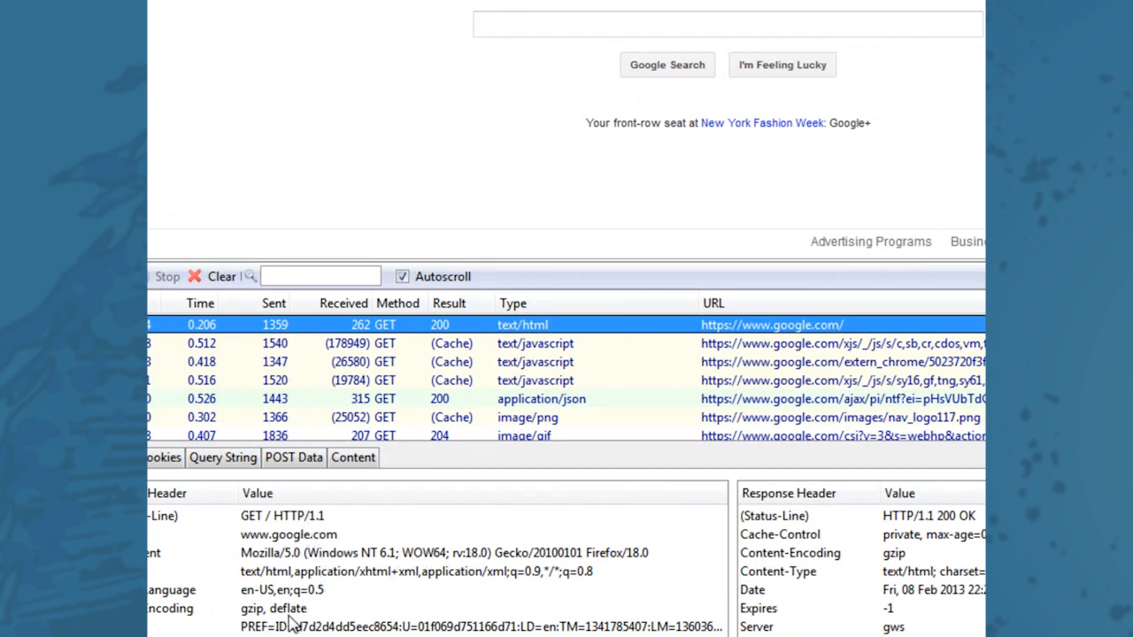
pyautogui.moveTo(506, 612)
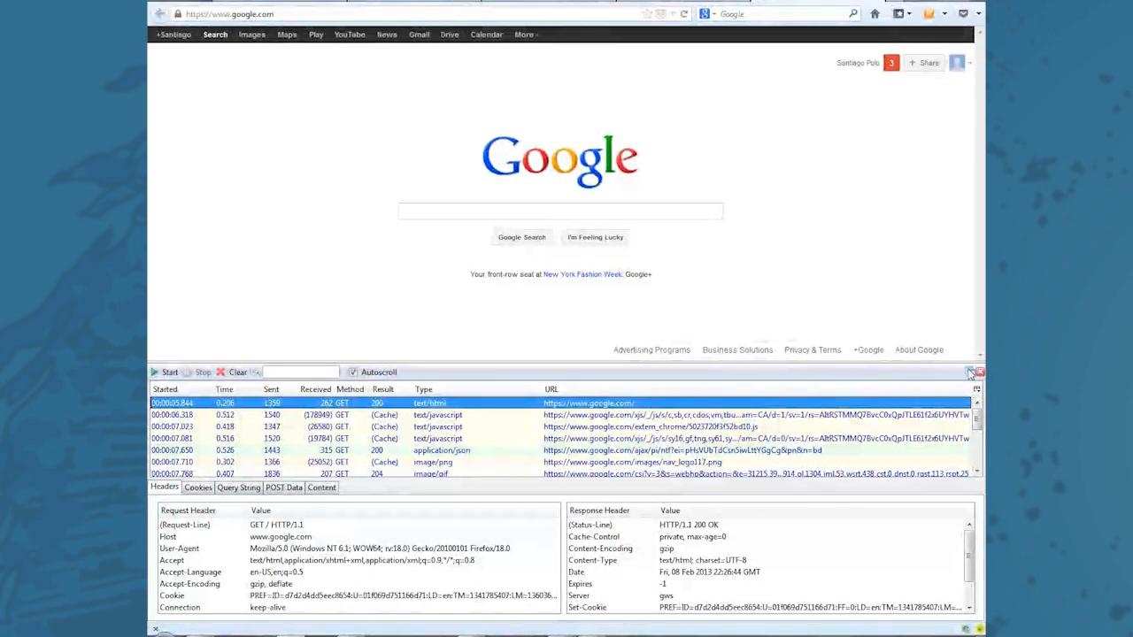
pyautogui.click(238, 372)
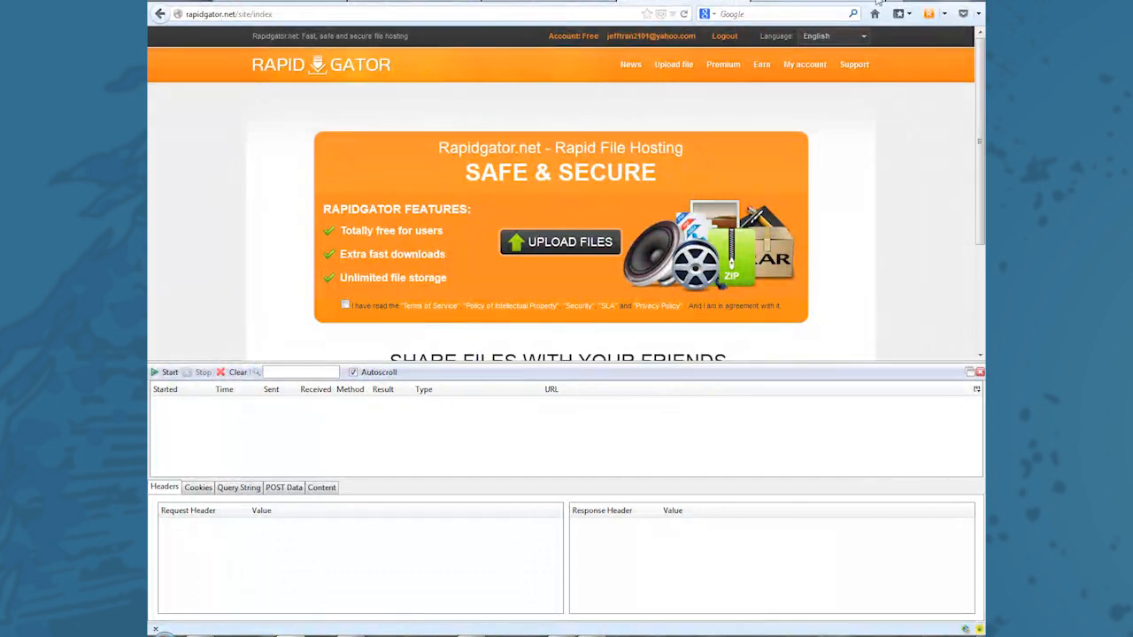
# Record rapidgator.net's page requests and tick the Terms of Service checkbox.
pyautogui.click(226, 14)
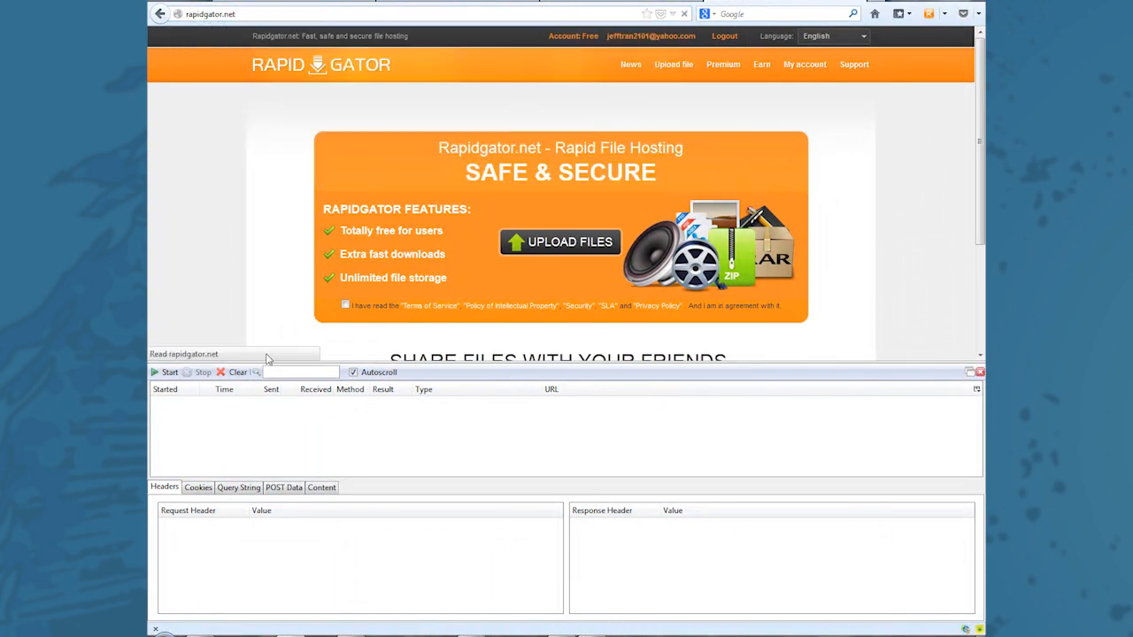
pyautogui.click(169, 372)
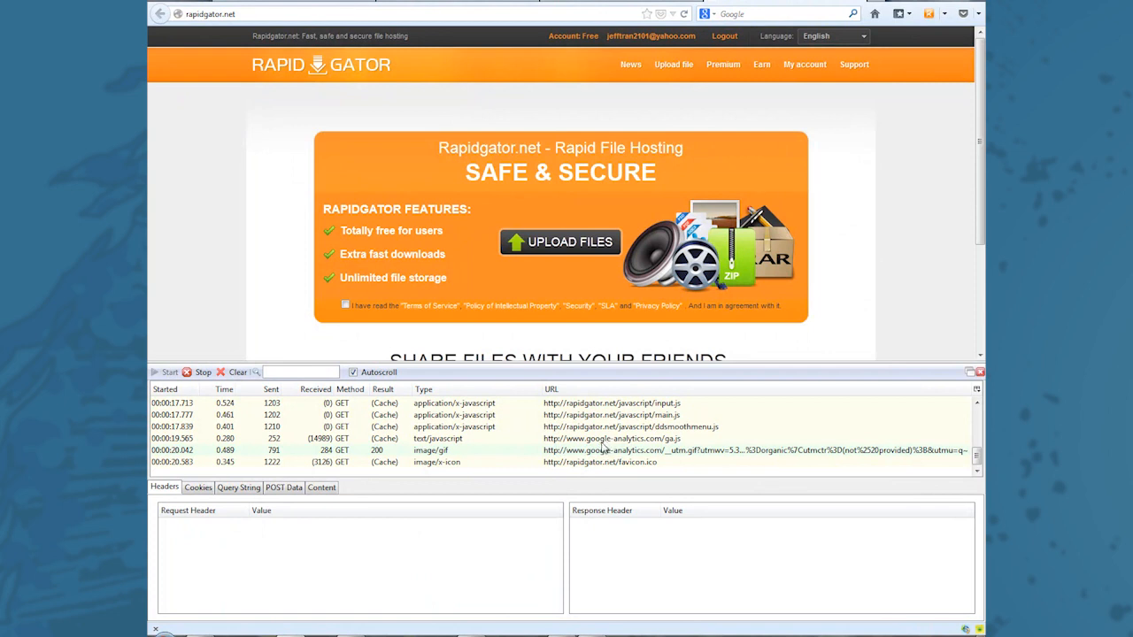
pyautogui.moveTo(567, 252)
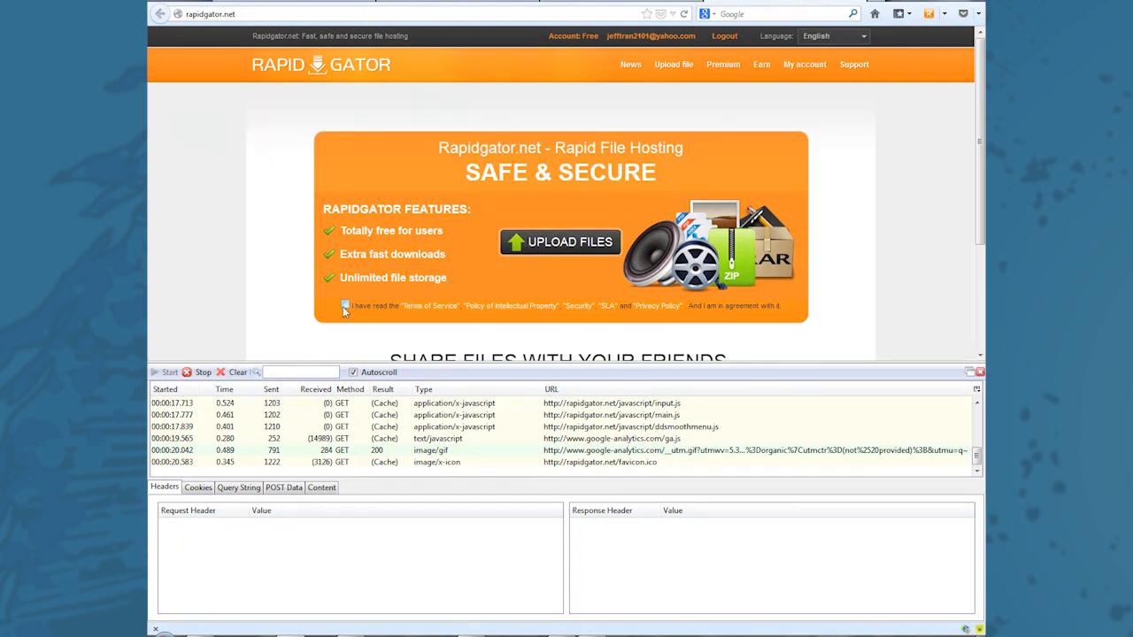
pyautogui.click(345, 305)
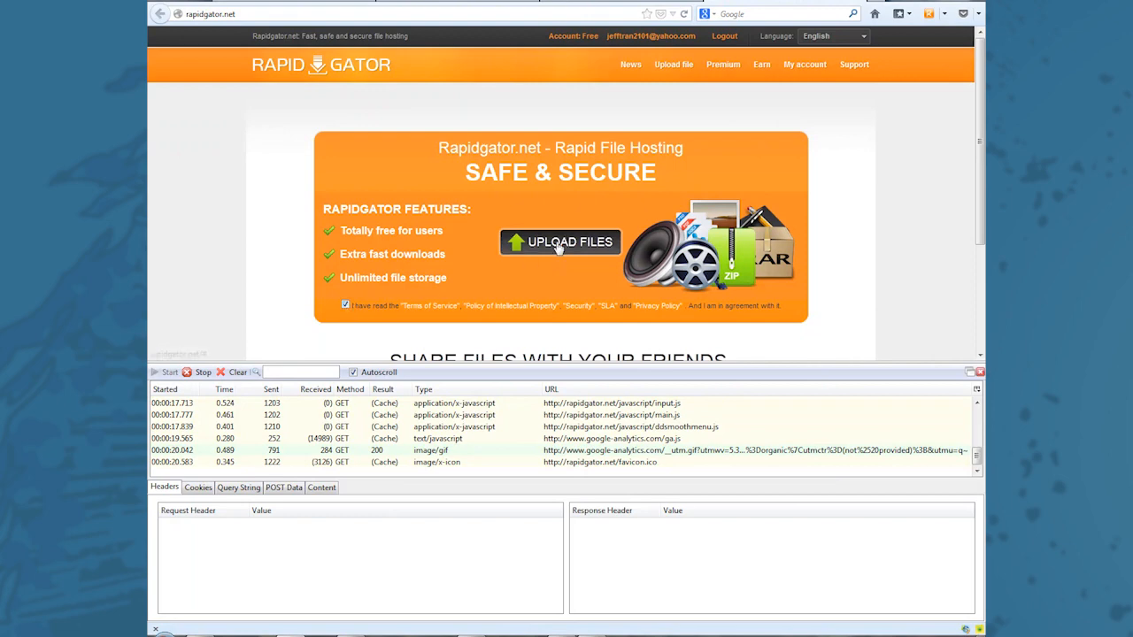
# Choose a JPG via Upload Files and start uploading it to Rapidgator.
pyautogui.click(559, 241)
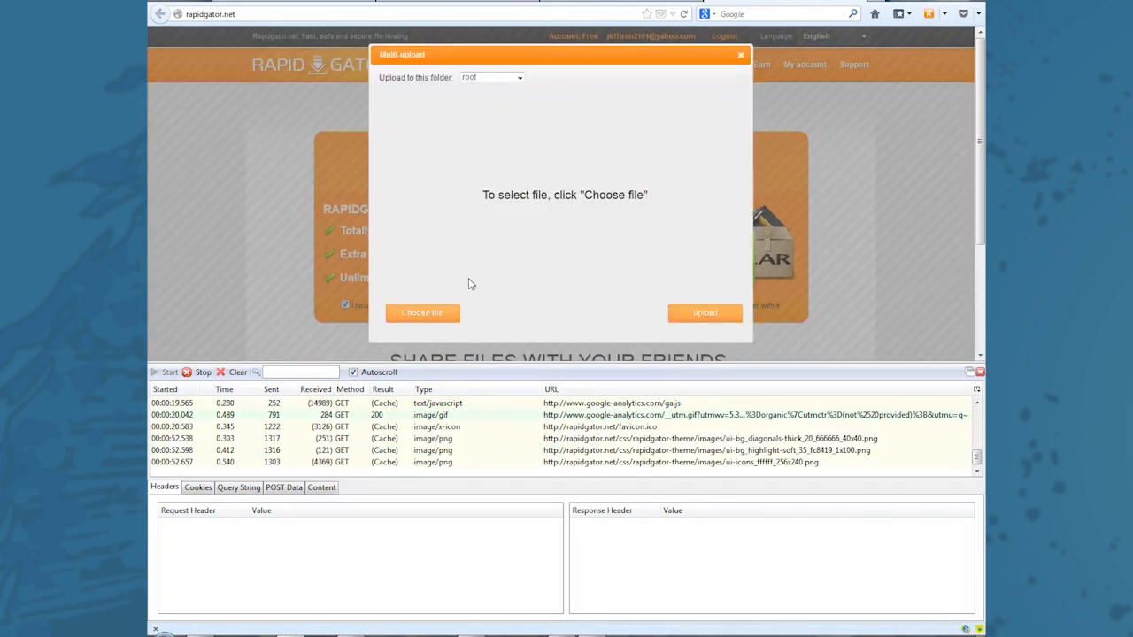
pyautogui.click(421, 311)
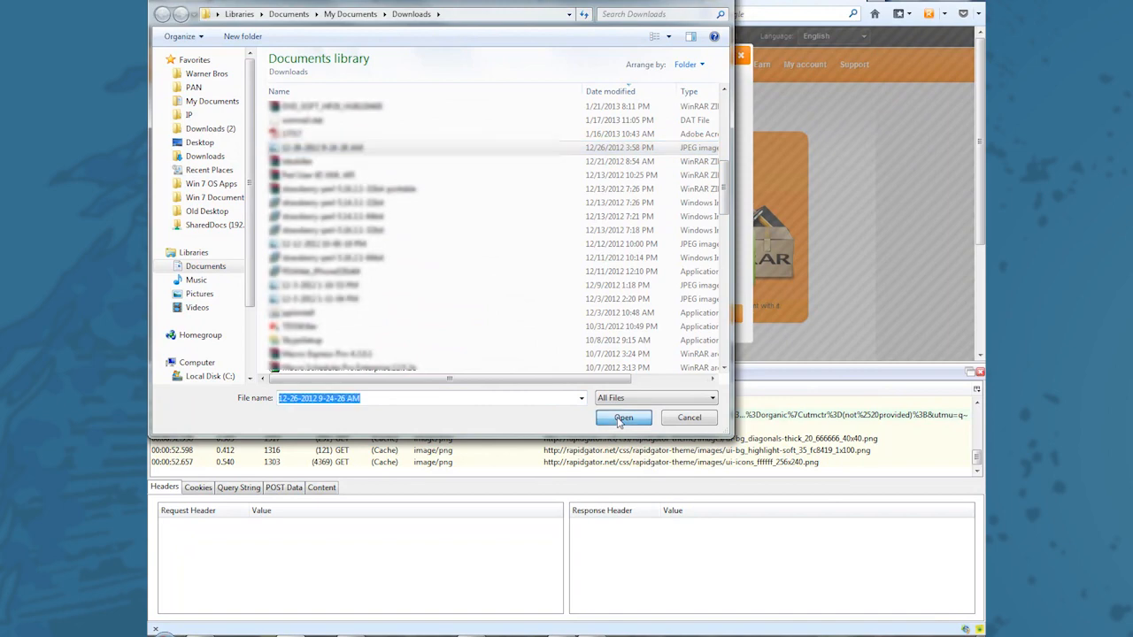
pyautogui.click(623, 418)
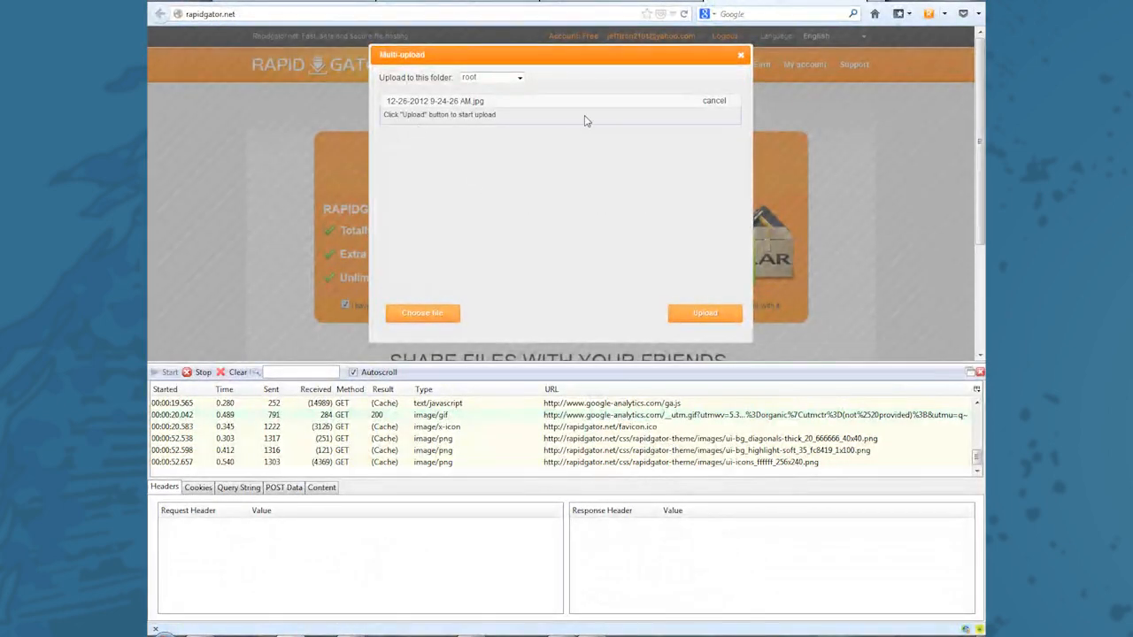
pyautogui.moveTo(602, 241)
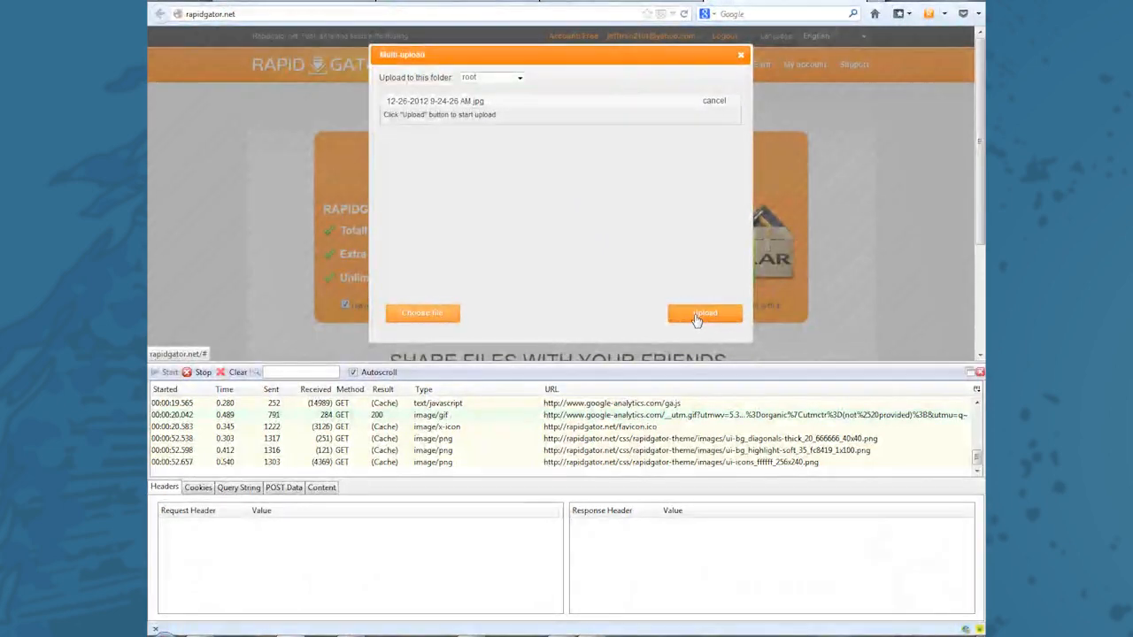
pyautogui.click(705, 312)
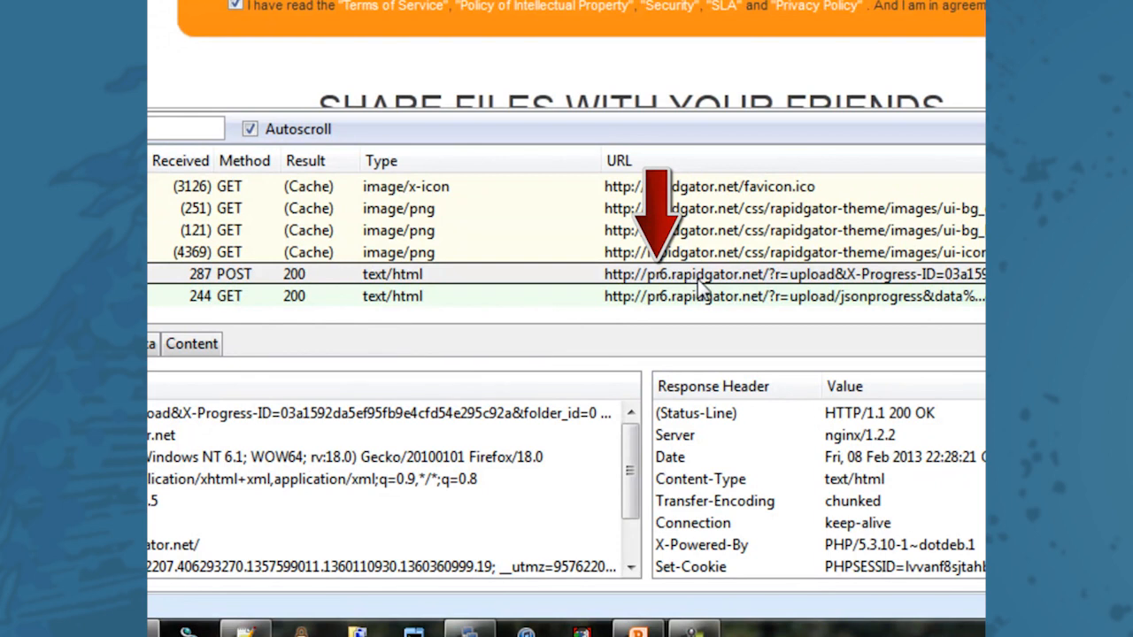
pyautogui.moveTo(687, 290)
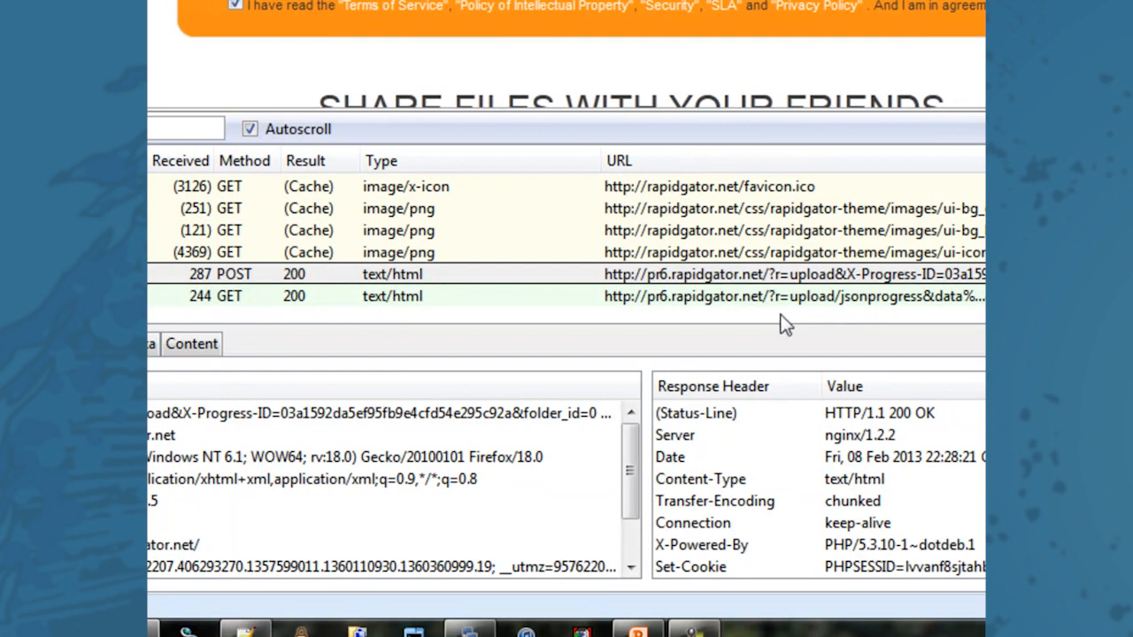
pyautogui.moveTo(755, 290)
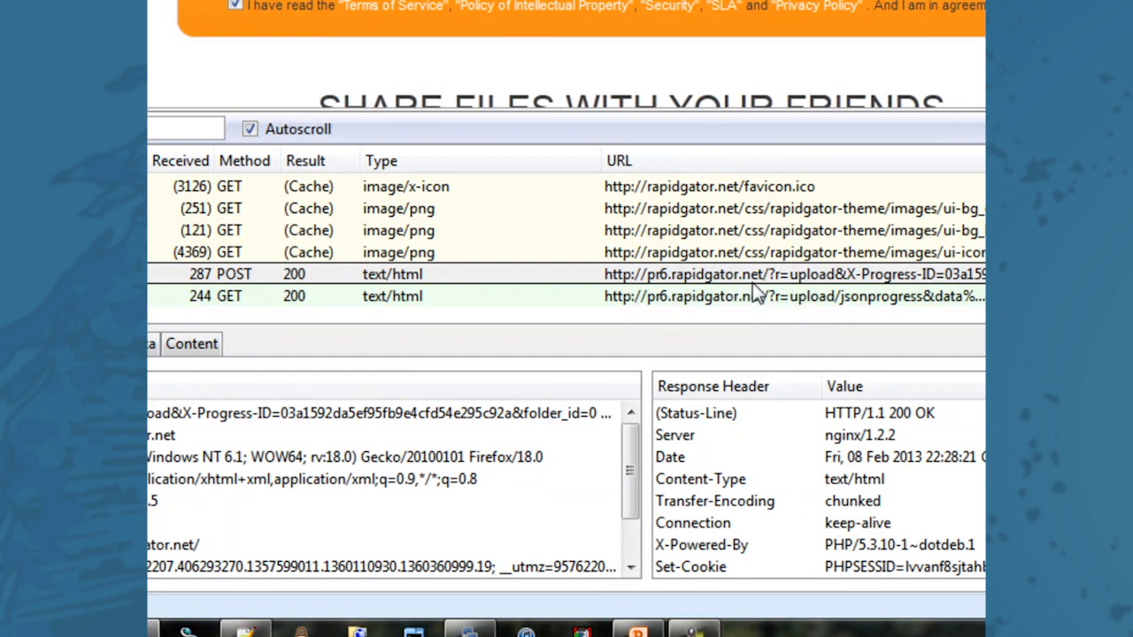
pyautogui.moveTo(701, 293)
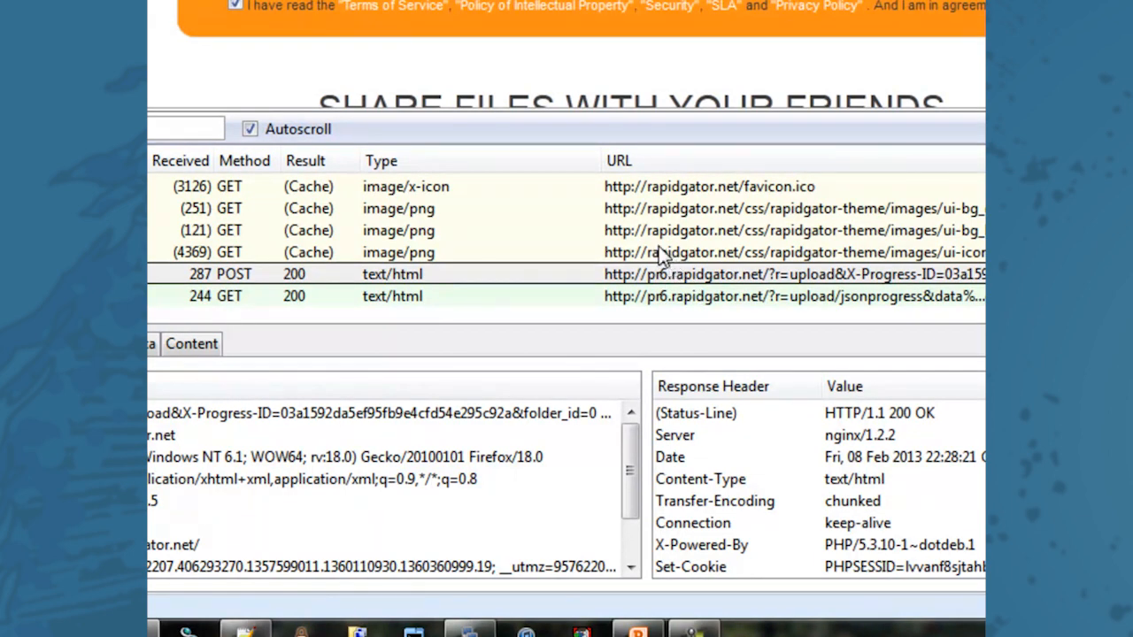
pyautogui.moveTo(697, 252)
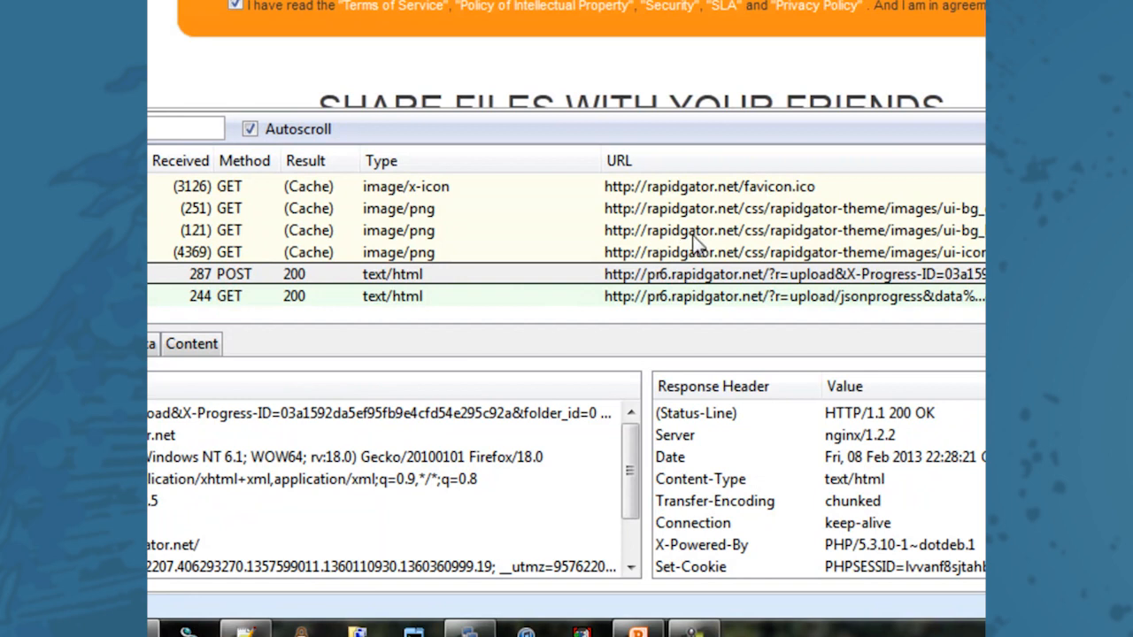
pyautogui.moveTo(691, 298)
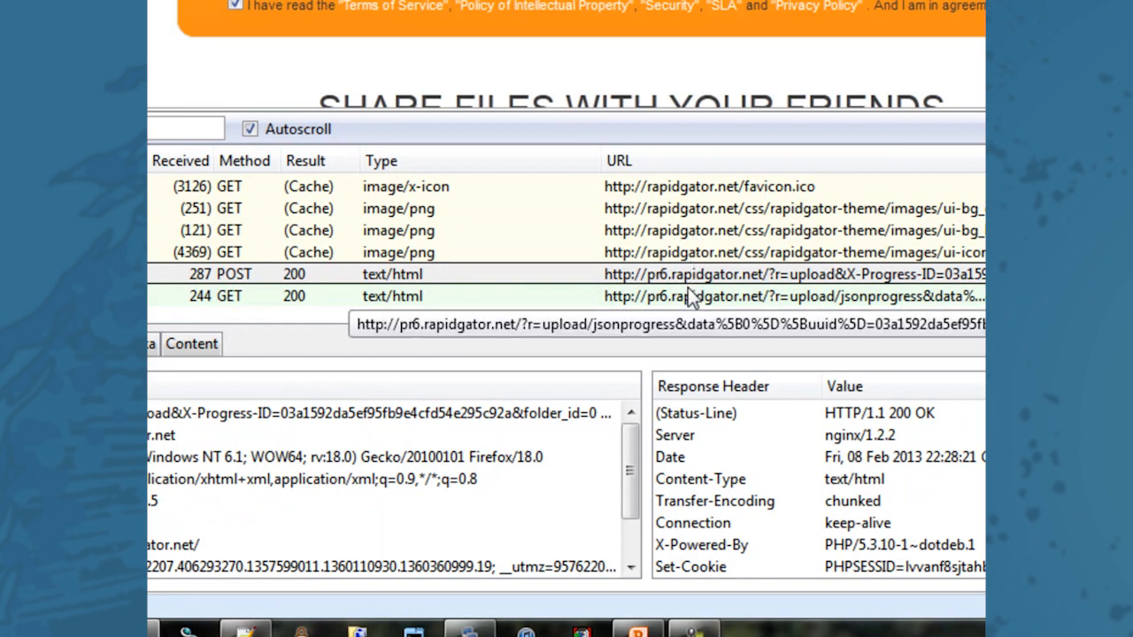
pyautogui.moveTo(677, 340)
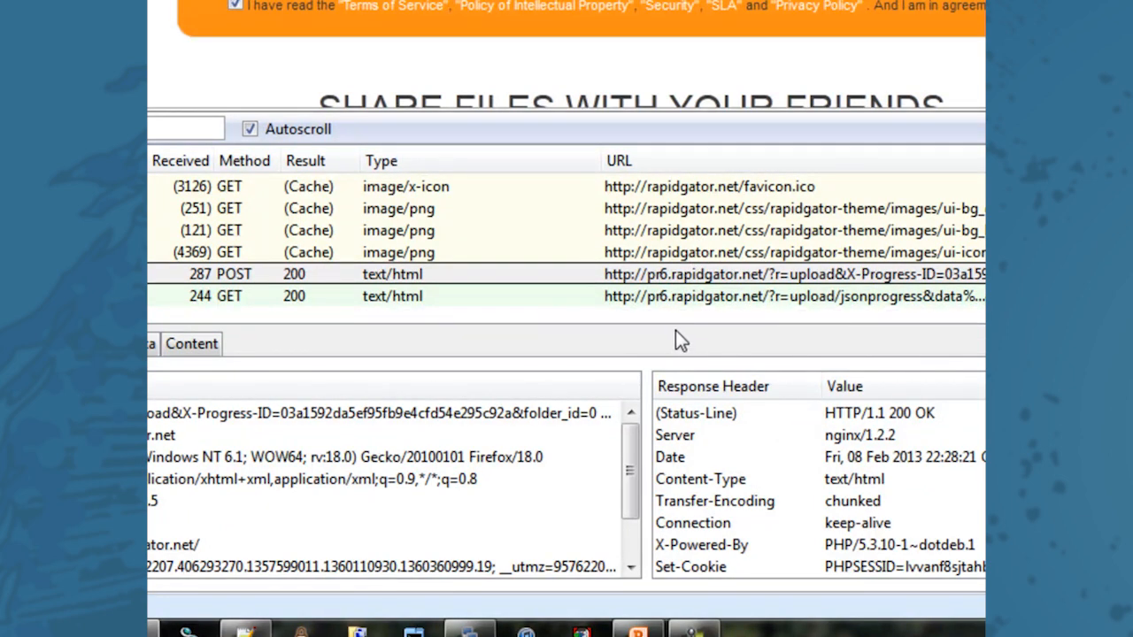
pyautogui.moveTo(665, 287)
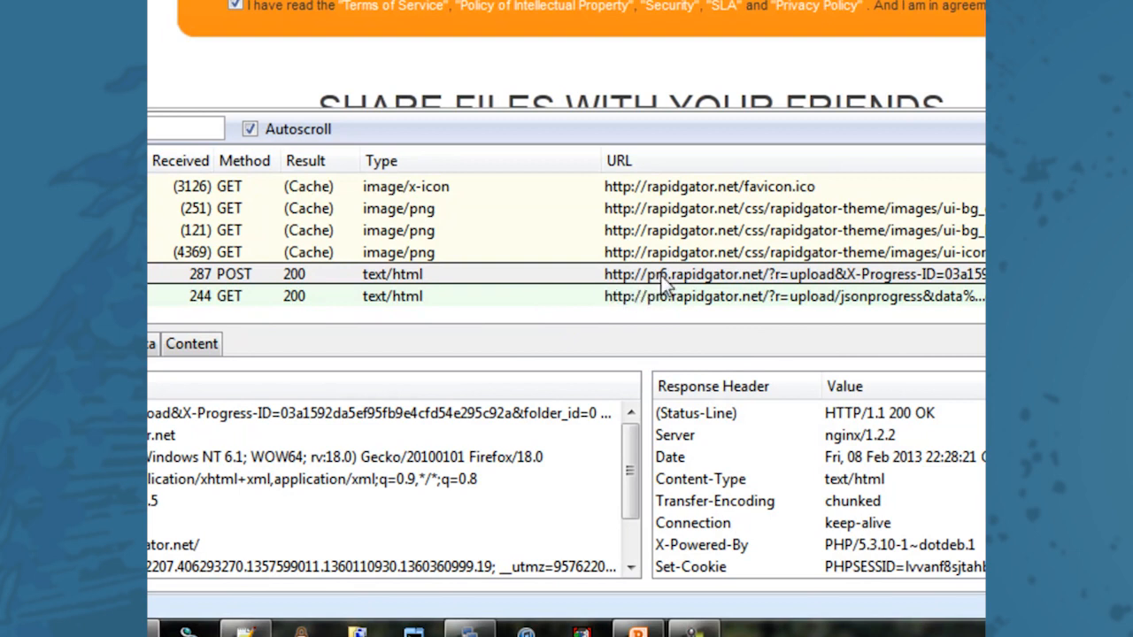
pyautogui.moveTo(667, 297)
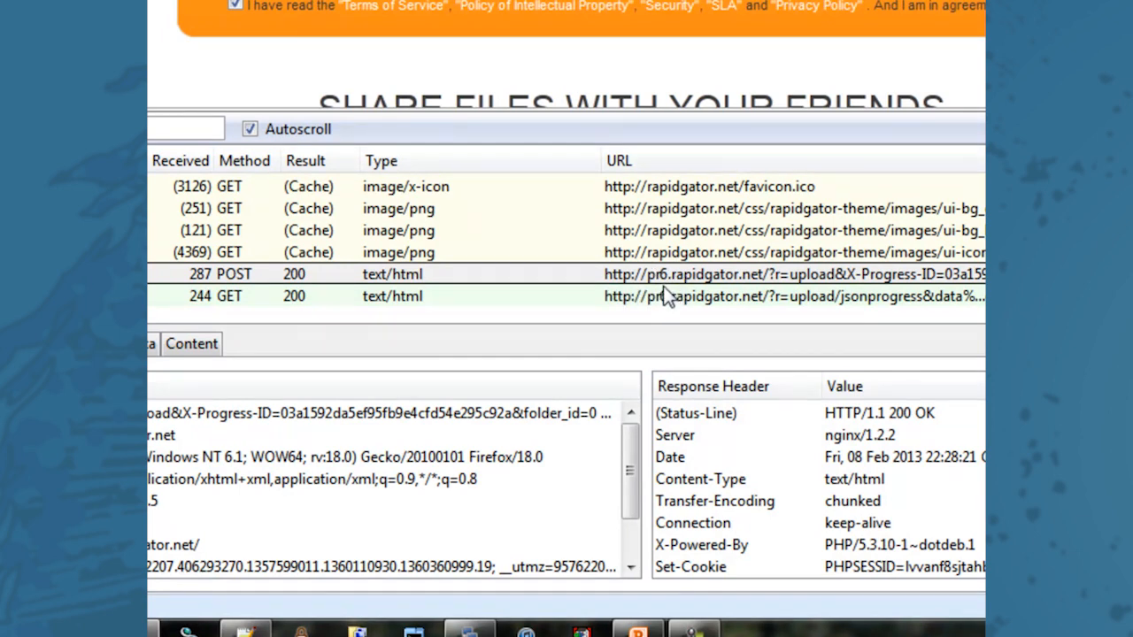
pyautogui.moveTo(744, 299)
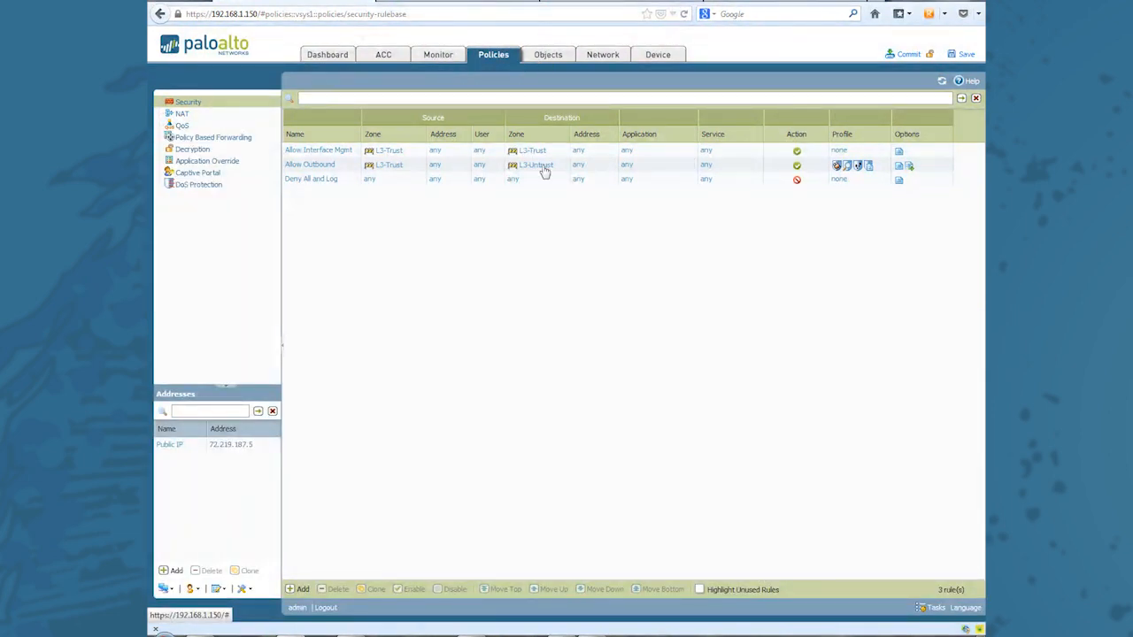
pyautogui.moveTo(336, 225)
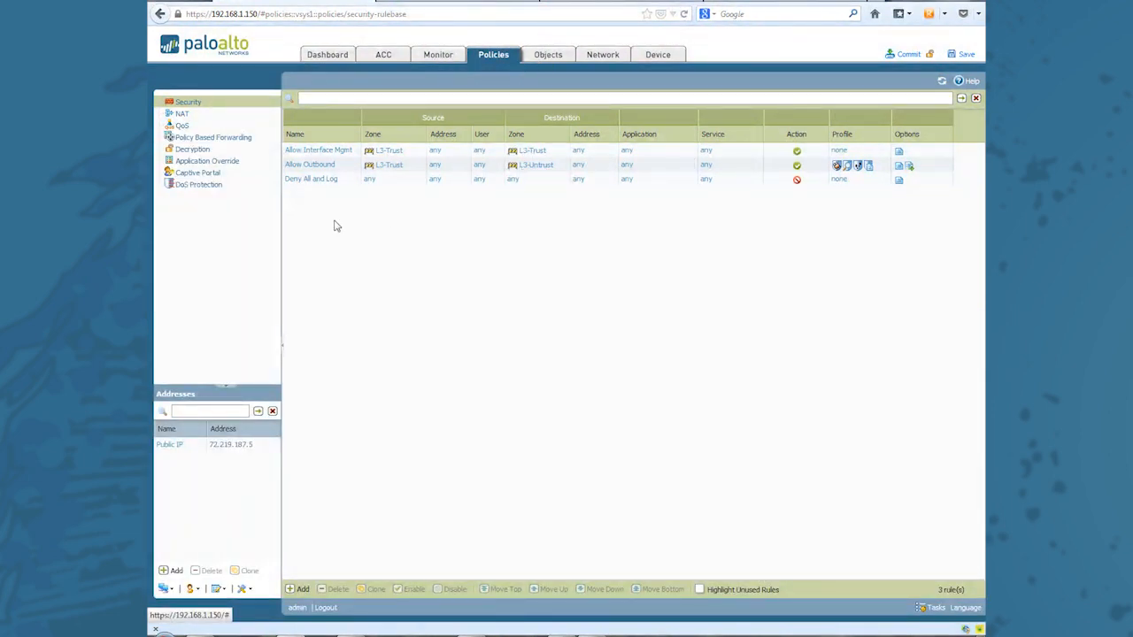
# Show the Applications list under Objects.
pyautogui.click(547, 53)
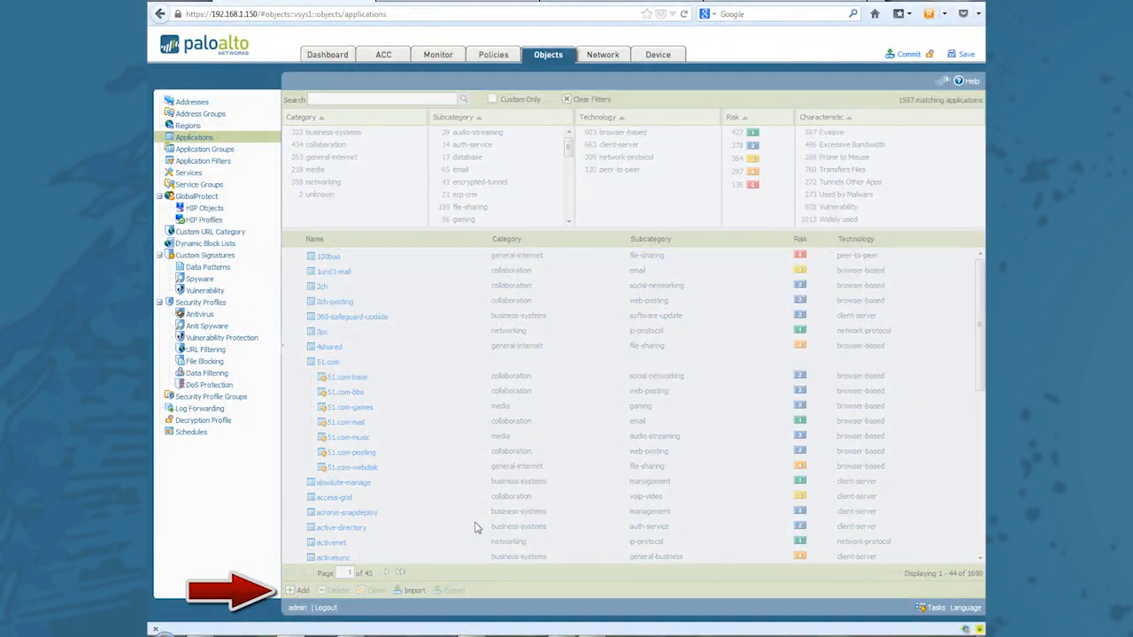
# Create application rapidgator with category general-internet and subcategory file-sharing.
pyautogui.click(298, 591)
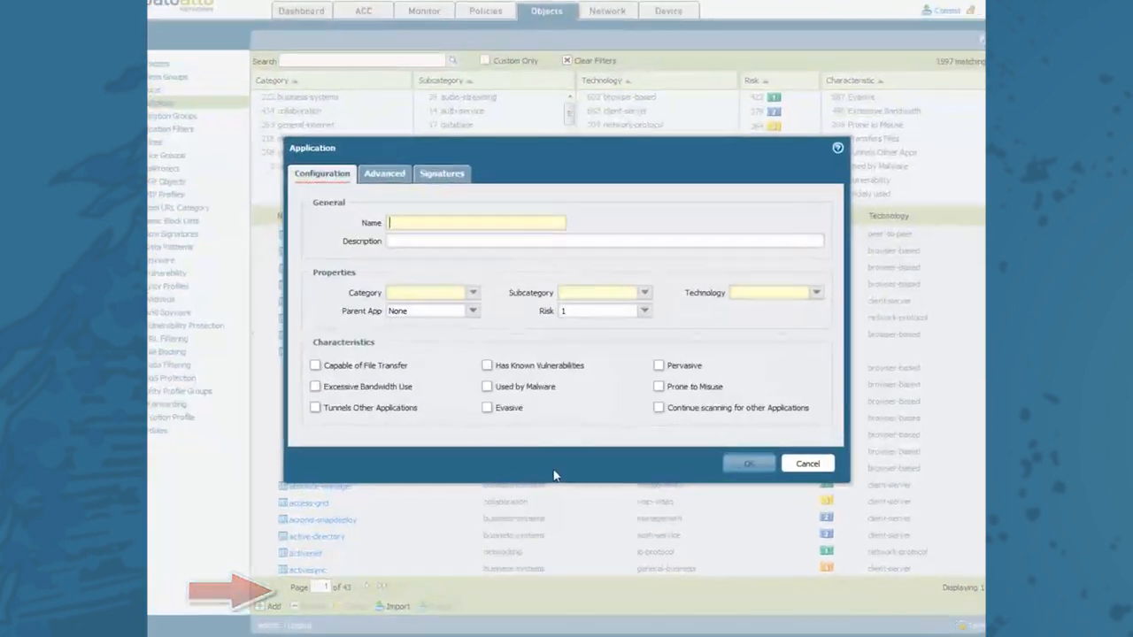
pyautogui.write('rapidgator')
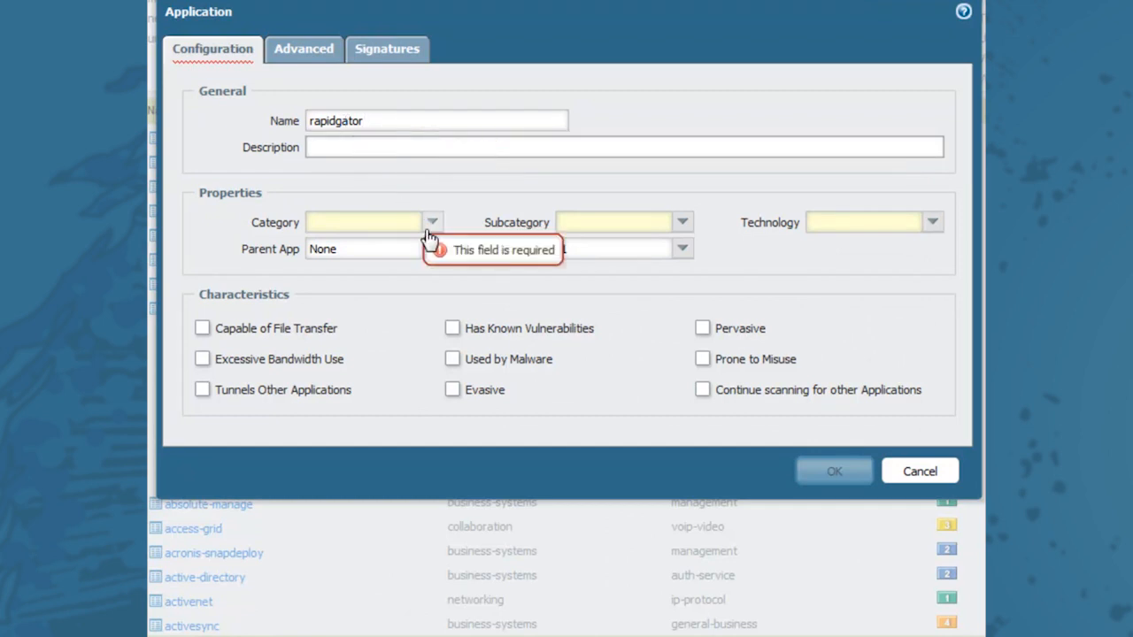
pyautogui.click(432, 223)
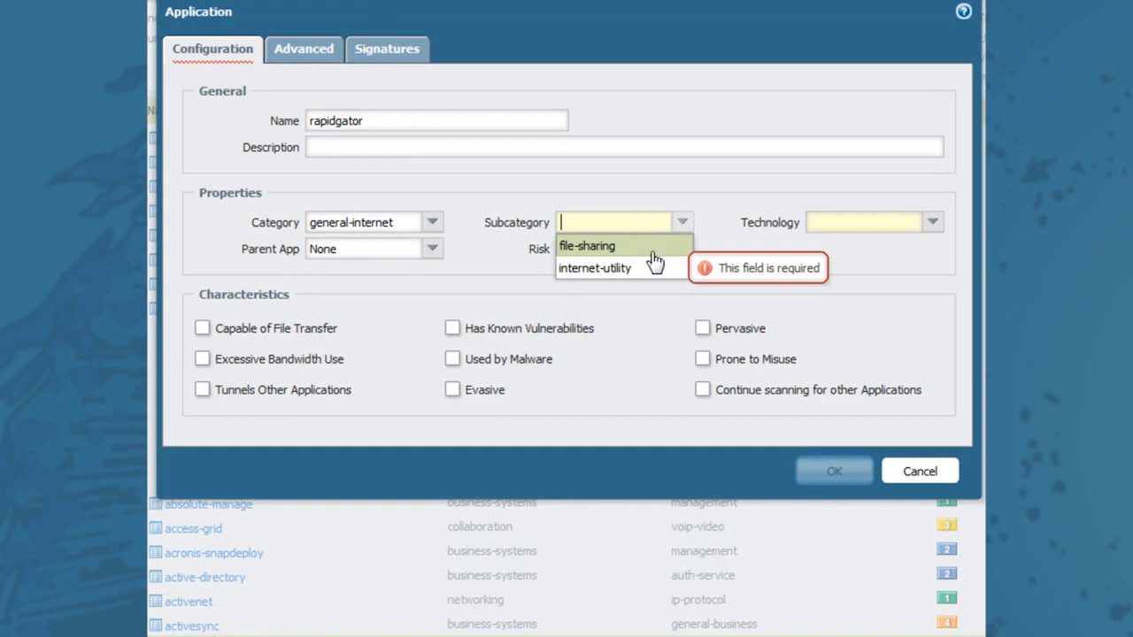
pyautogui.click(588, 246)
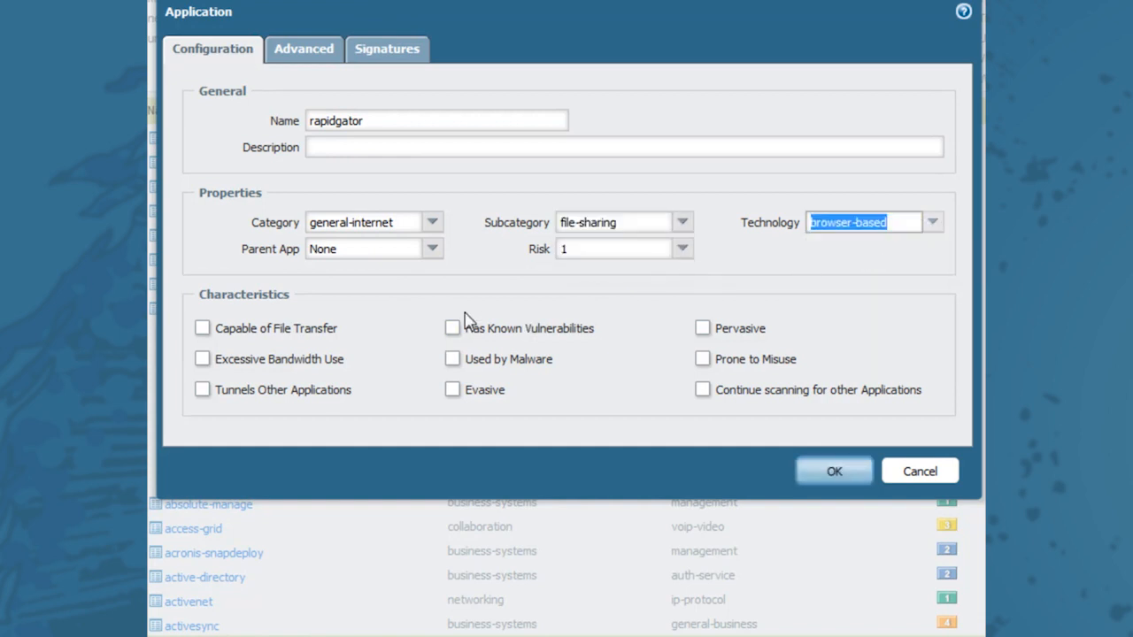
pyautogui.moveTo(305, 55)
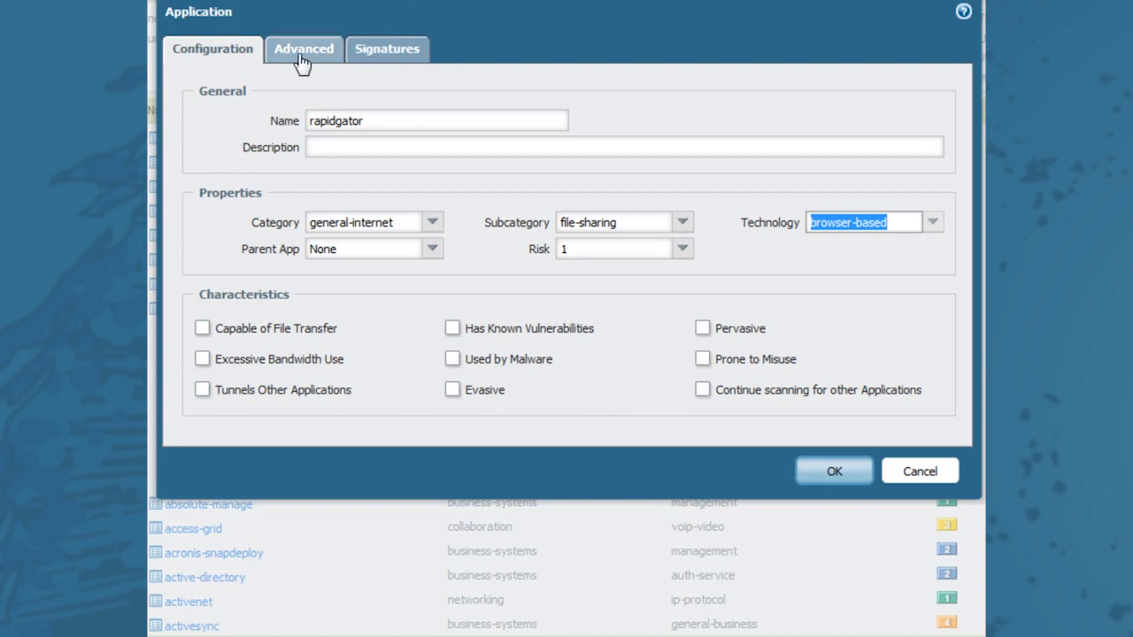
# Add default port tcp/80 in the application's Advanced settings.
pyautogui.click(304, 50)
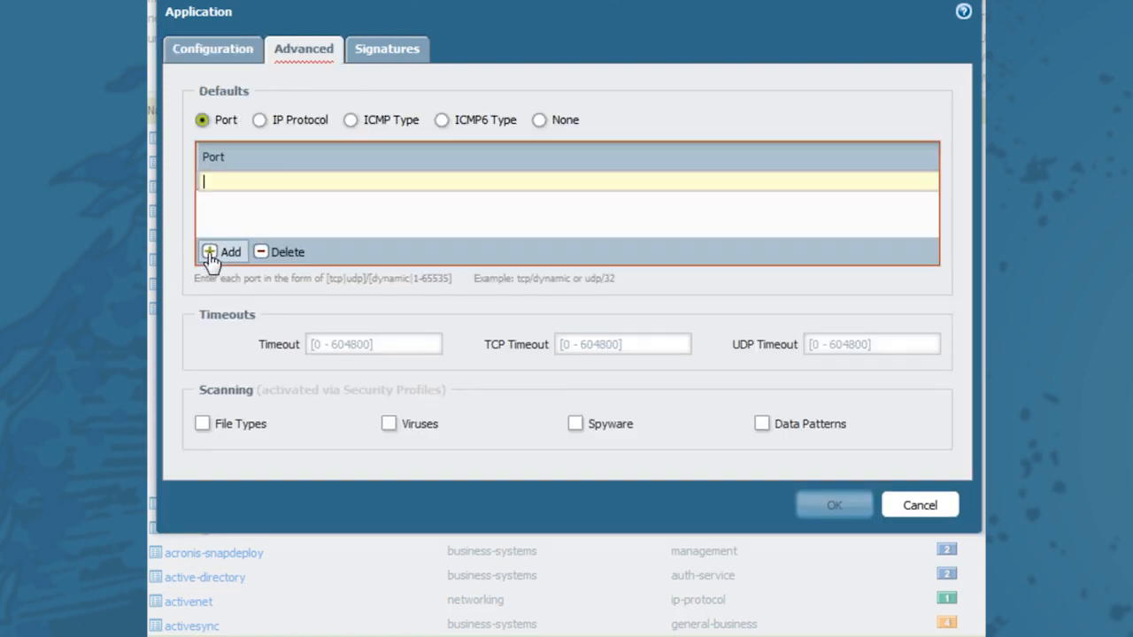
pyautogui.write('tcp/80')
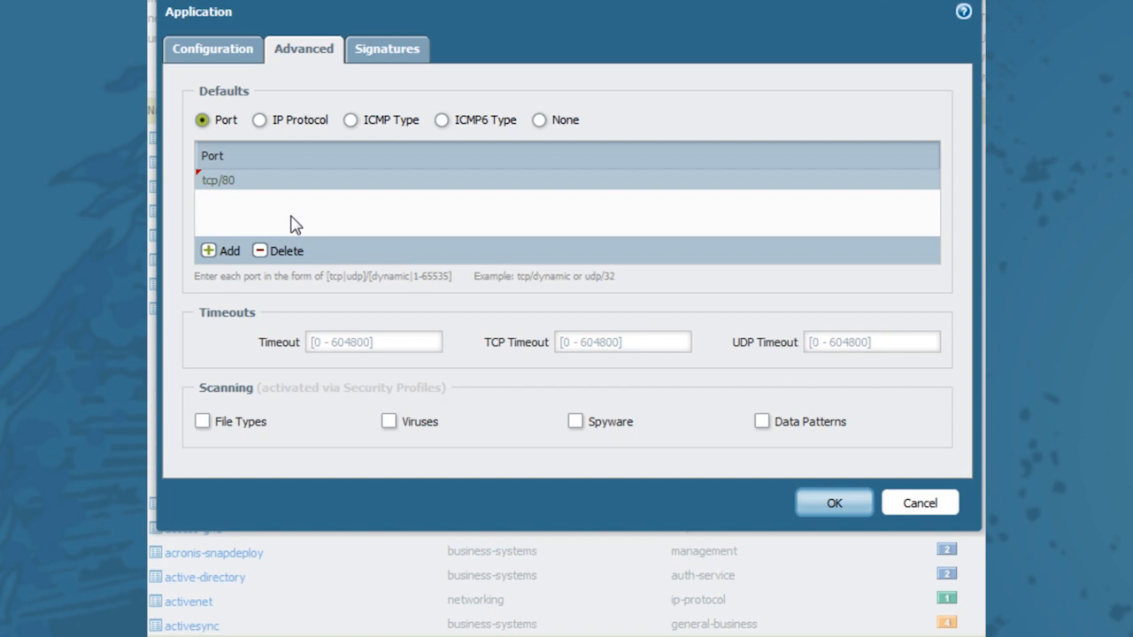
pyautogui.moveTo(298, 135)
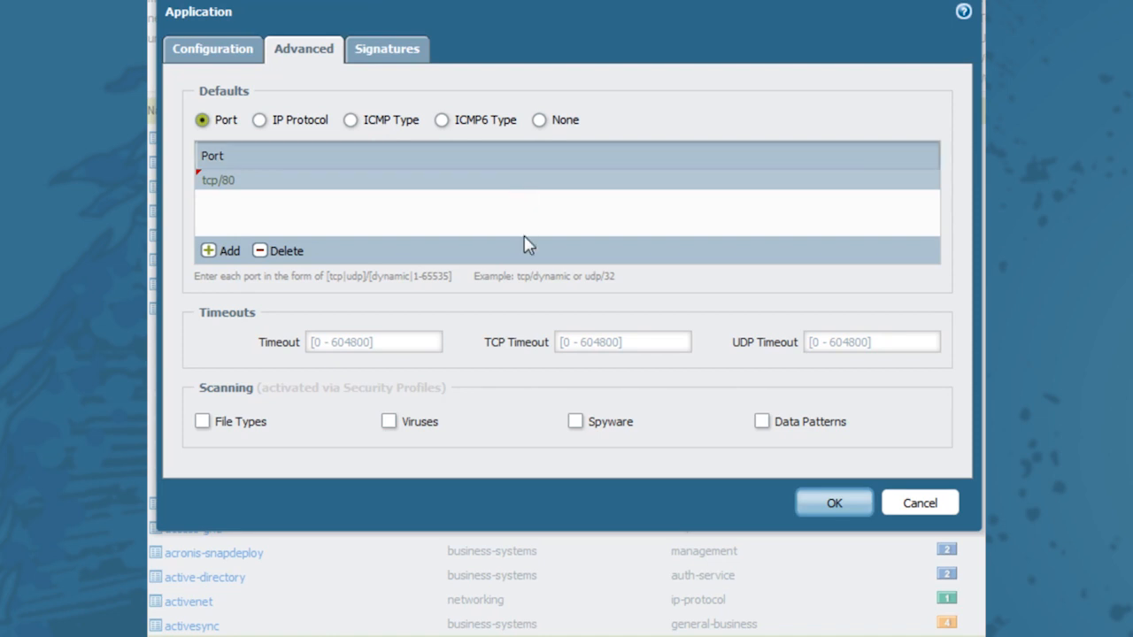
pyautogui.moveTo(496, 411)
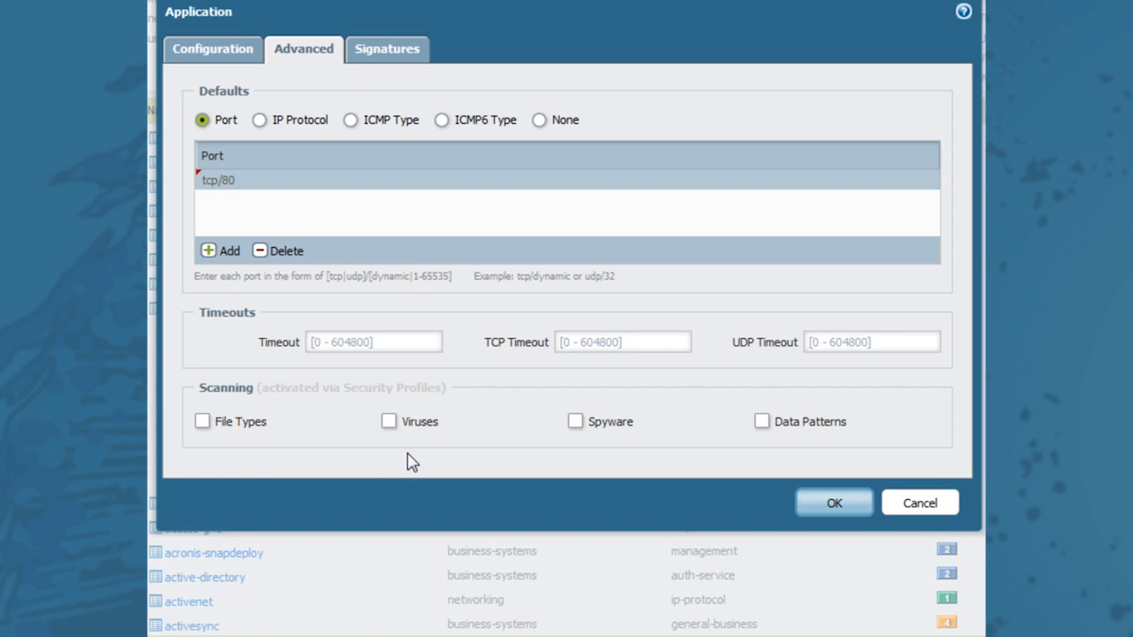
pyautogui.moveTo(533, 469)
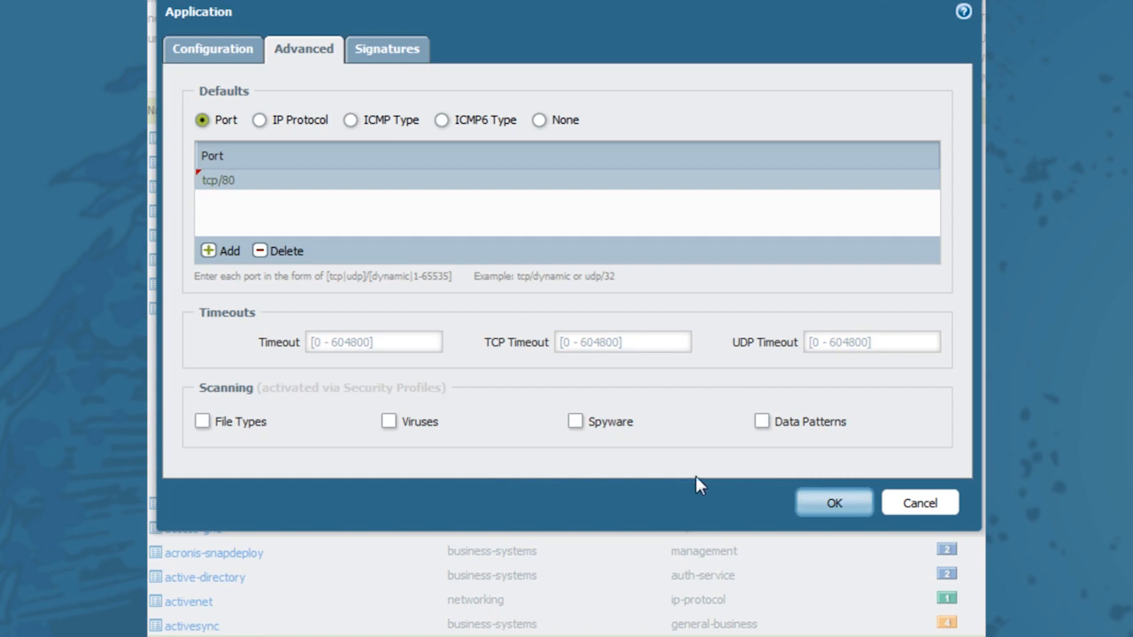
pyautogui.moveTo(400, 73)
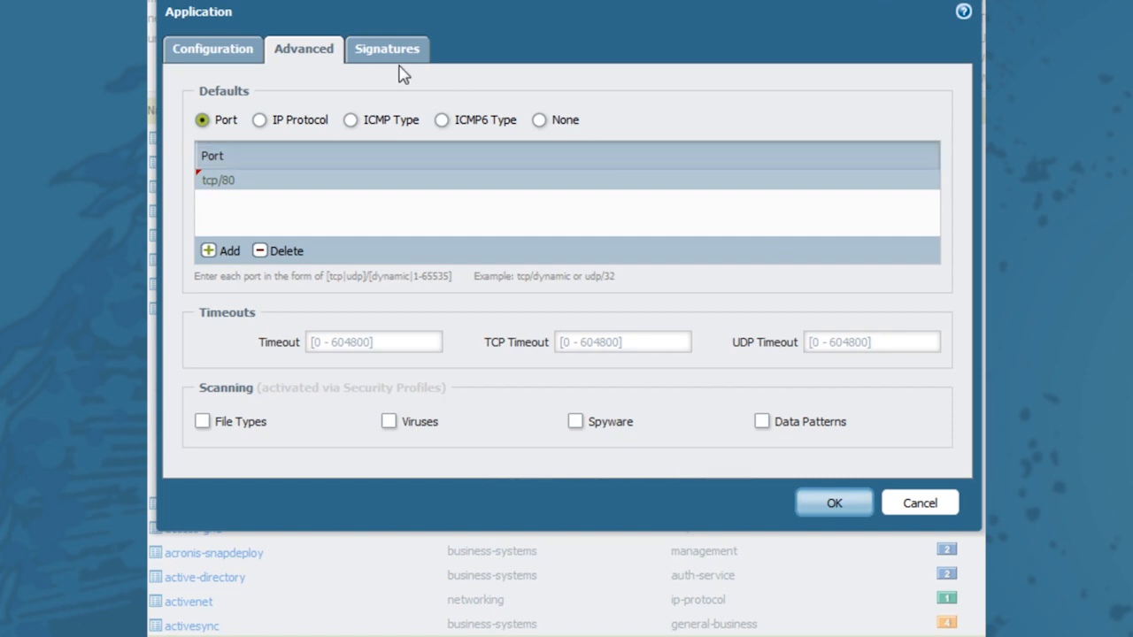
# Add a signature named rapidgator, discarding an empty condition.
pyautogui.click(386, 50)
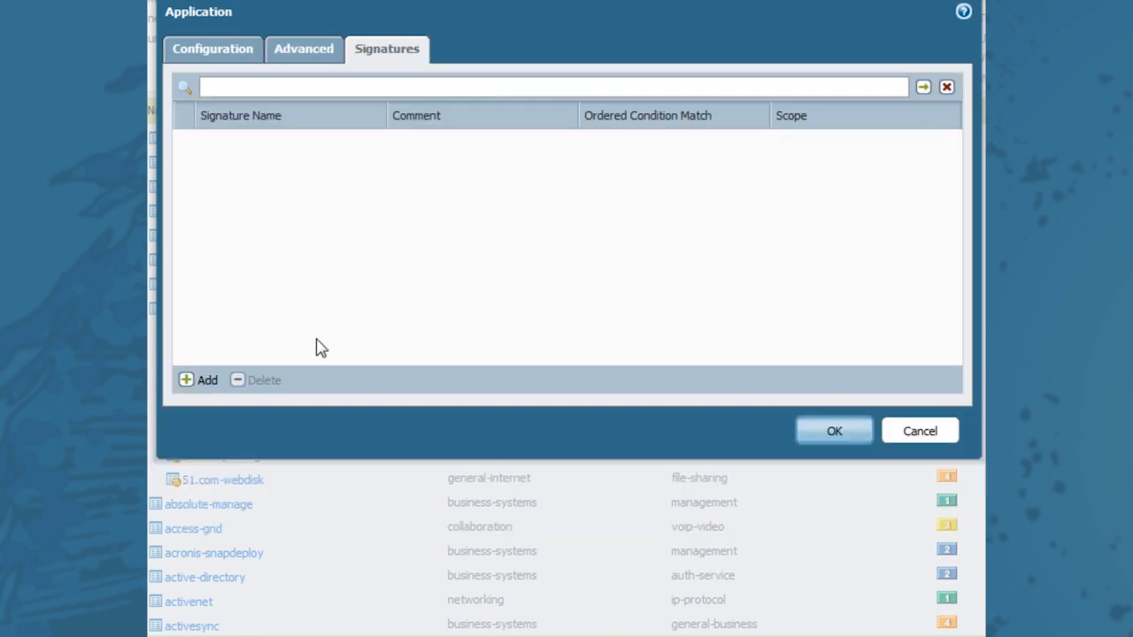
pyautogui.click(198, 380)
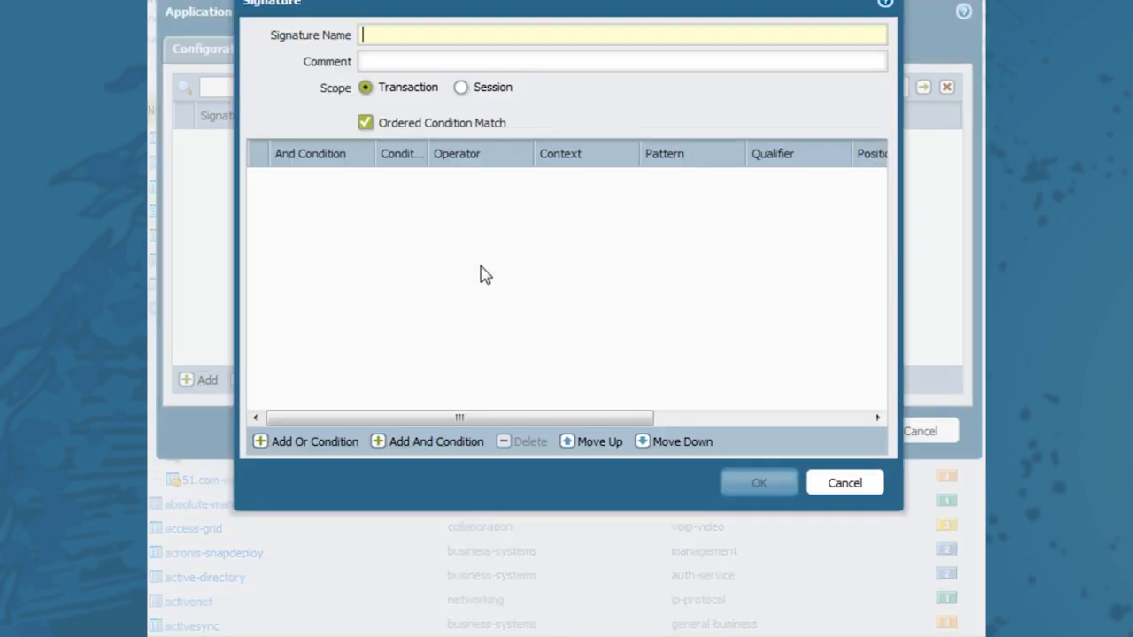
pyautogui.write('rapid')
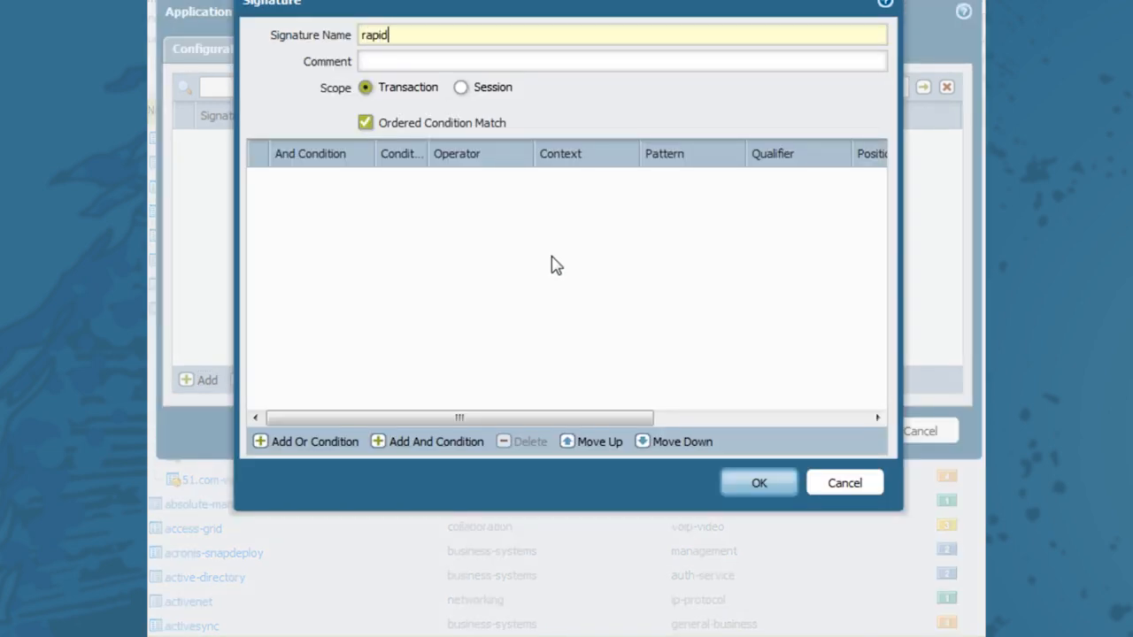
pyautogui.write('gator')
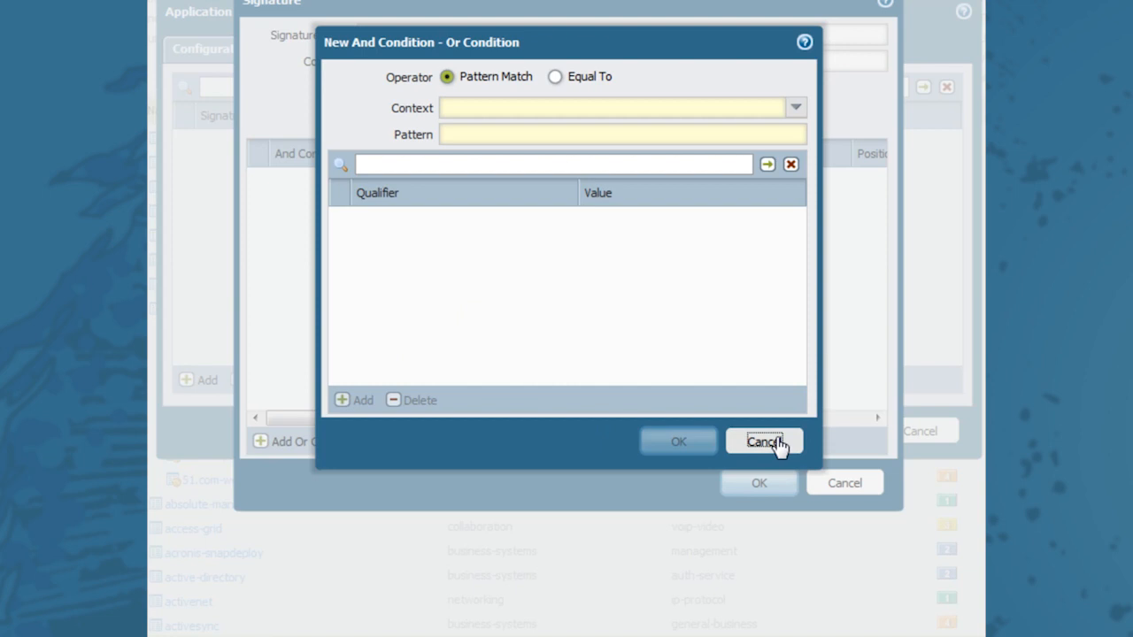
pyautogui.click(765, 441)
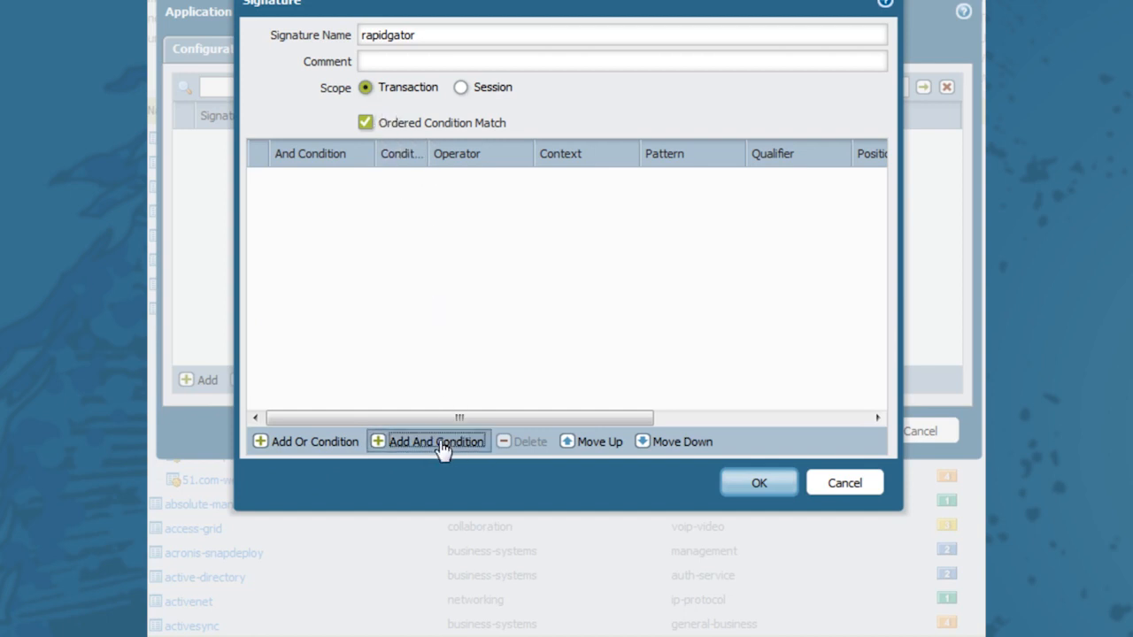
# Add an And condition with context http-req-host-header and pattern rapidgator\.net.
pyautogui.click(435, 442)
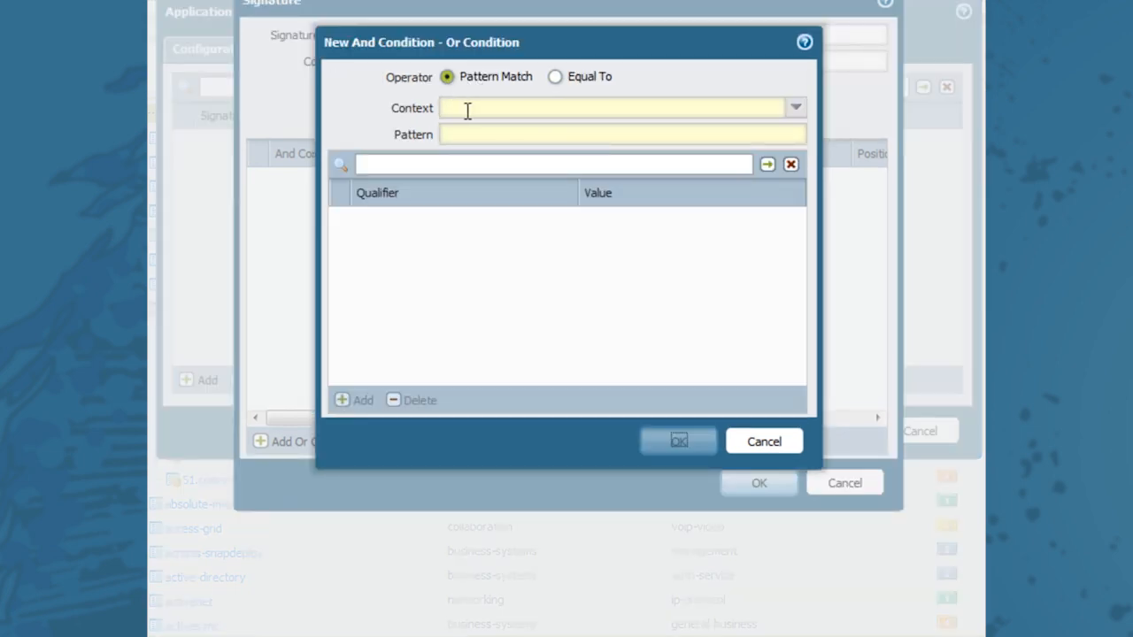
pyautogui.click(797, 107)
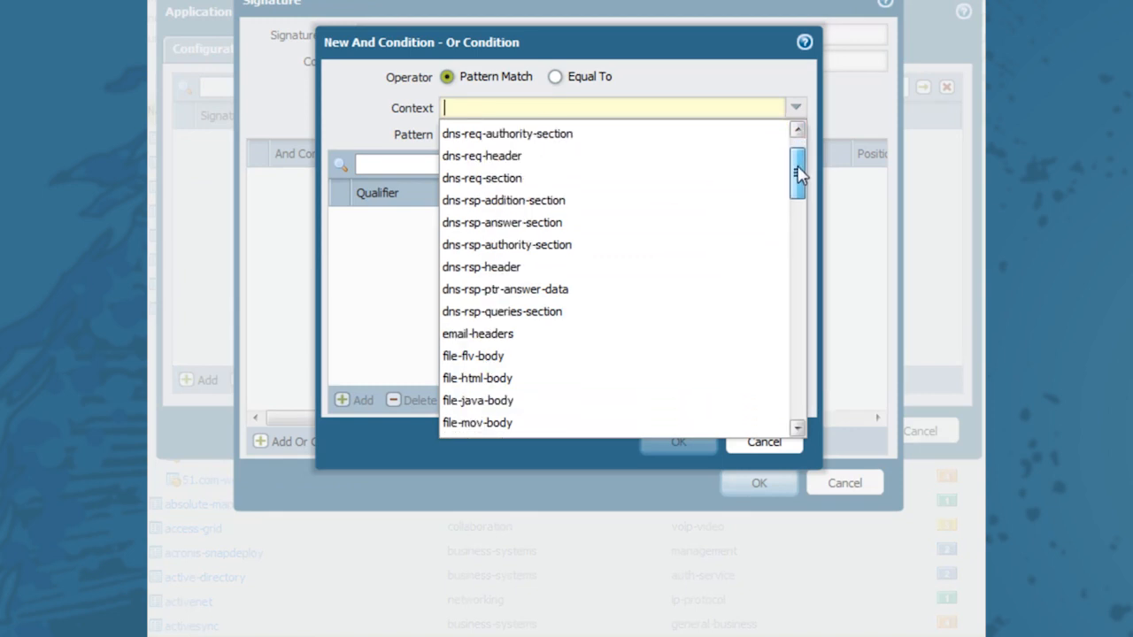
pyautogui.moveTo(712, 274)
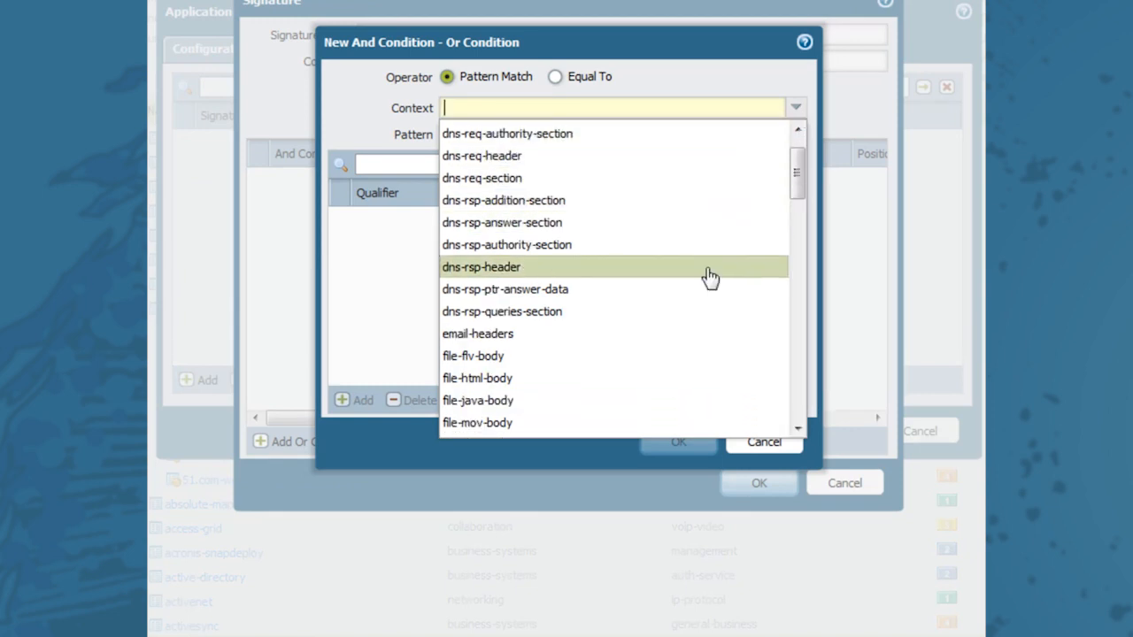
pyautogui.moveTo(786, 188)
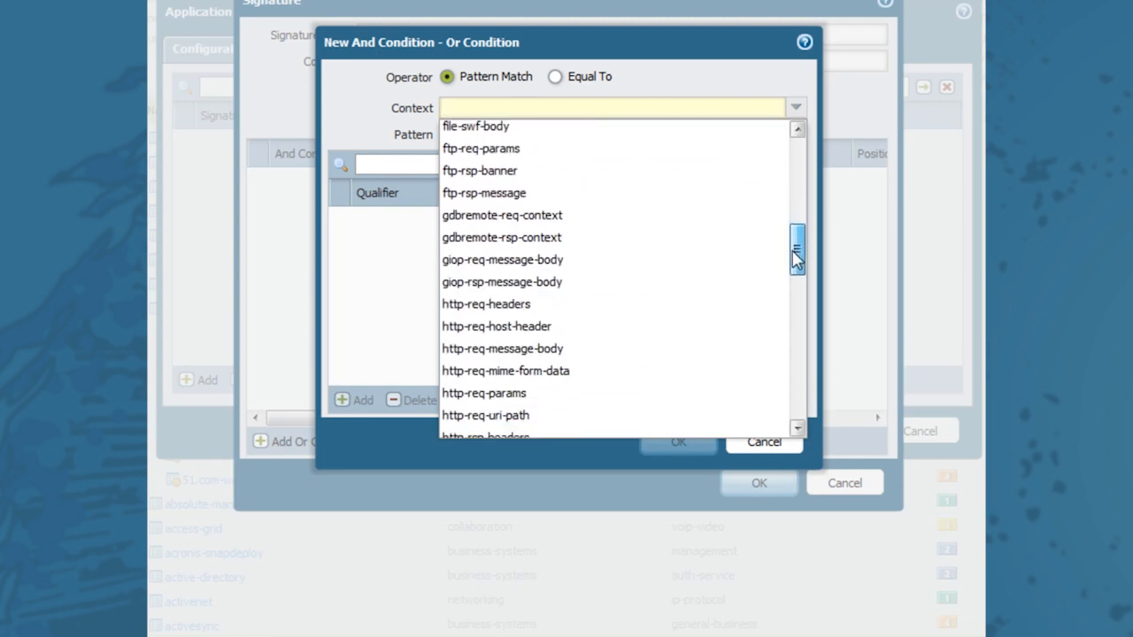
pyautogui.scroll(-3)
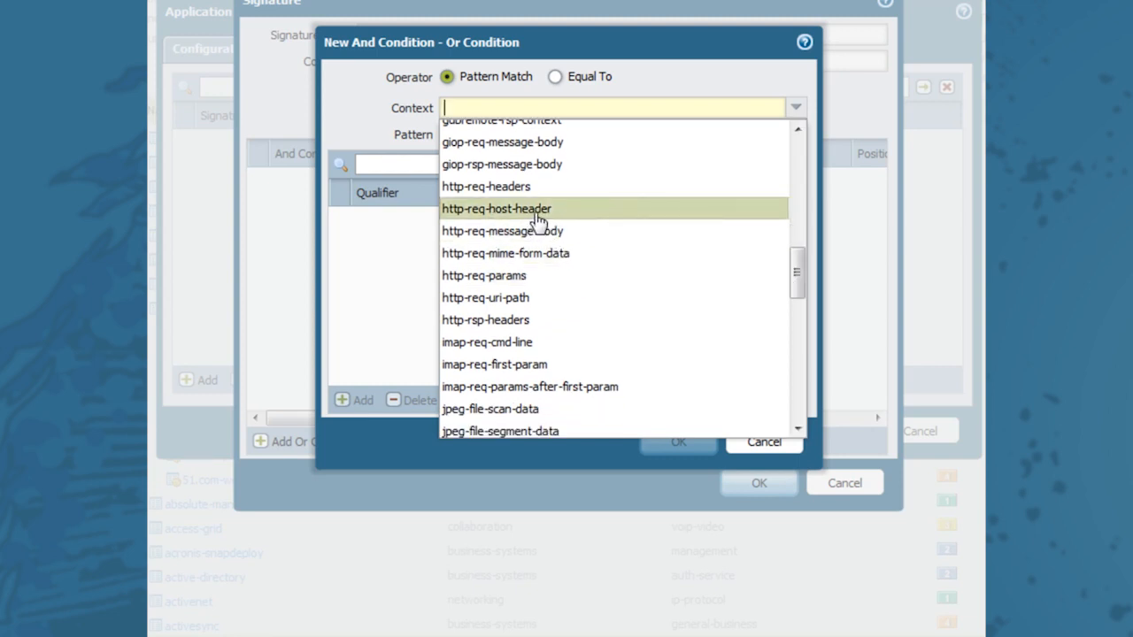
pyautogui.click(496, 209)
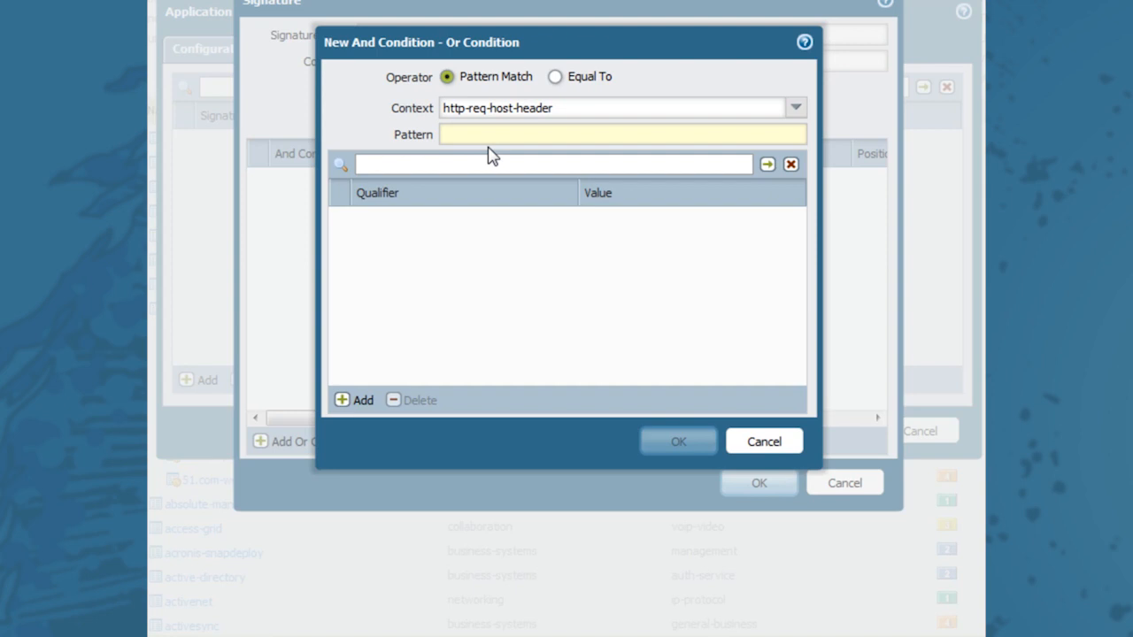
pyautogui.write('rapidgator\\.')
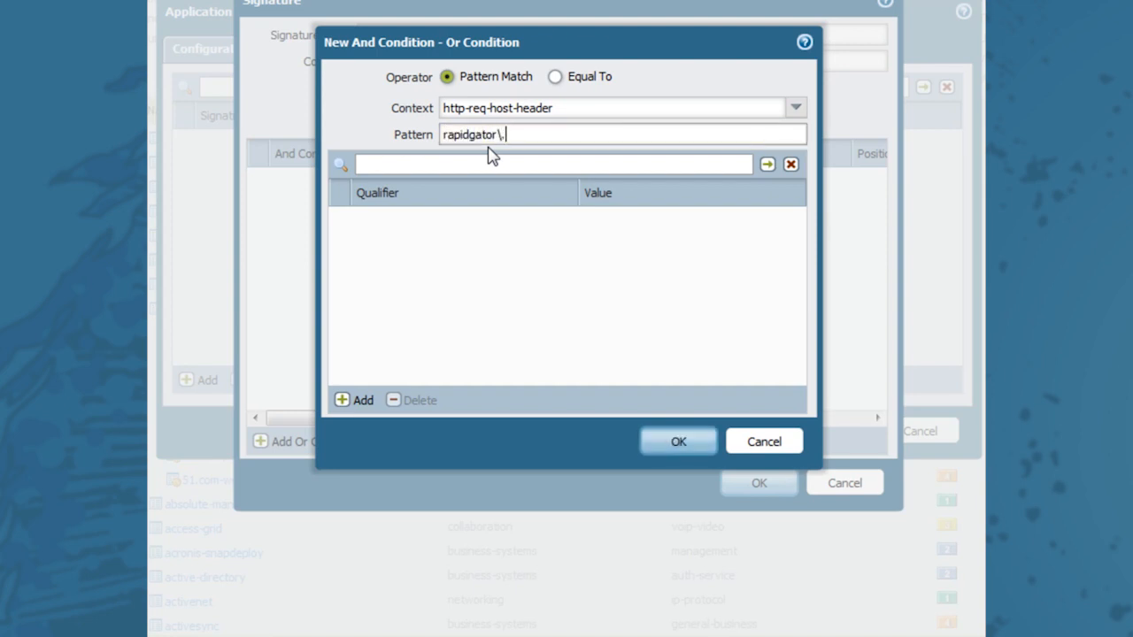
pyautogui.write('net')
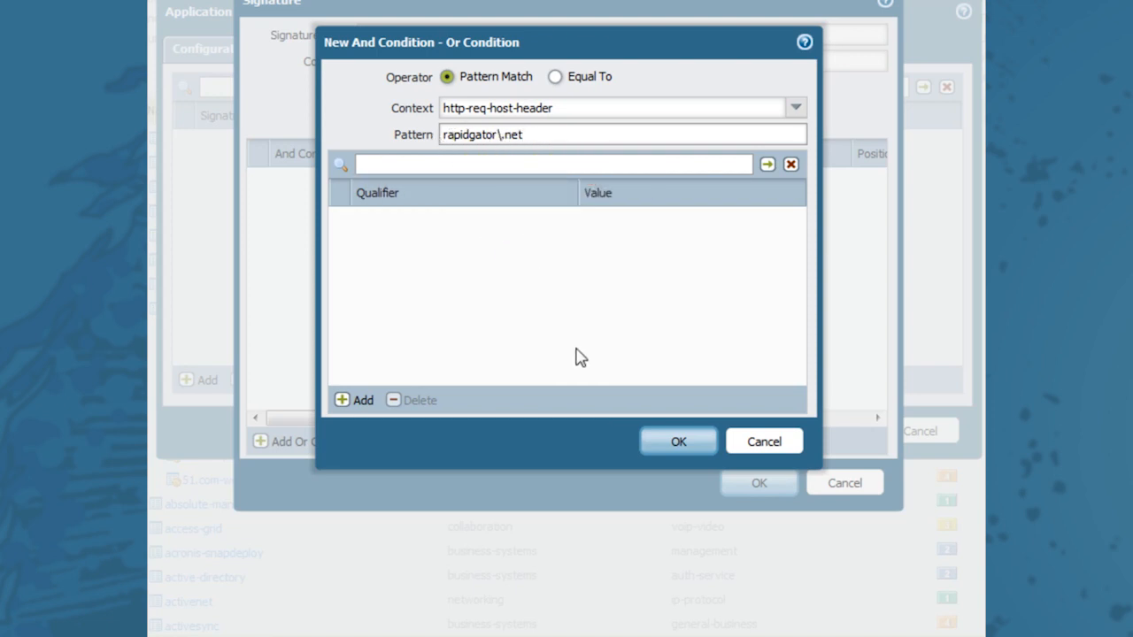
pyautogui.moveTo(584, 374)
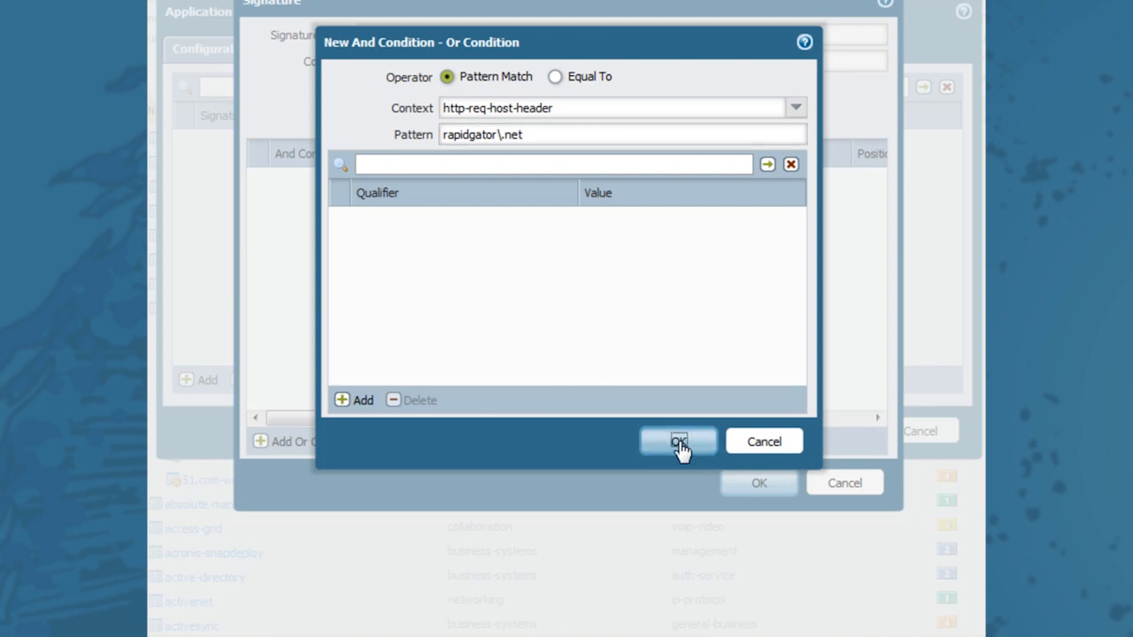
# Confirm the host-header condition and save the rapidgator signature.
pyautogui.click(680, 441)
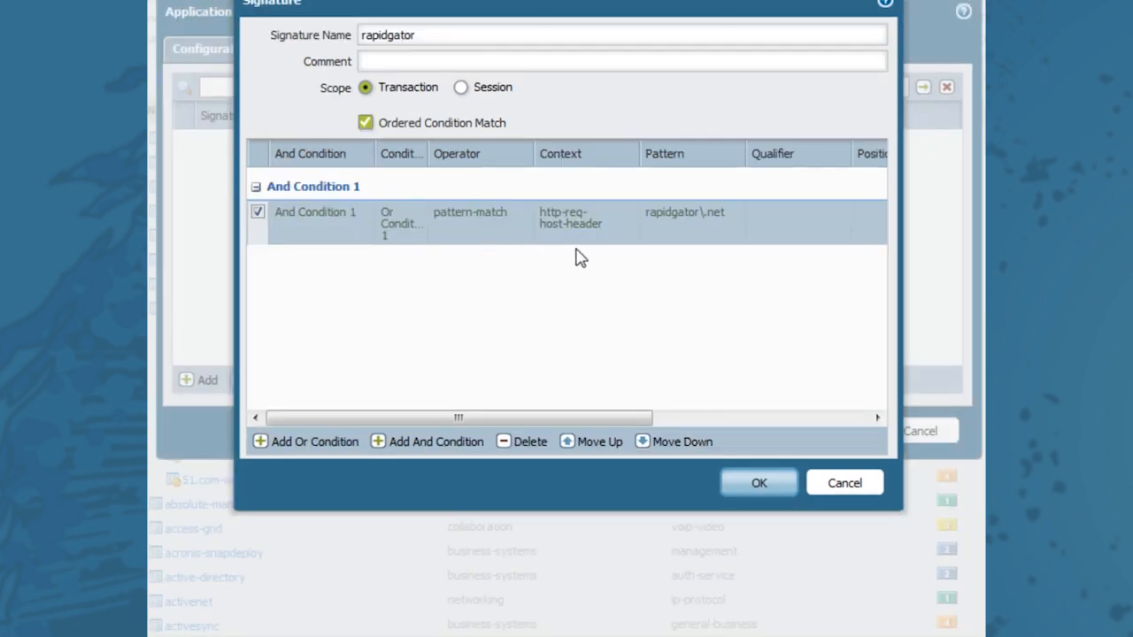
pyautogui.moveTo(667, 312)
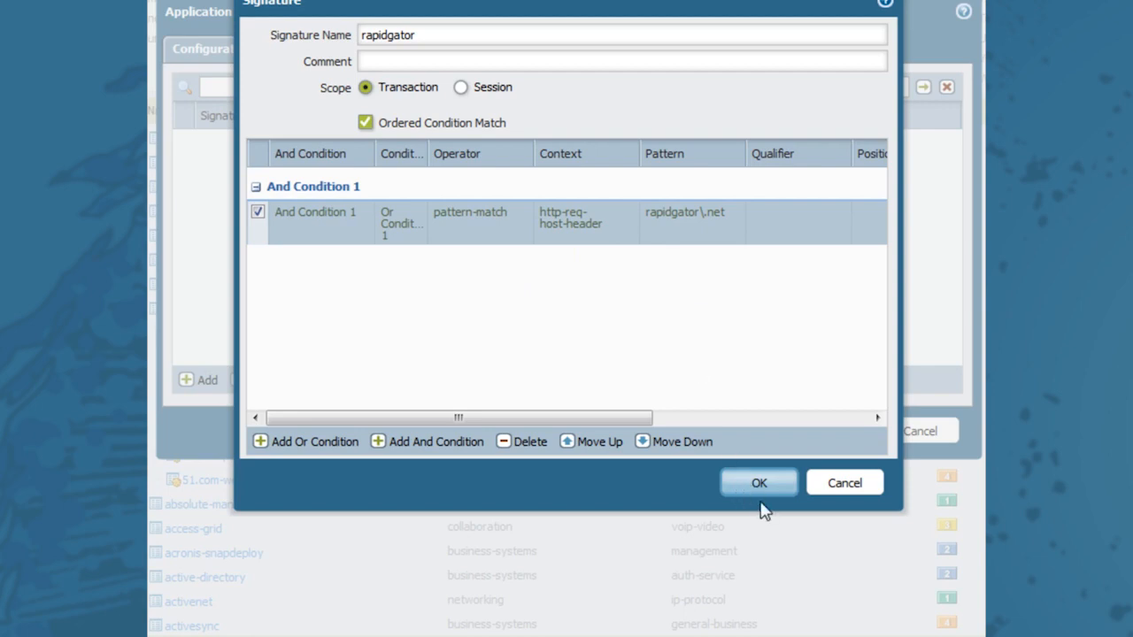
pyautogui.click(757, 481)
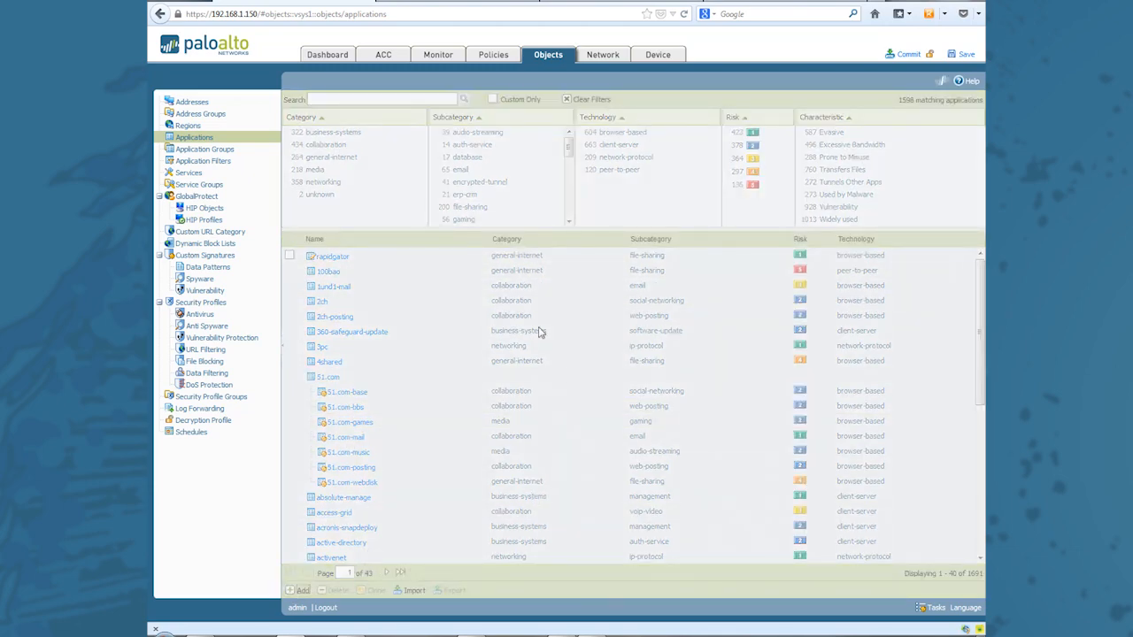
# Add custom application rapidgator-upload as general-internet, file-sharing, browser-based.
pyautogui.click(296, 592)
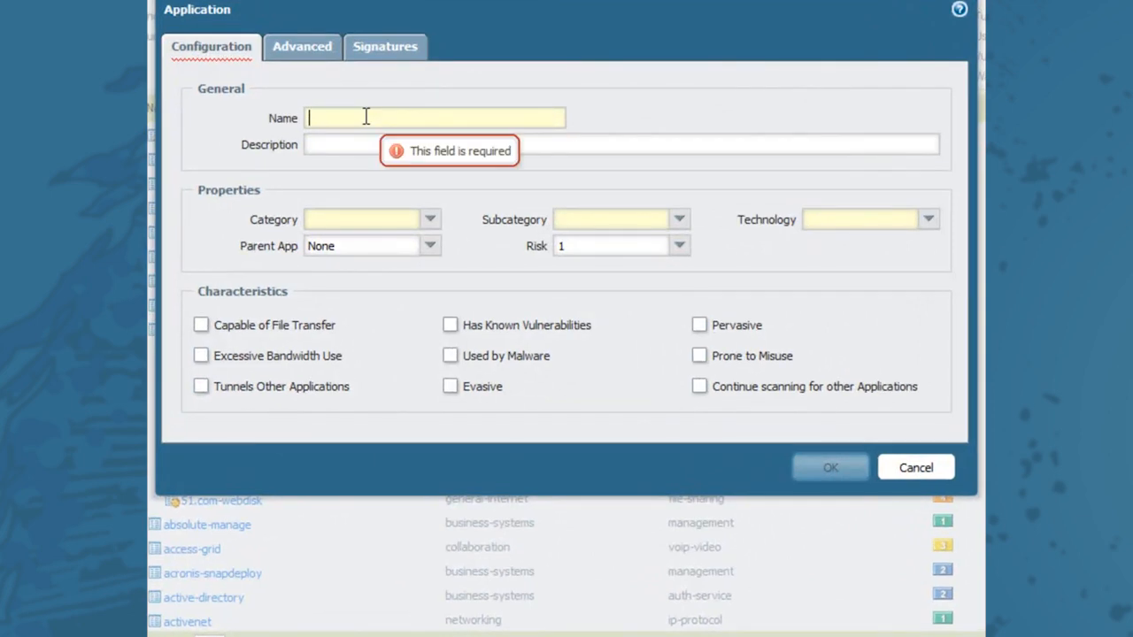
pyautogui.write('rapidgator\\')
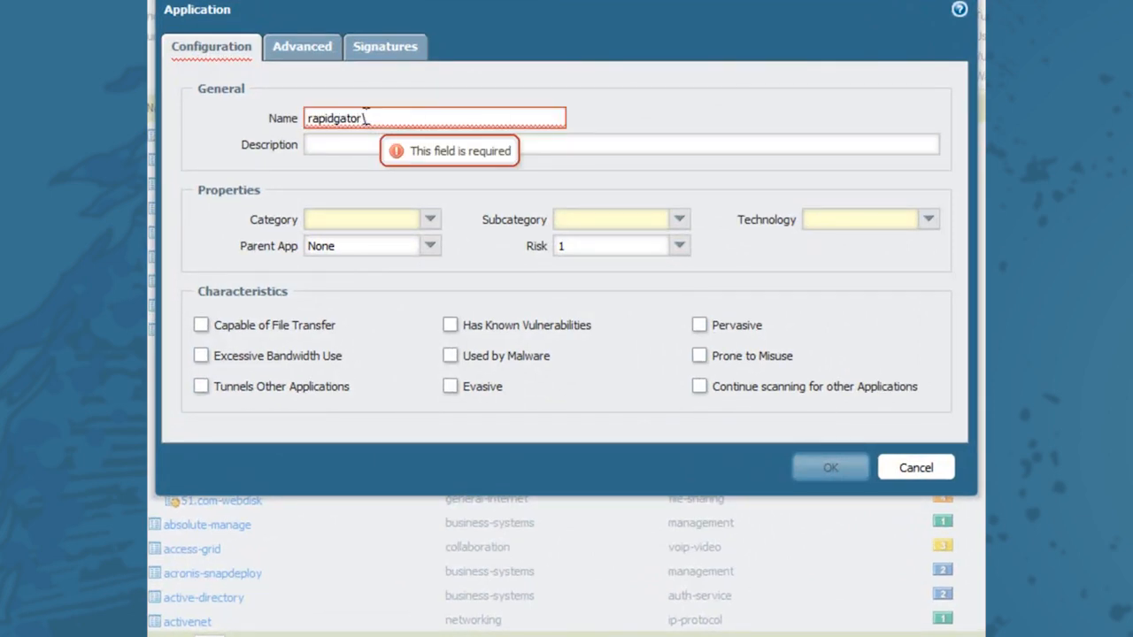
pyautogui.write('-upload')
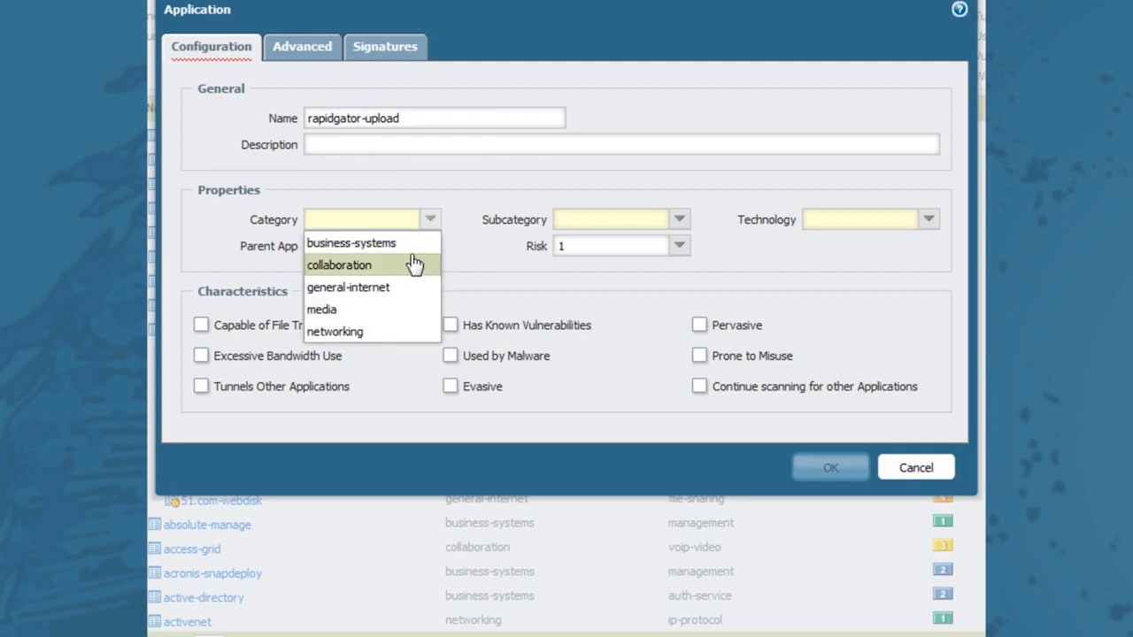
pyautogui.click(347, 287)
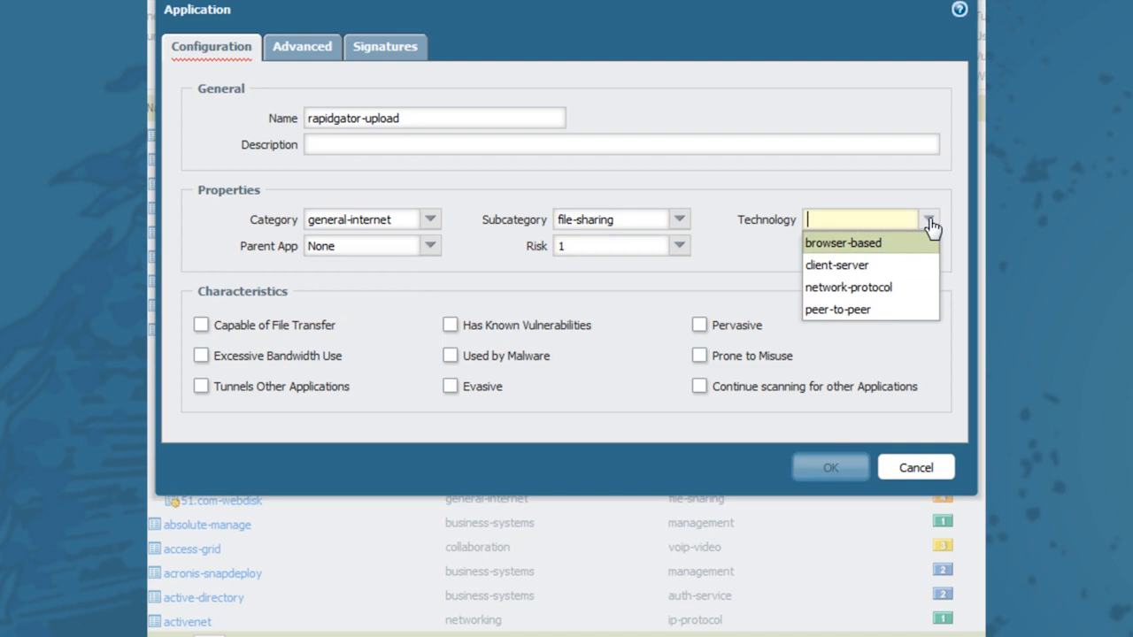
pyautogui.click(853, 242)
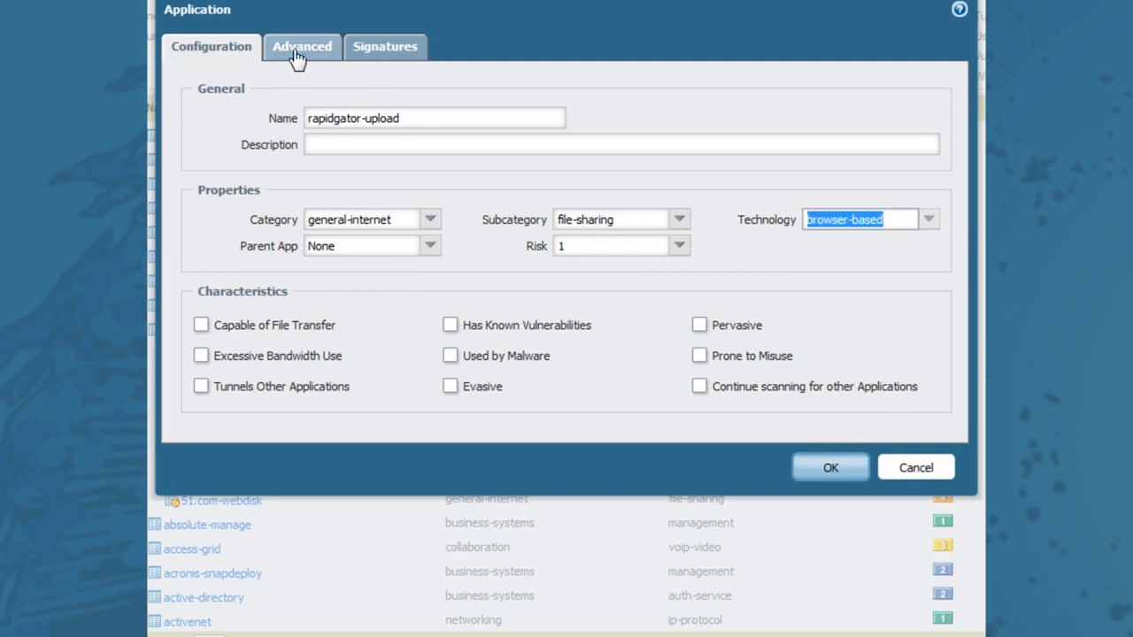
# Set the application's default port to tcp/80 under Advanced.
pyautogui.click(301, 46)
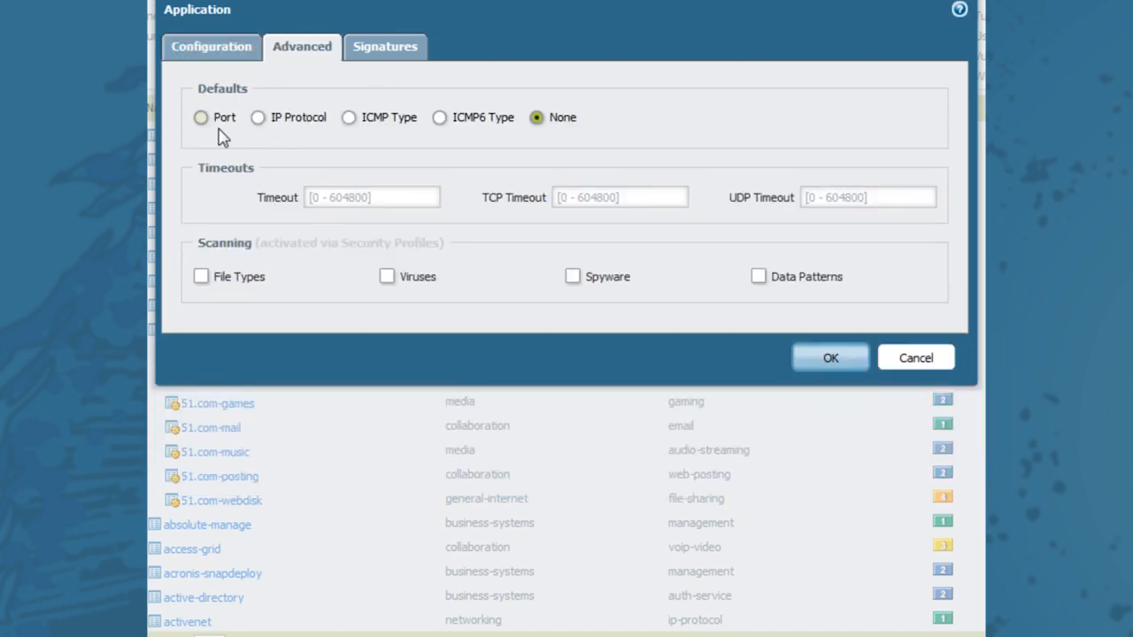
pyautogui.click(202, 117)
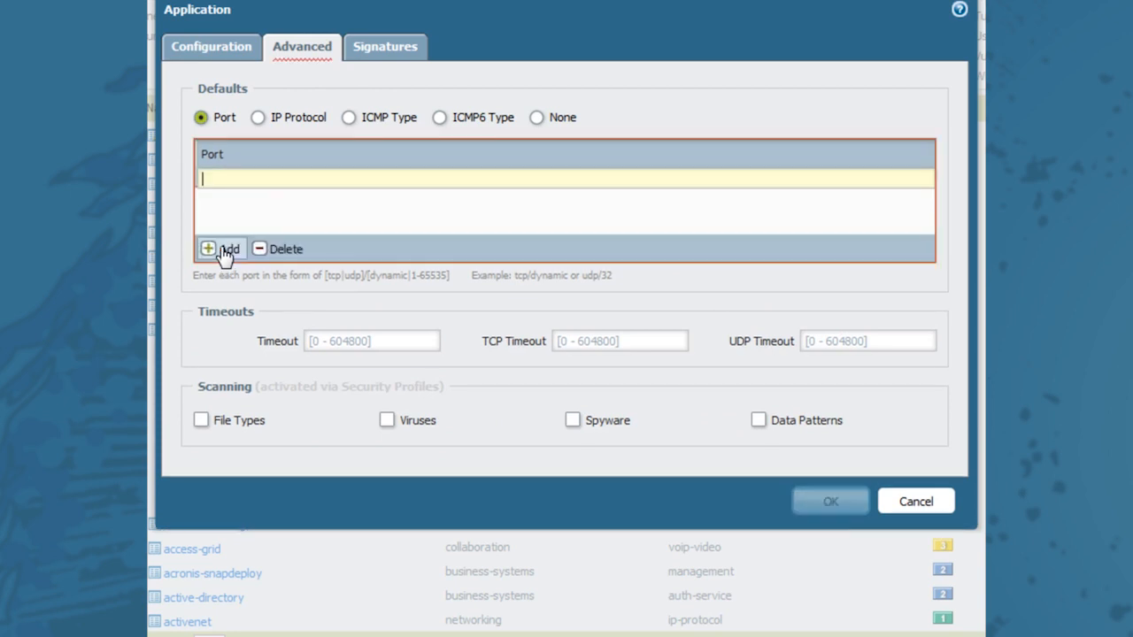
pyautogui.write('tcp/80')
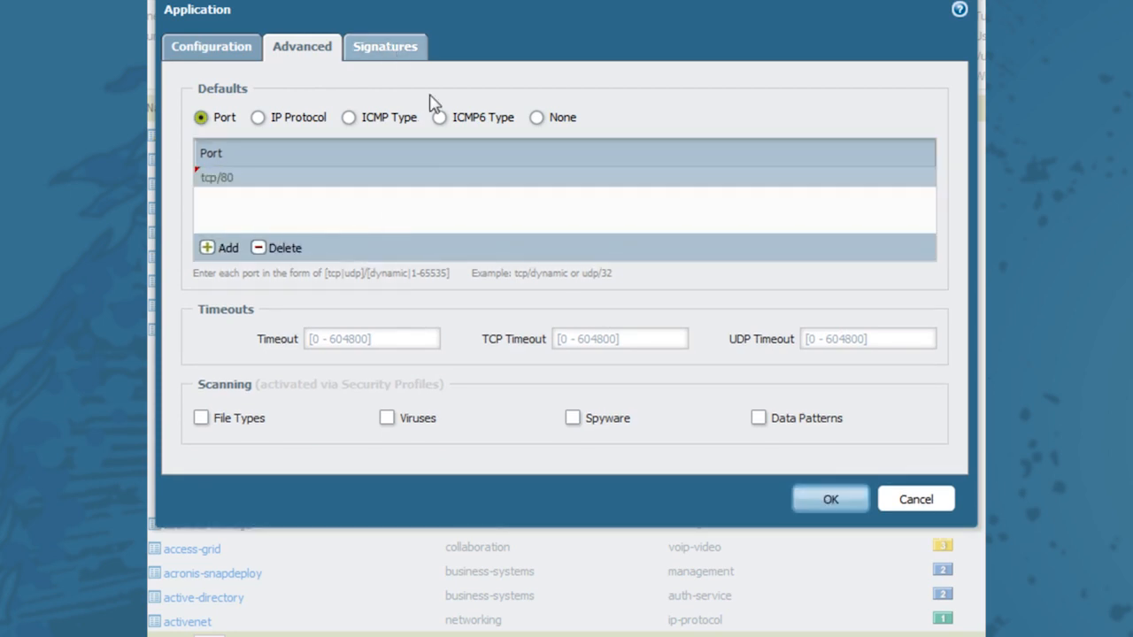
# Start a new signature named rapidgator-upload and begin an And Condition.
pyautogui.click(386, 46)
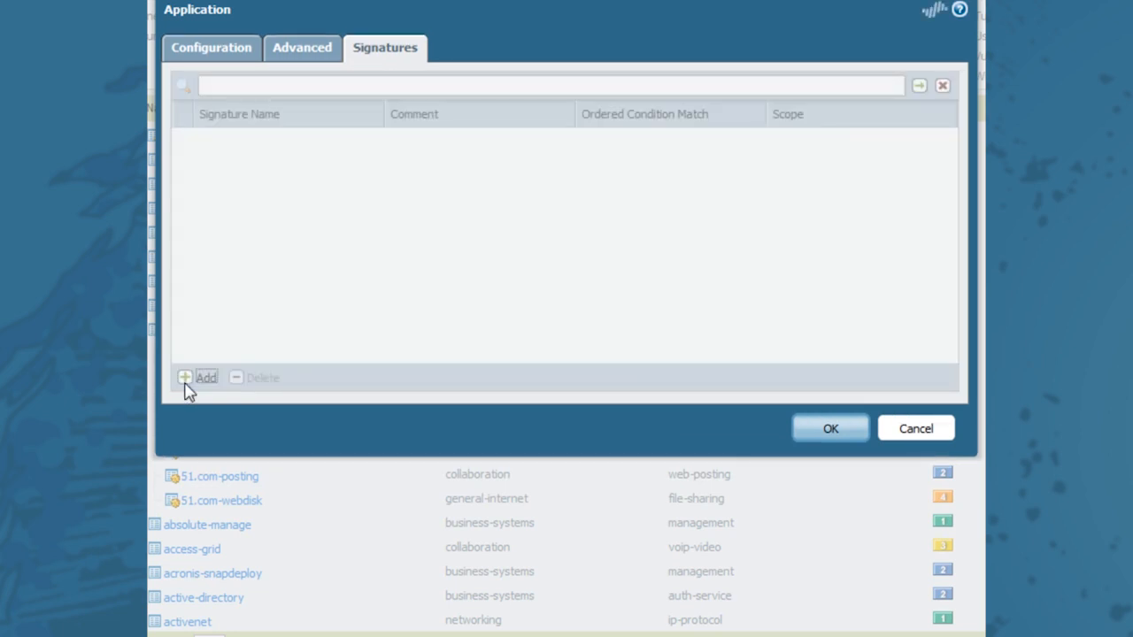
pyautogui.click(198, 379)
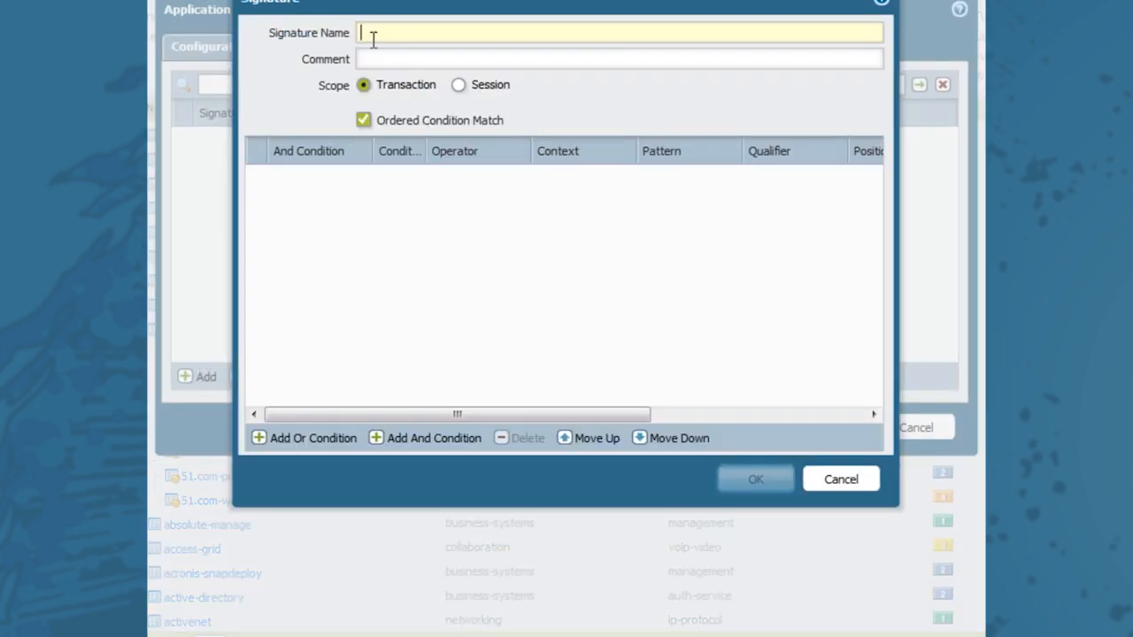
pyautogui.write('rapidgator-upload')
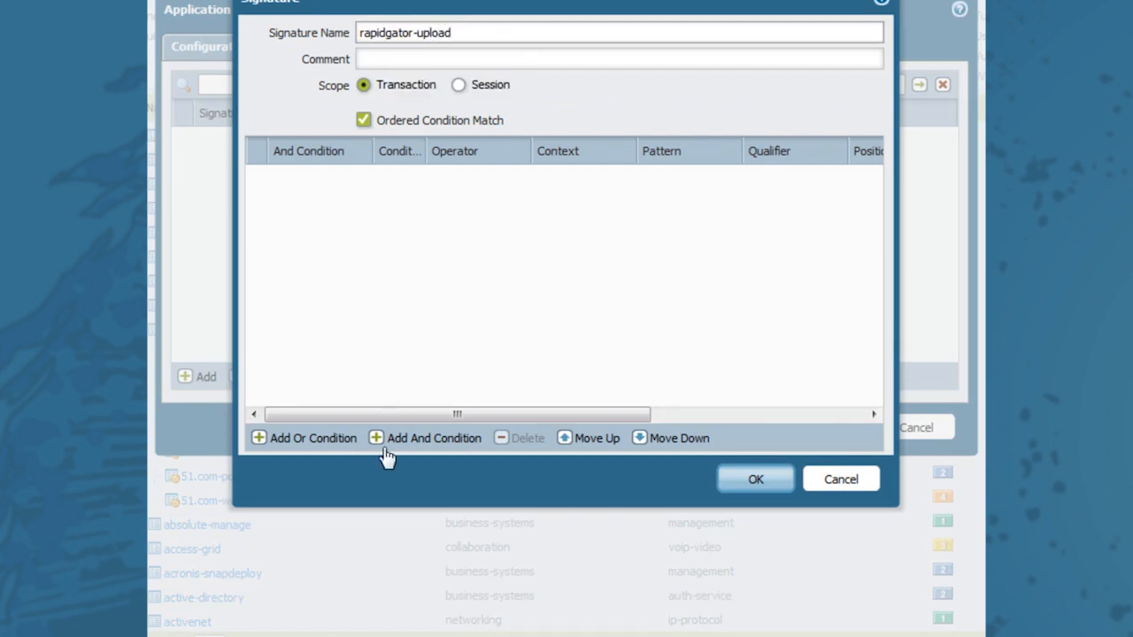
pyautogui.click(434, 440)
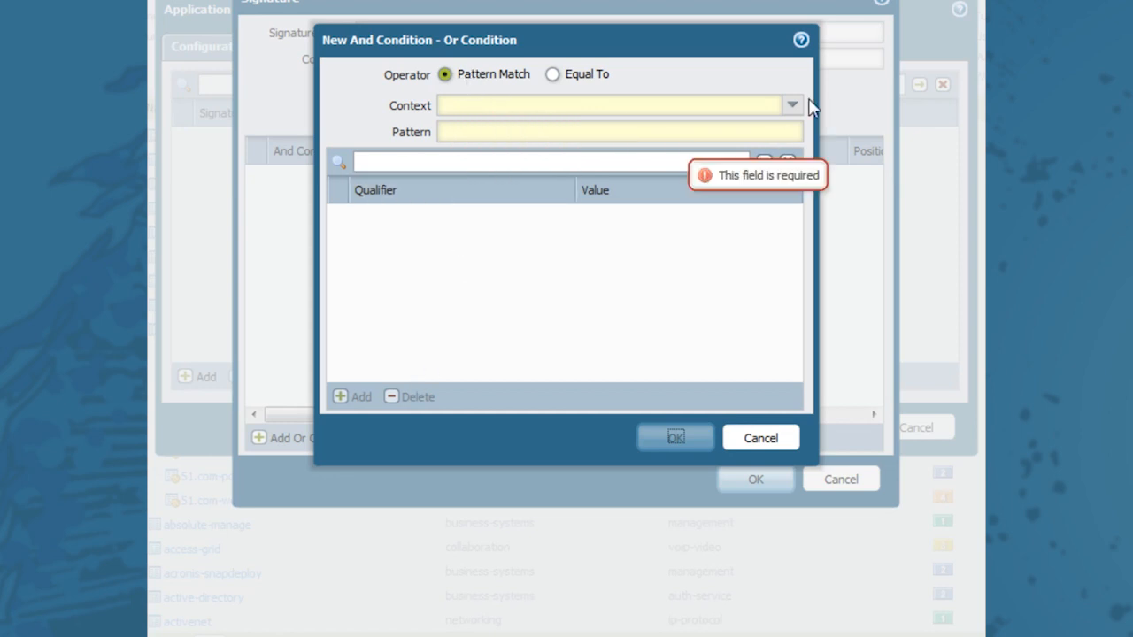
# Set the condition context to http-req-host-header with pattern \.rapidgator\.net.
pyautogui.click(790, 104)
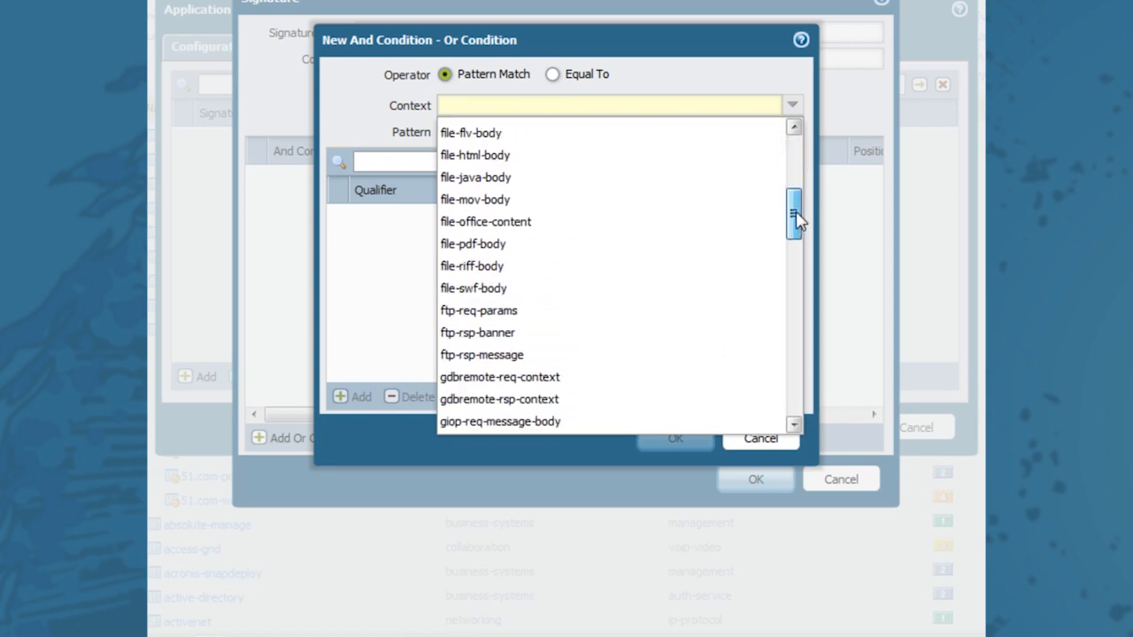
pyautogui.scroll(-3)
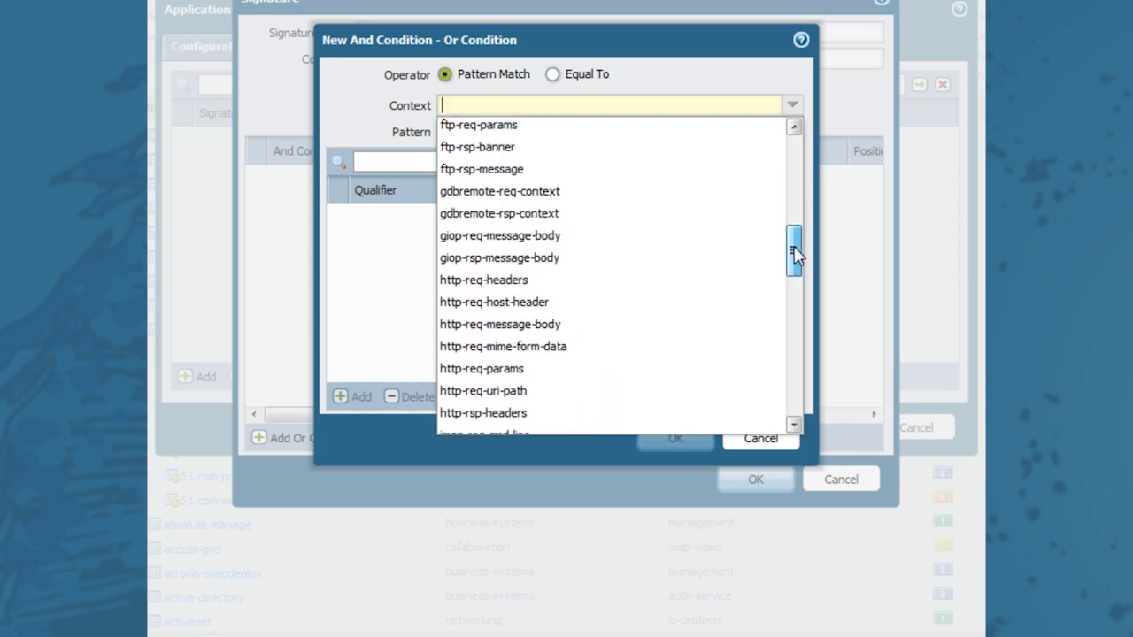
pyautogui.scroll(-3)
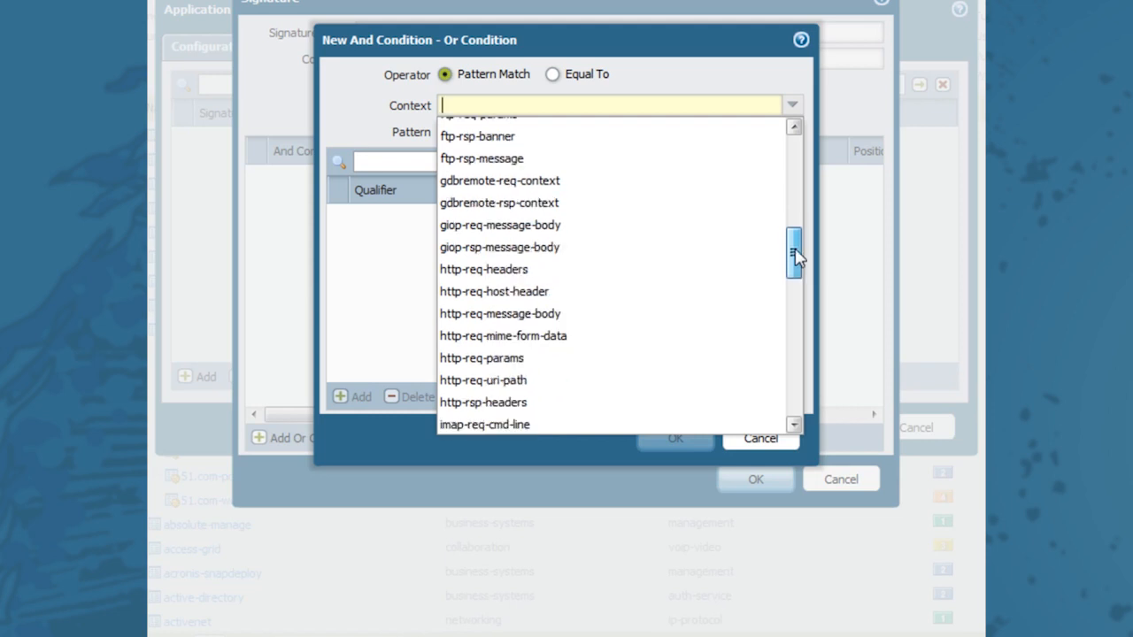
pyautogui.click(494, 291)
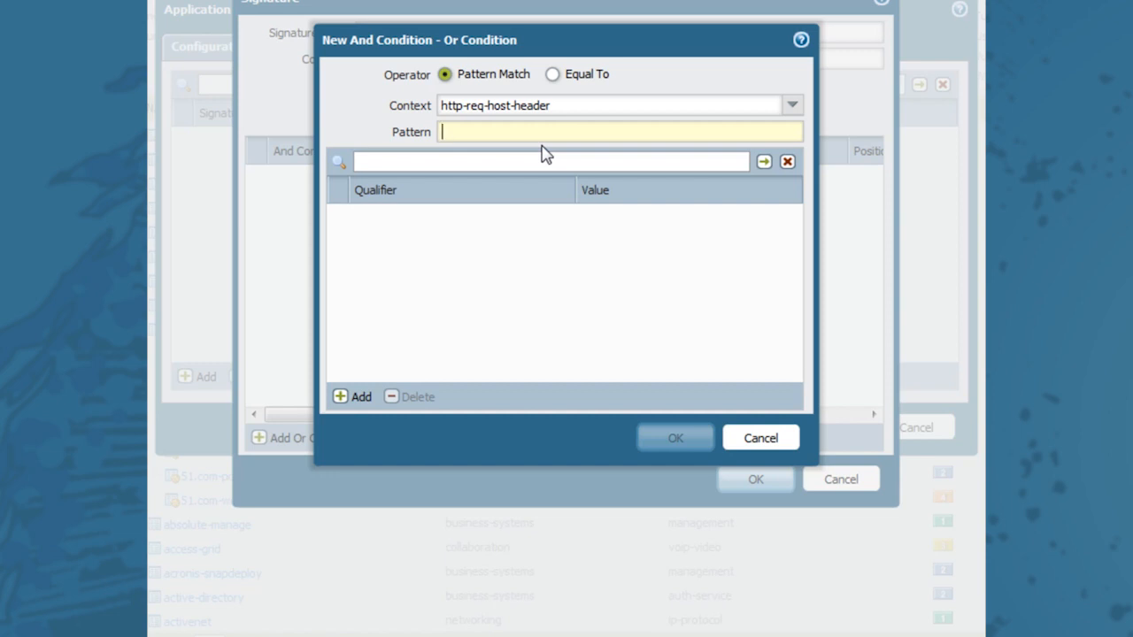
pyautogui.write('\\.rapidgator\\.net')
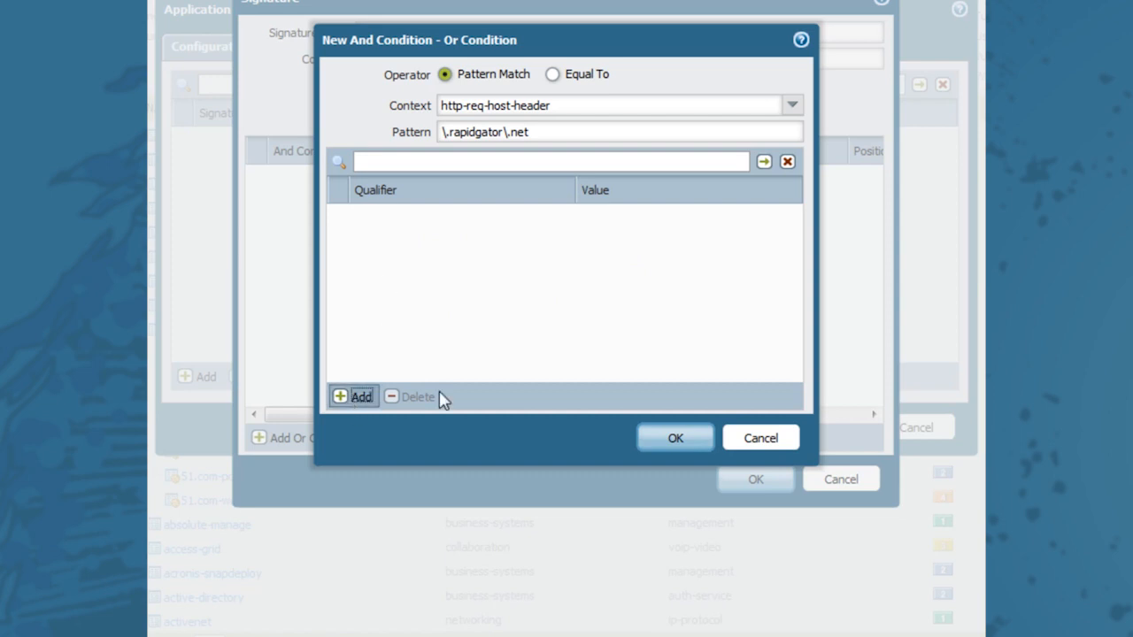
# Add an http-method POST qualifier to the host-header condition.
pyautogui.click(354, 397)
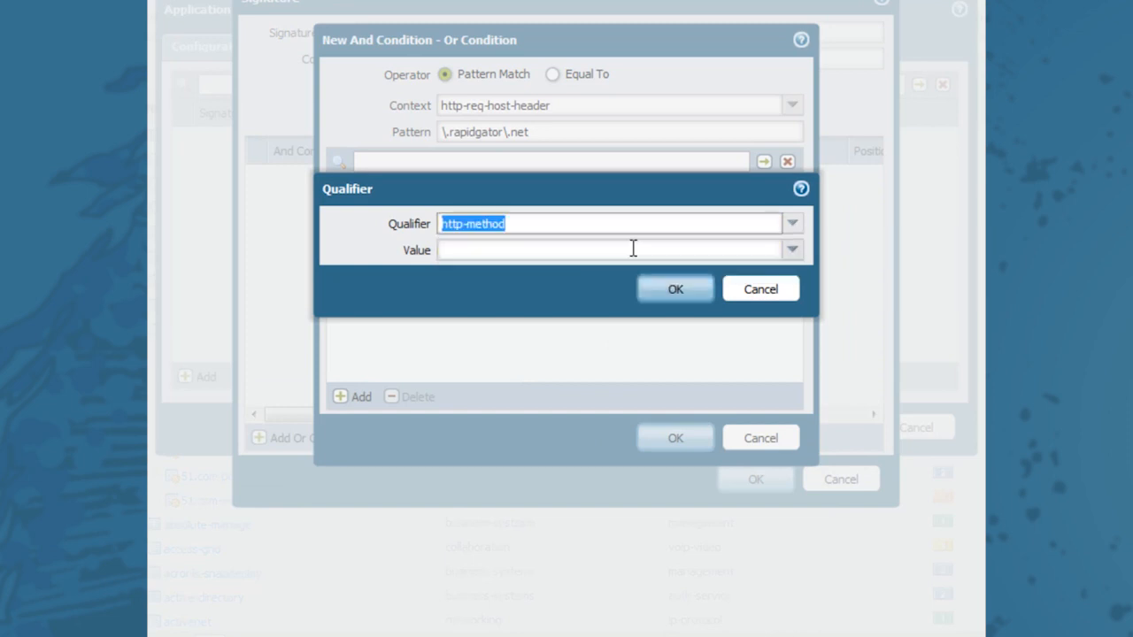
pyautogui.click(791, 250)
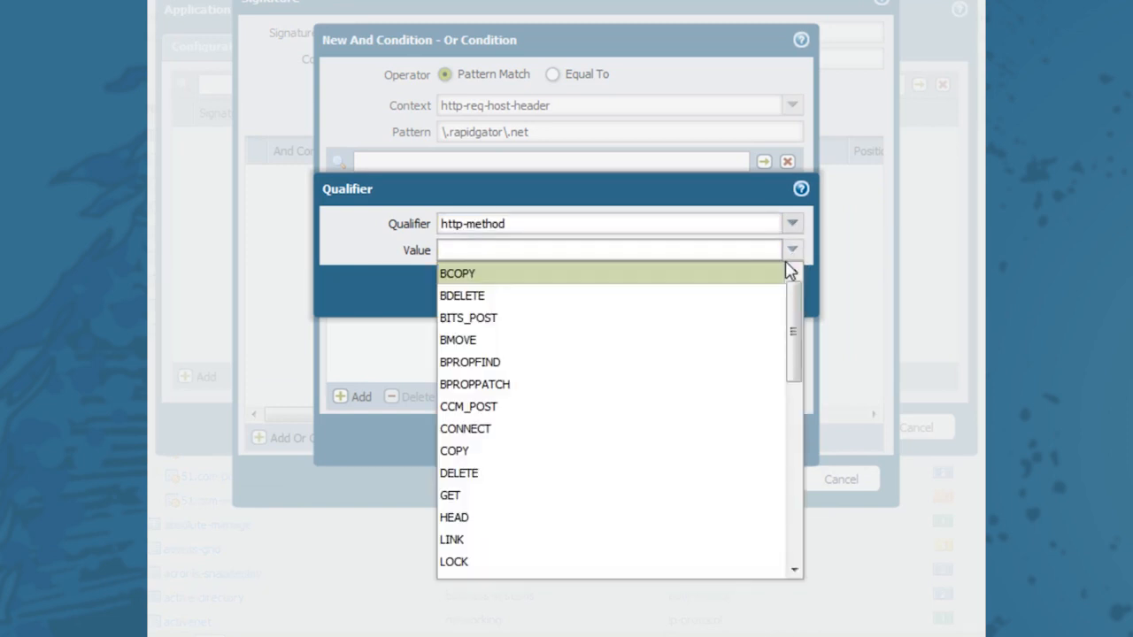
pyautogui.scroll(-3)
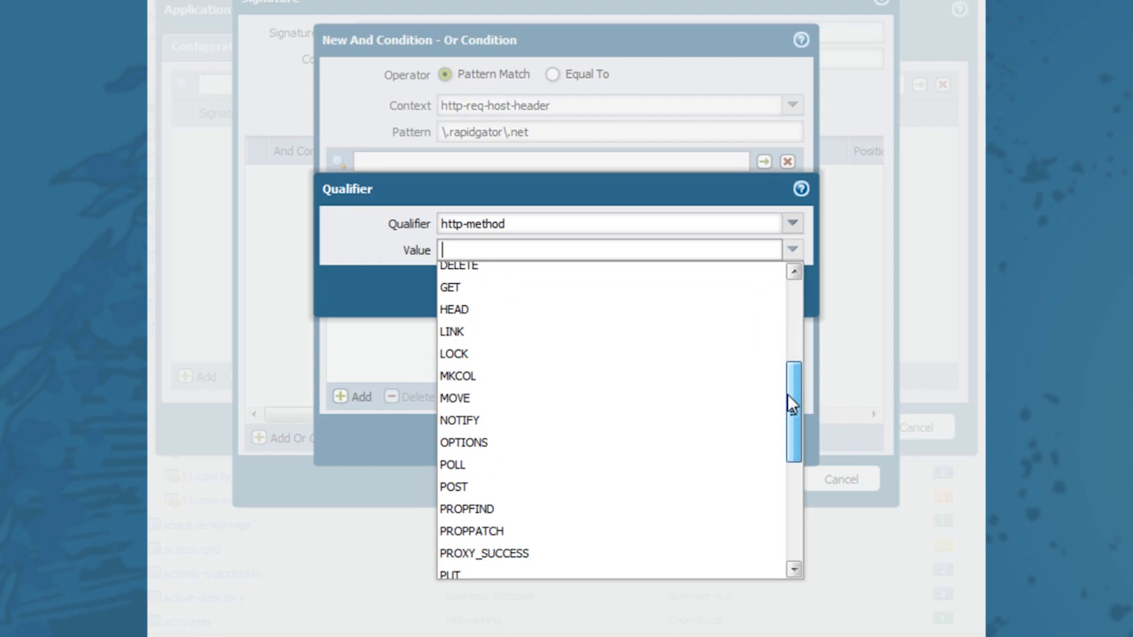
pyautogui.click(454, 487)
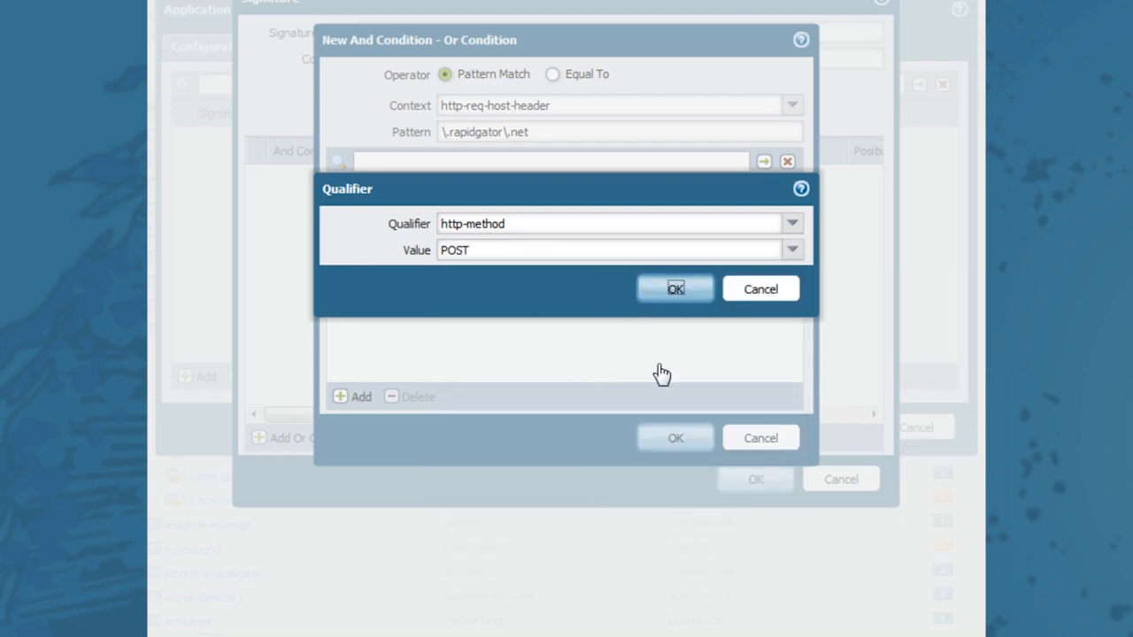
pyautogui.click(675, 288)
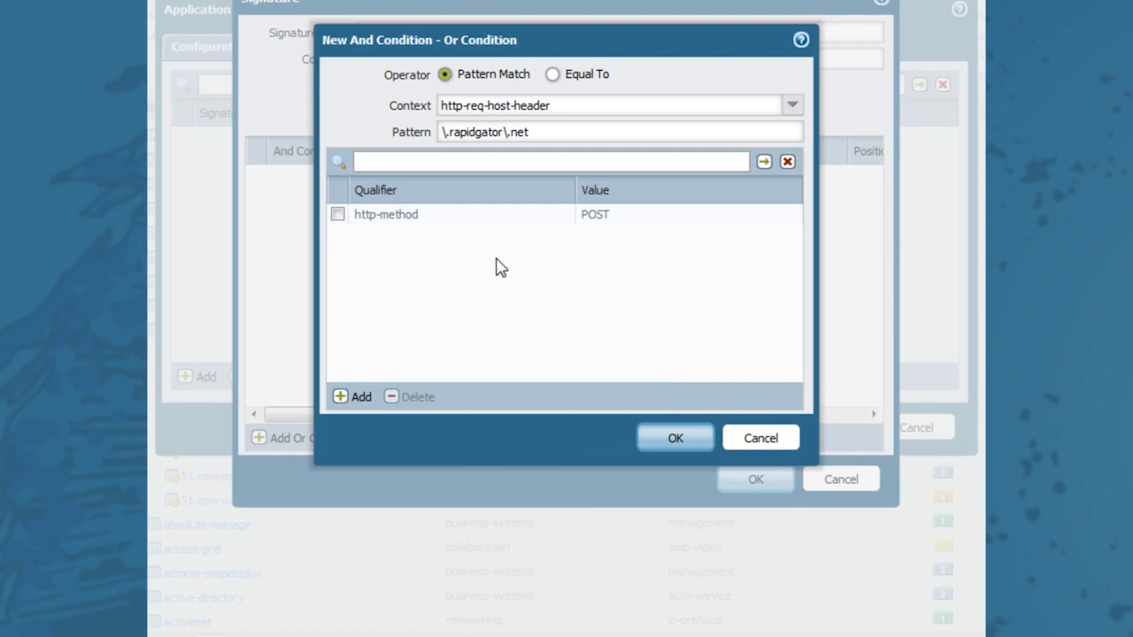
pyautogui.moveTo(517, 287)
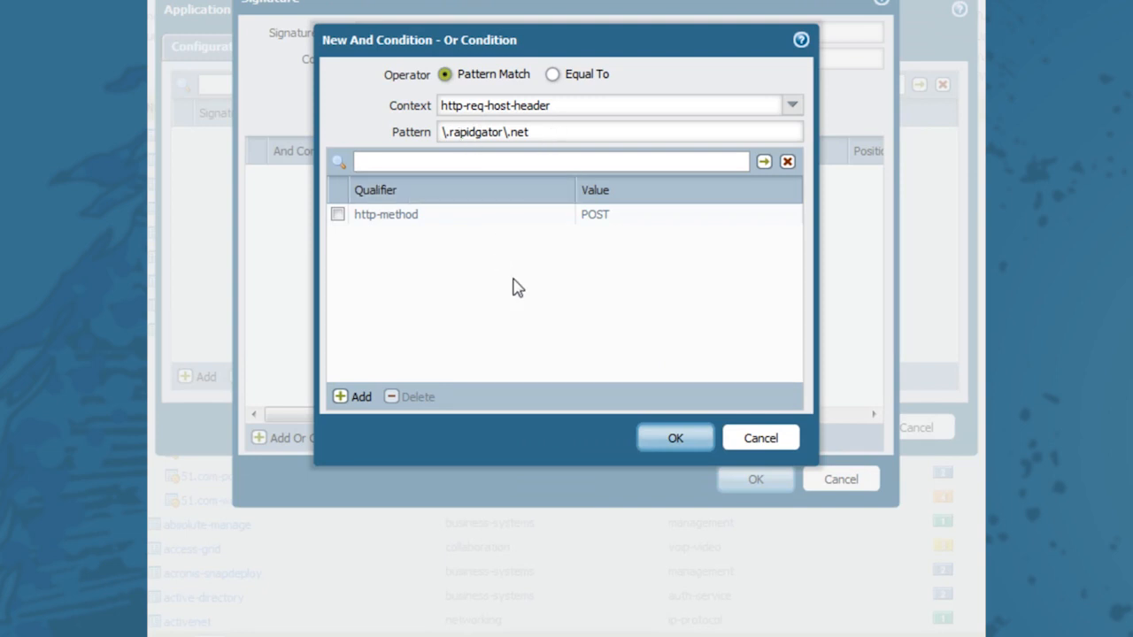
pyautogui.moveTo(477, 294)
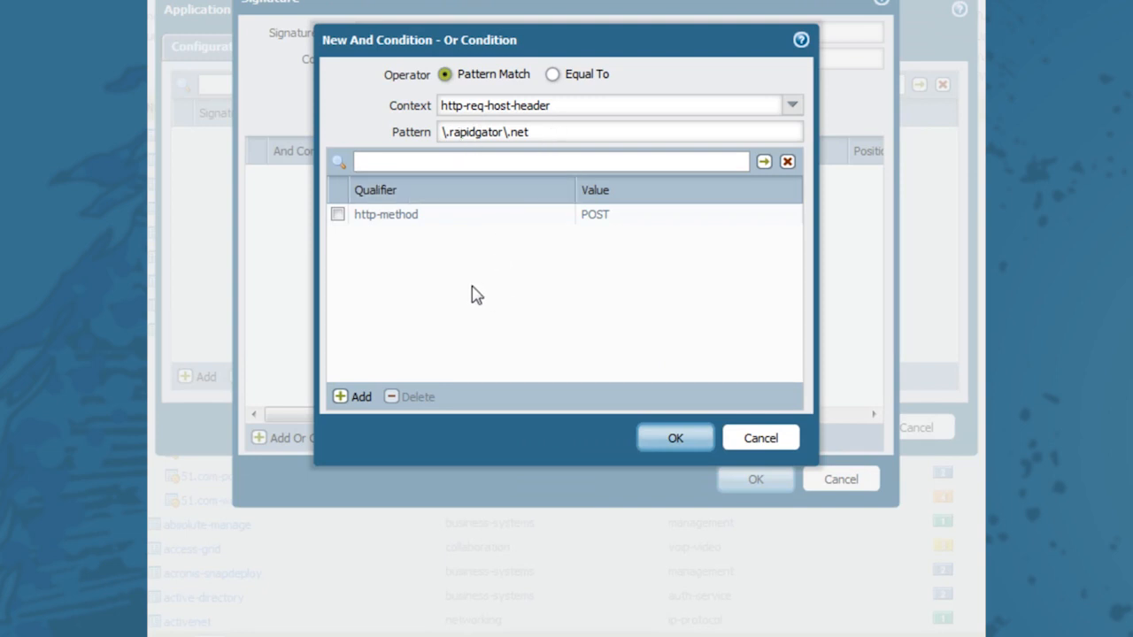
# Save the condition, the rapidgator-upload signature and the application definition.
pyautogui.click(675, 437)
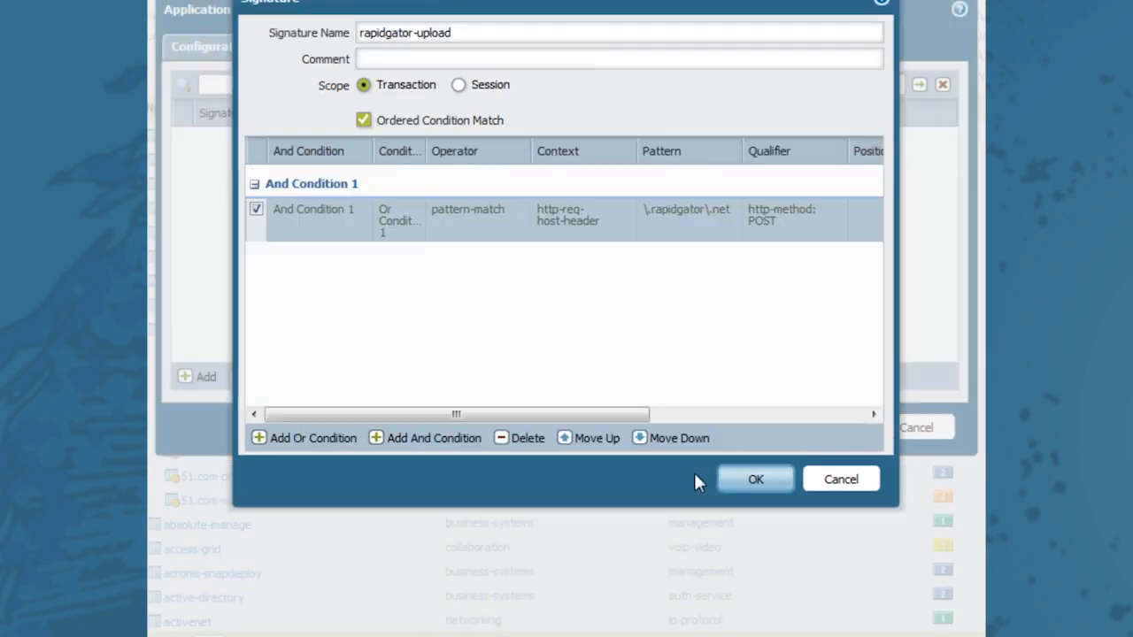
pyautogui.moveTo(747, 492)
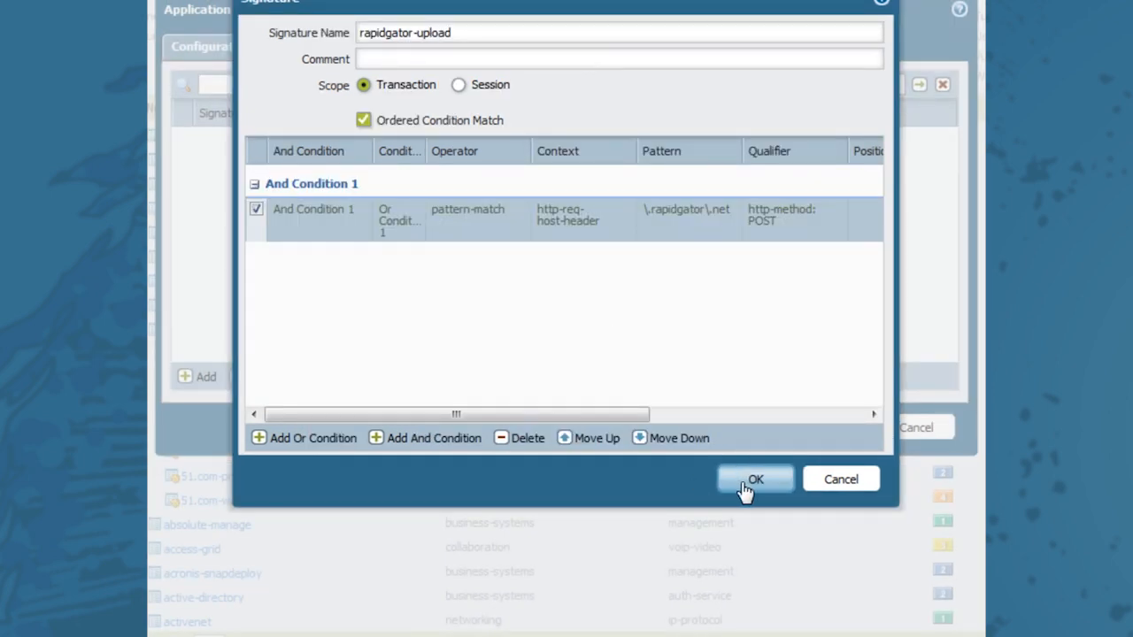
pyautogui.click(754, 478)
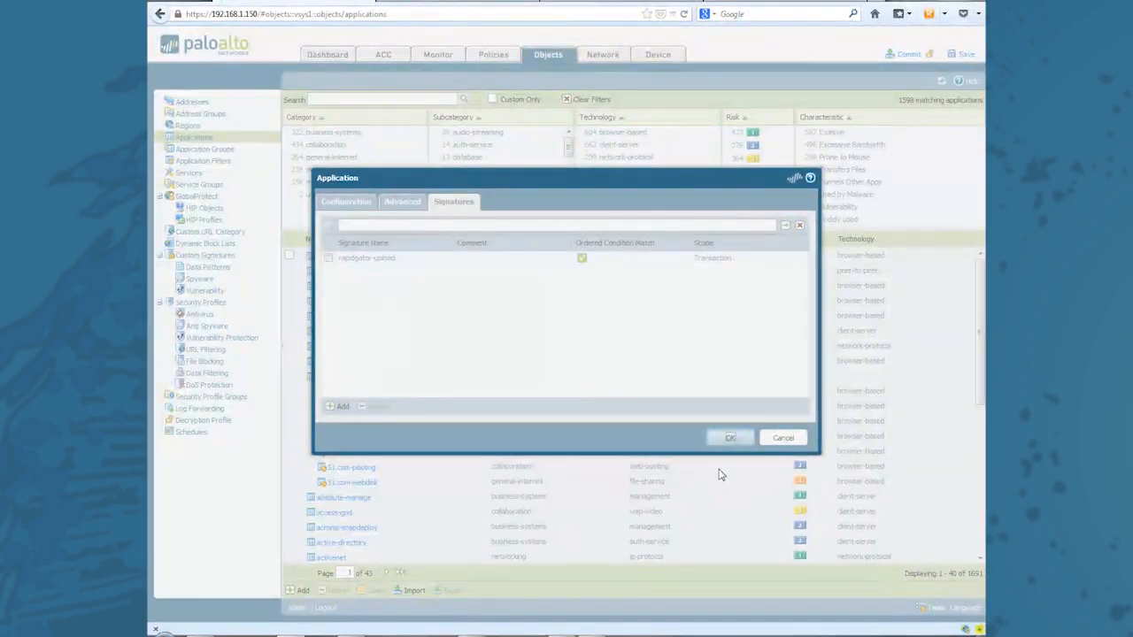
pyautogui.click(729, 437)
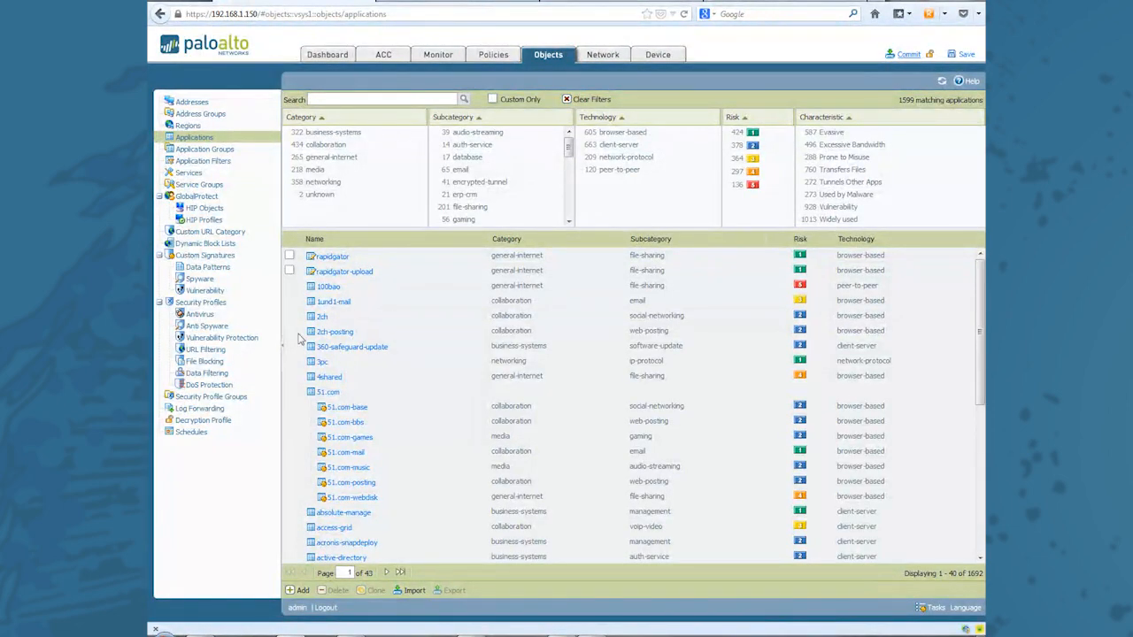
# Commit the configuration and close the successful commit report.
pyautogui.click(903, 52)
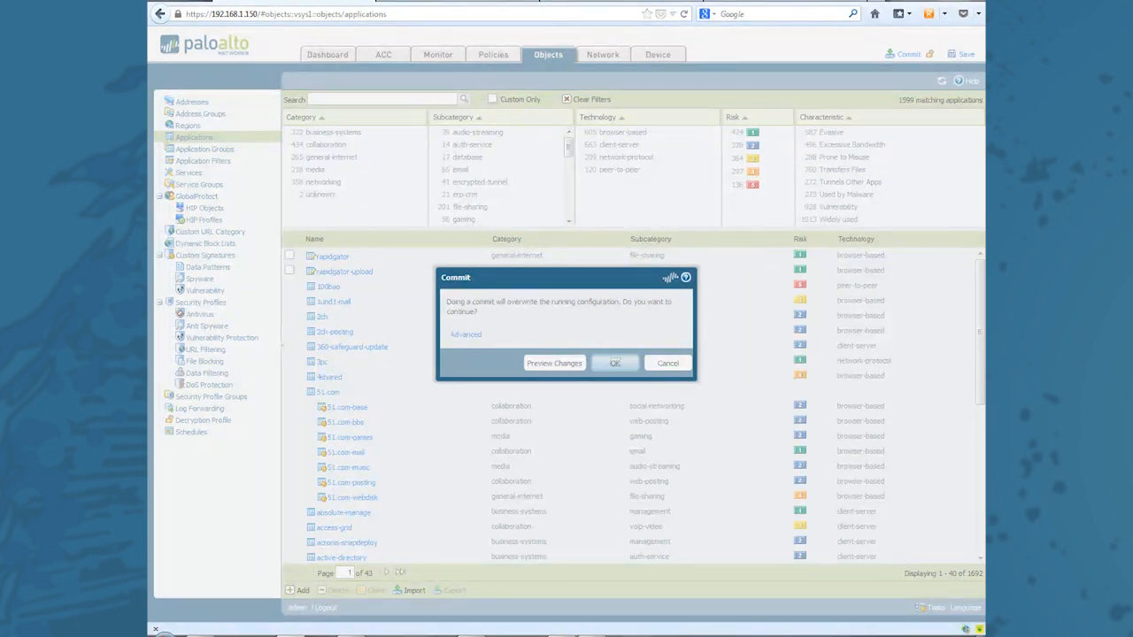
pyautogui.click(616, 363)
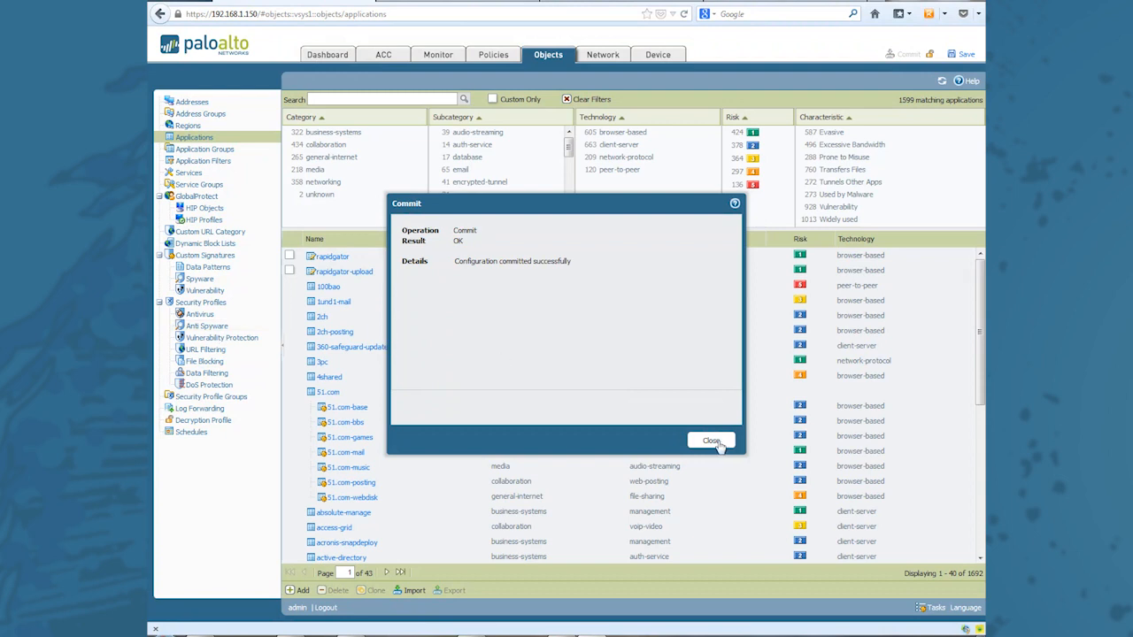
pyautogui.click(710, 439)
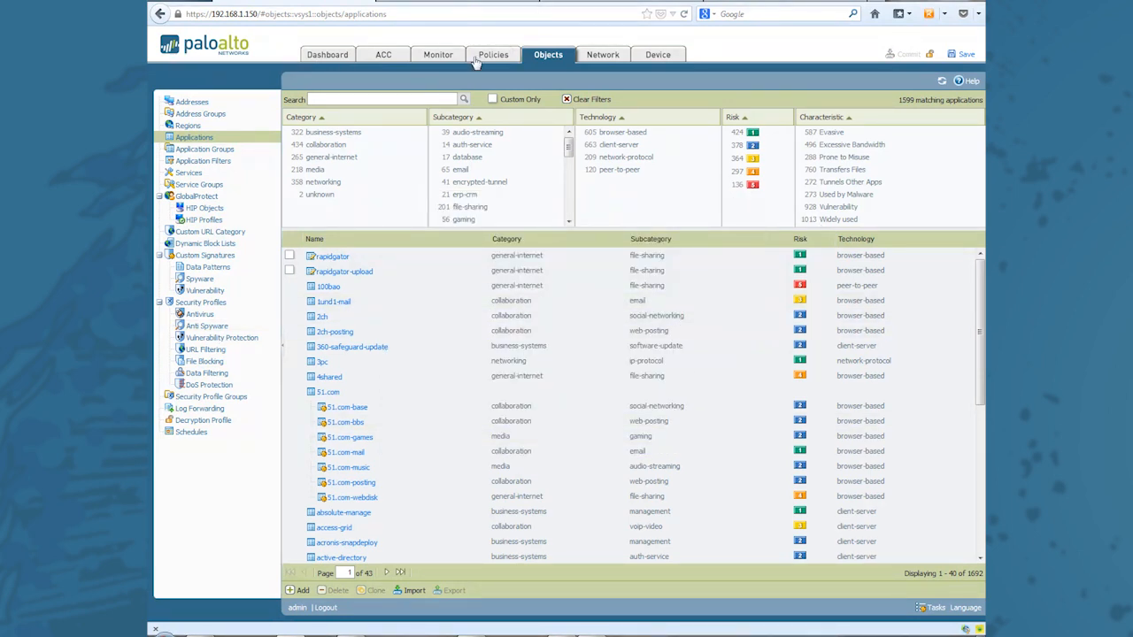
pyautogui.click(437, 53)
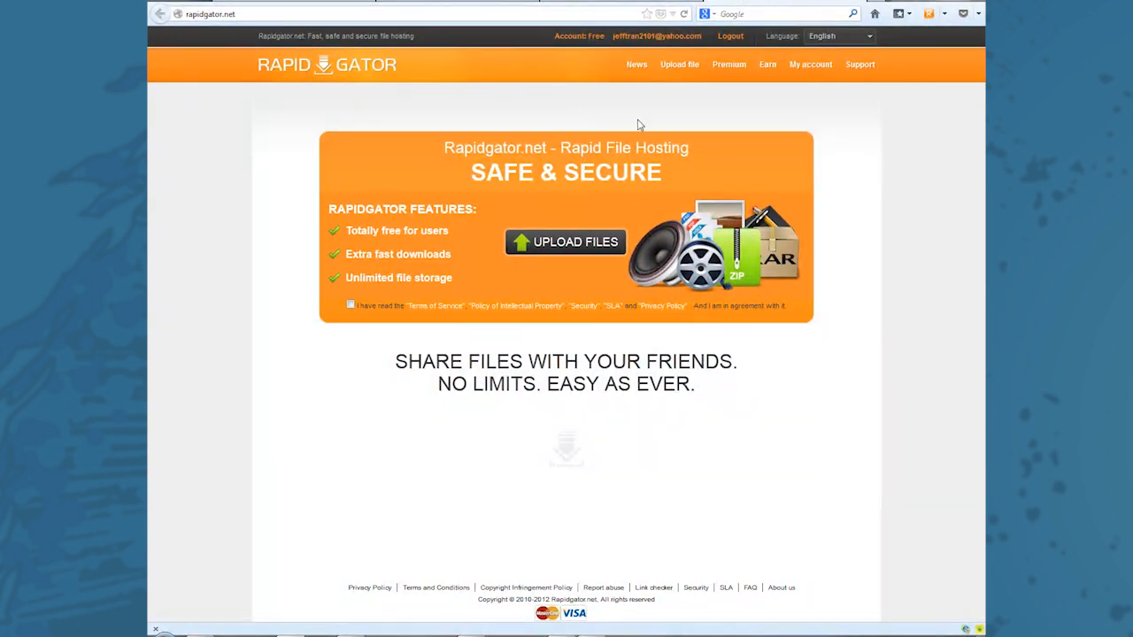
pyautogui.moveTo(548, 250)
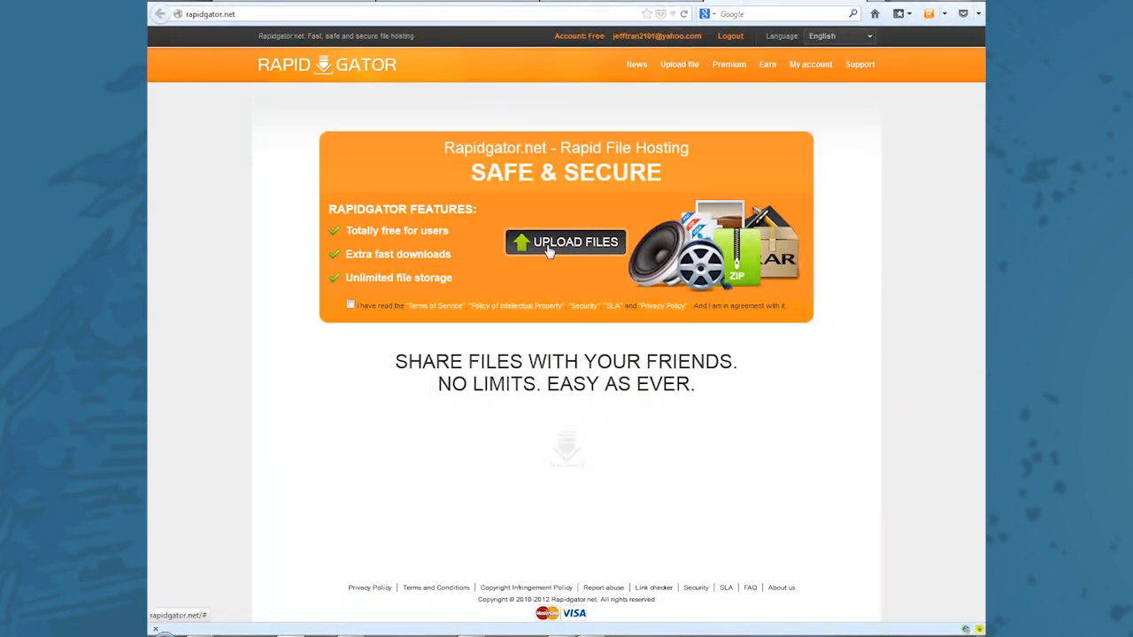
# Accept Rapidgator's agreement warning and upload a chosen JPG image file.
pyautogui.click(565, 241)
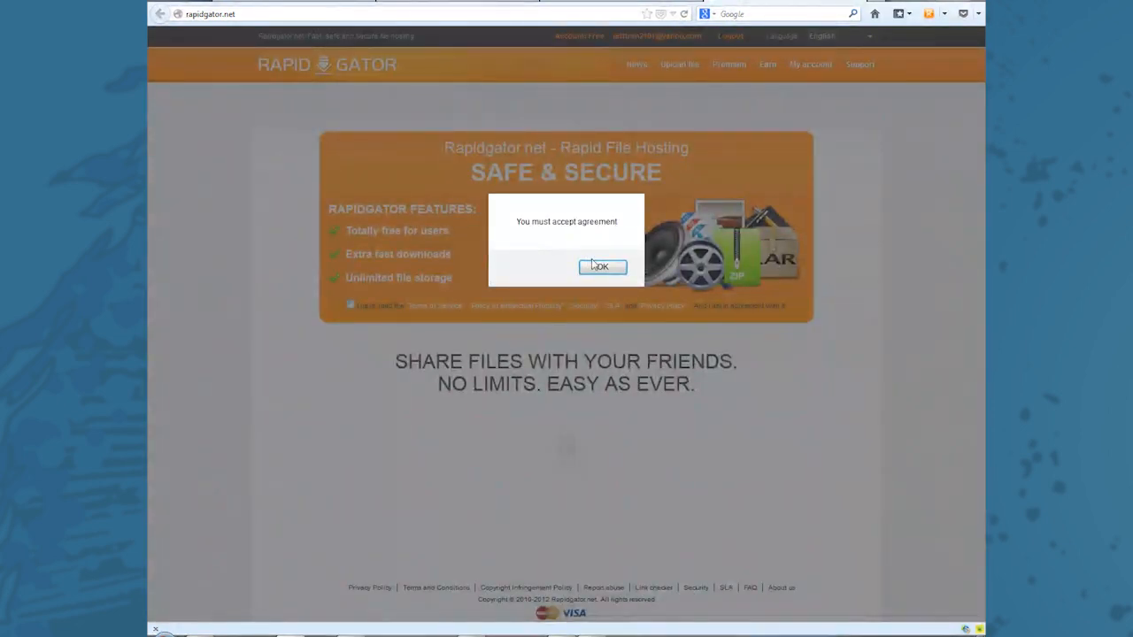
pyautogui.click(602, 266)
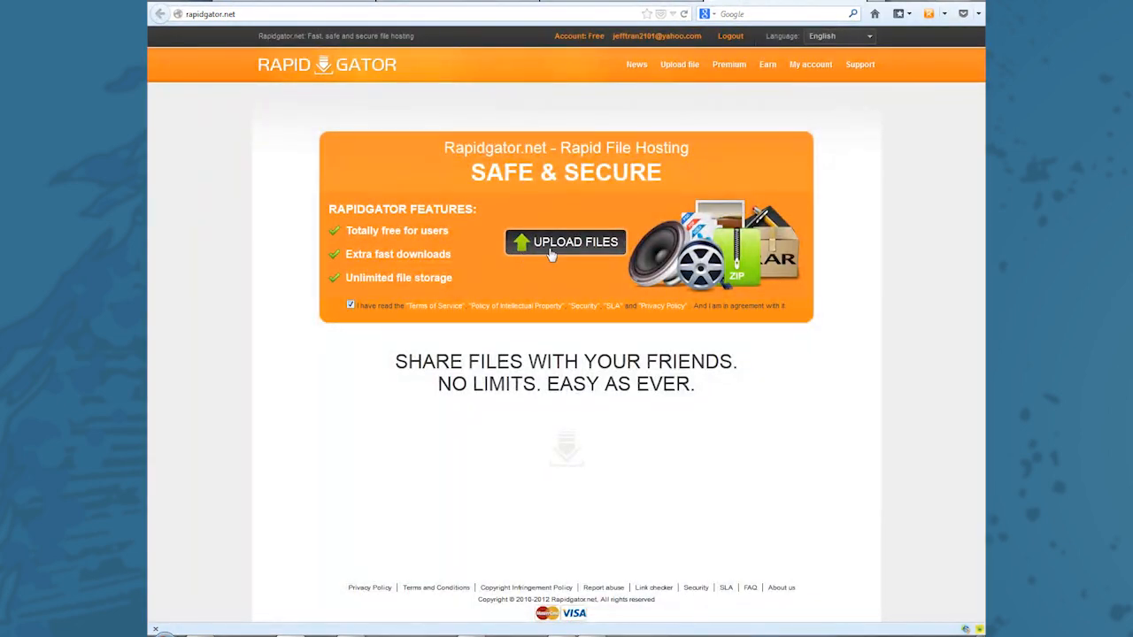
pyautogui.click(565, 242)
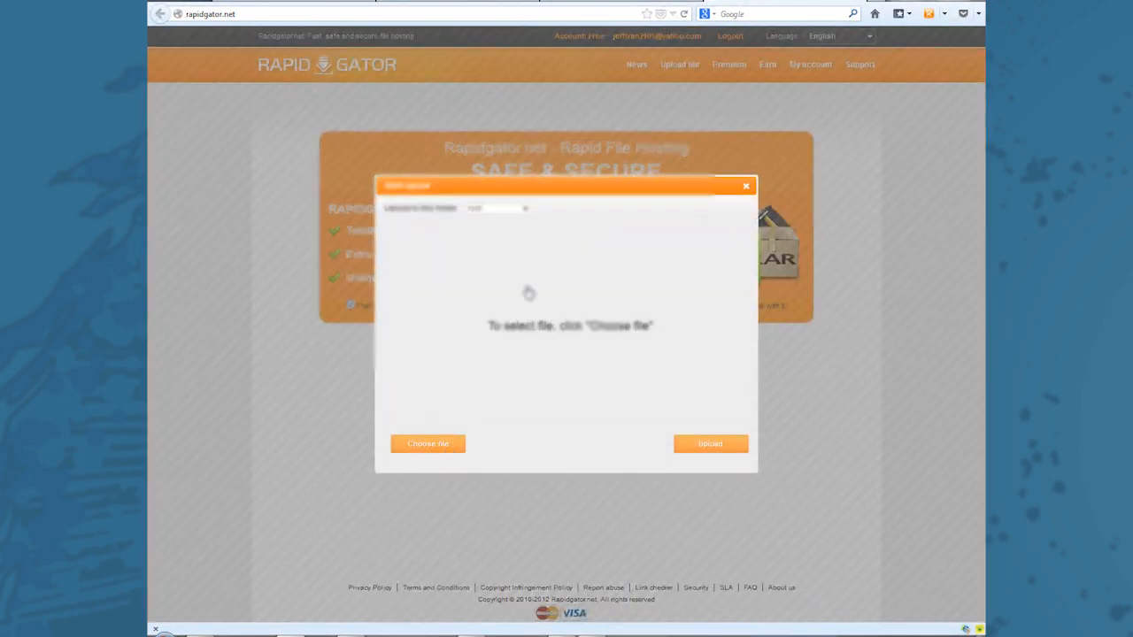
pyautogui.click(429, 442)
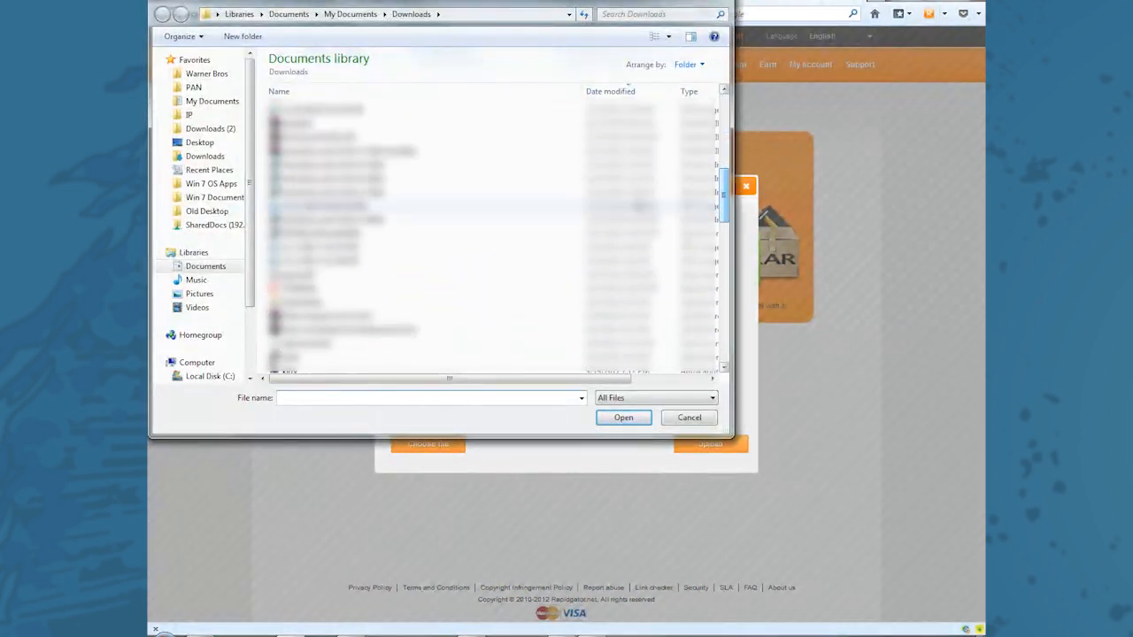
pyautogui.click(623, 418)
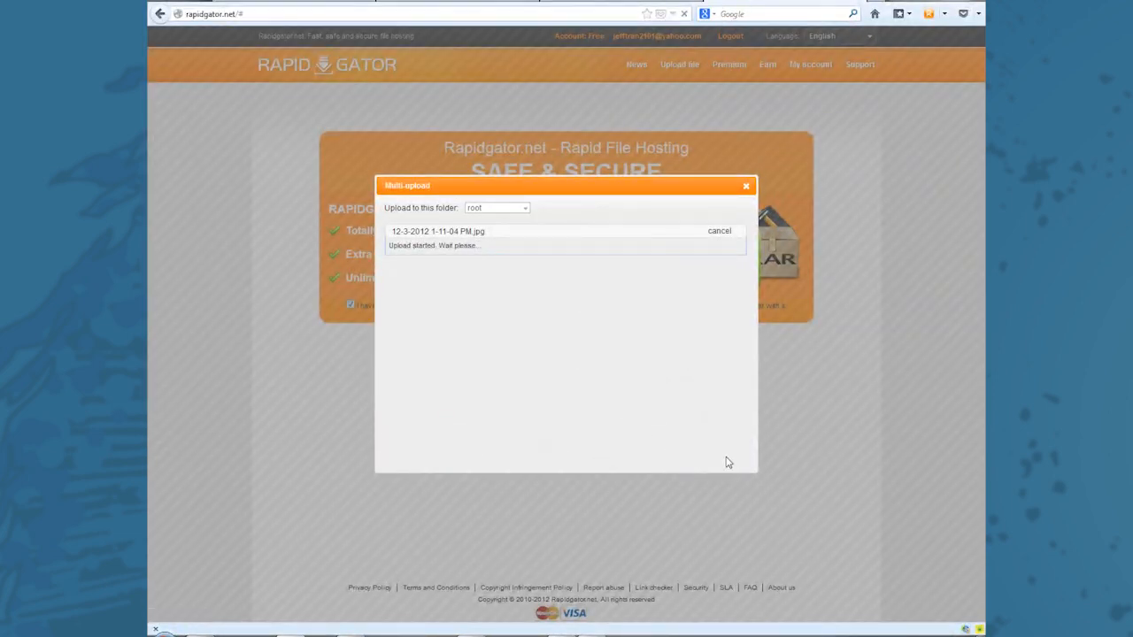
pyautogui.moveTo(839, 411)
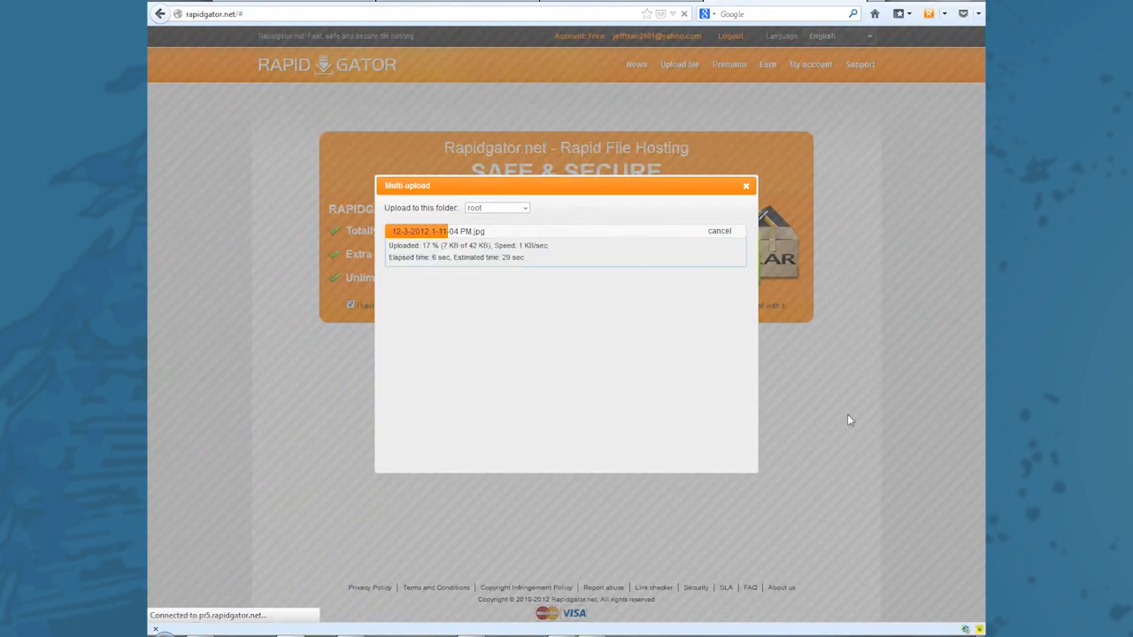
pyautogui.moveTo(701, 361)
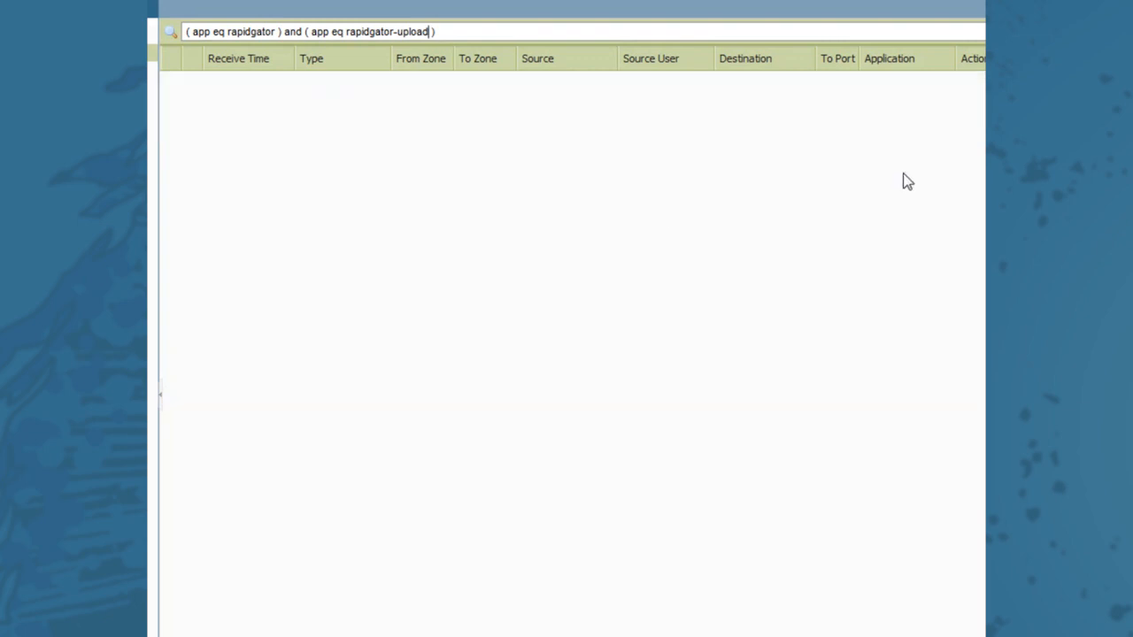
pyautogui.moveTo(320, 73)
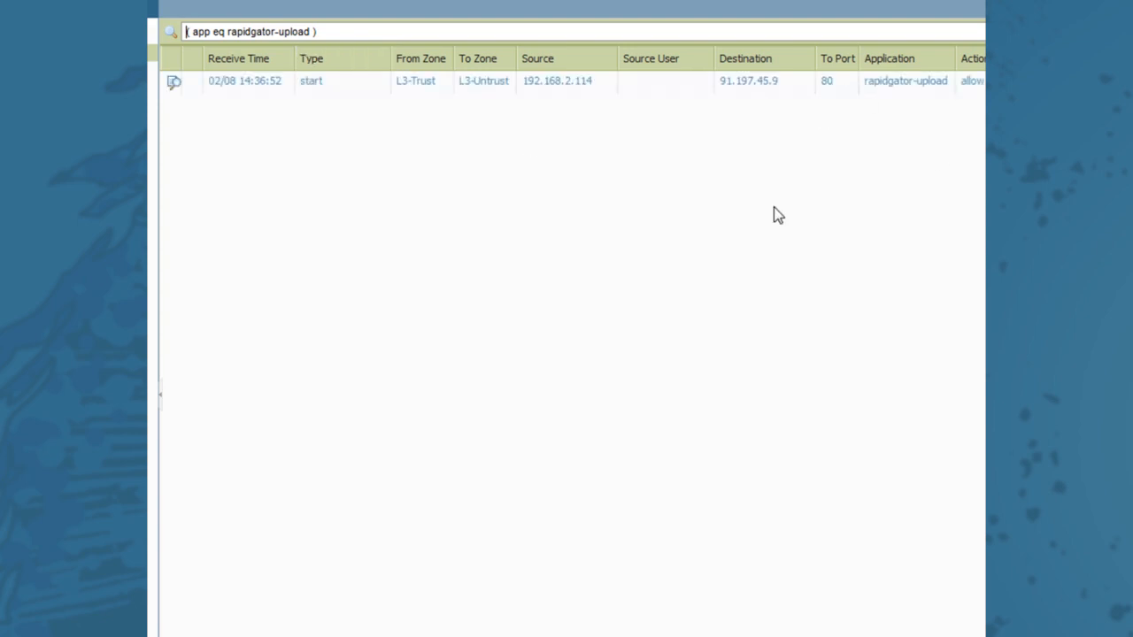
pyautogui.moveTo(801, 241)
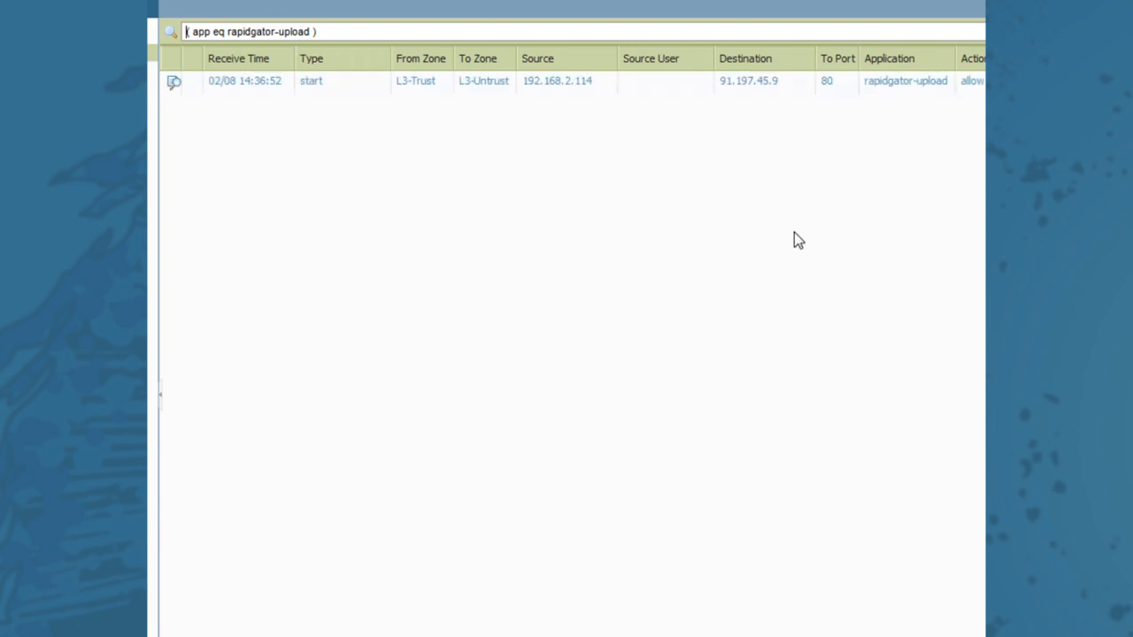
pyautogui.moveTo(803, 251)
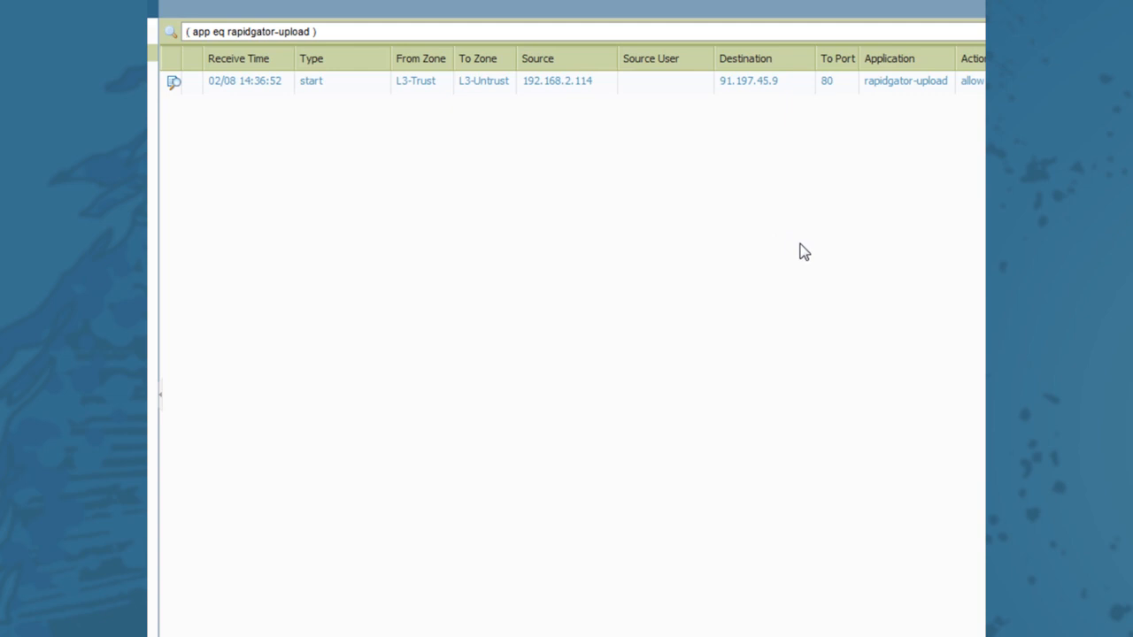
pyautogui.moveTo(747, 354)
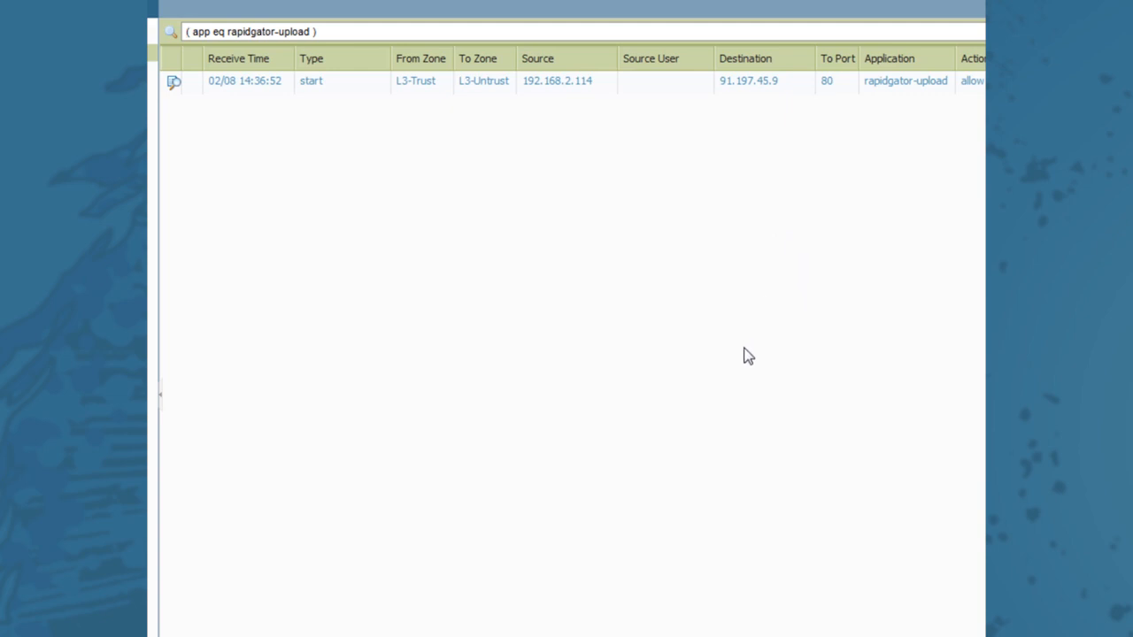